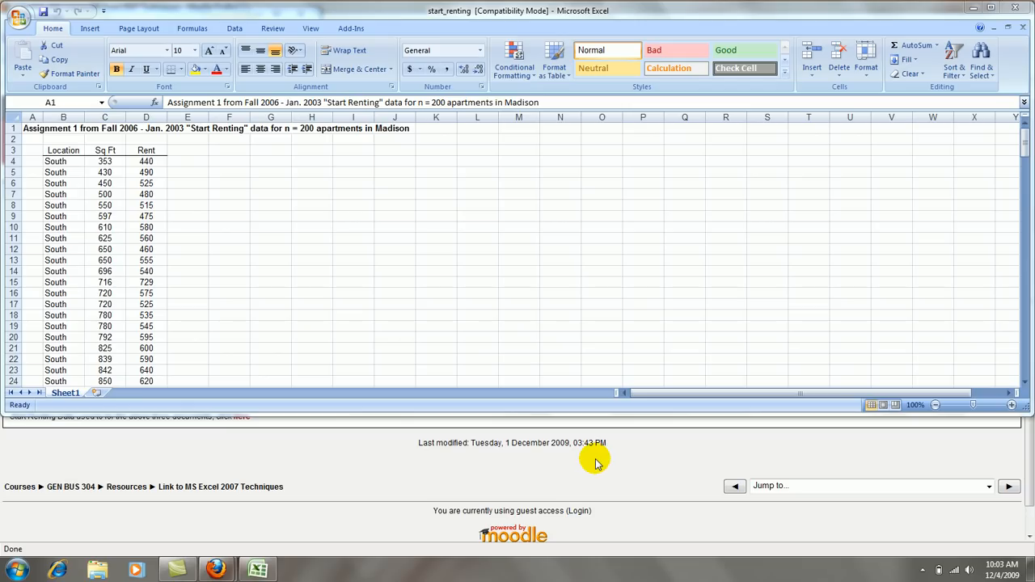
pyautogui.moveTo(165, 181)
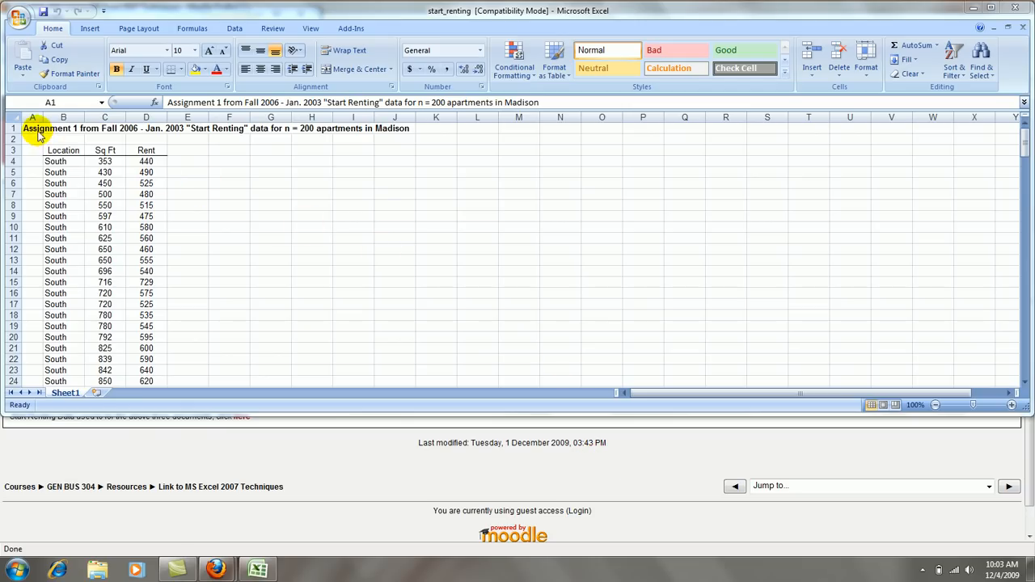
pyautogui.moveTo(145, 127)
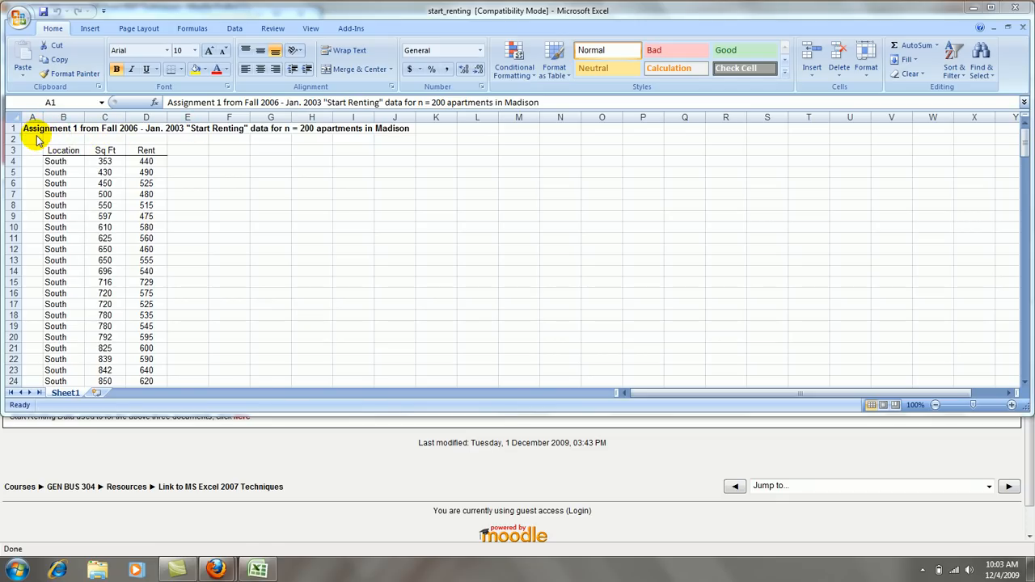
pyautogui.moveTo(75, 148)
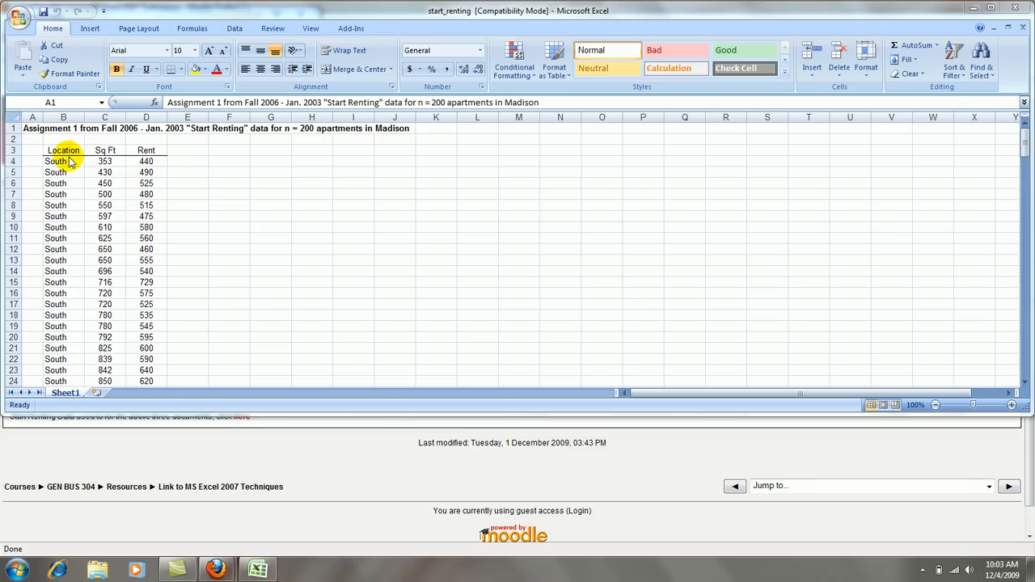
# Copy the South Sq Ft and Rent rows and paste them at F3.
pyautogui.click(63, 162)
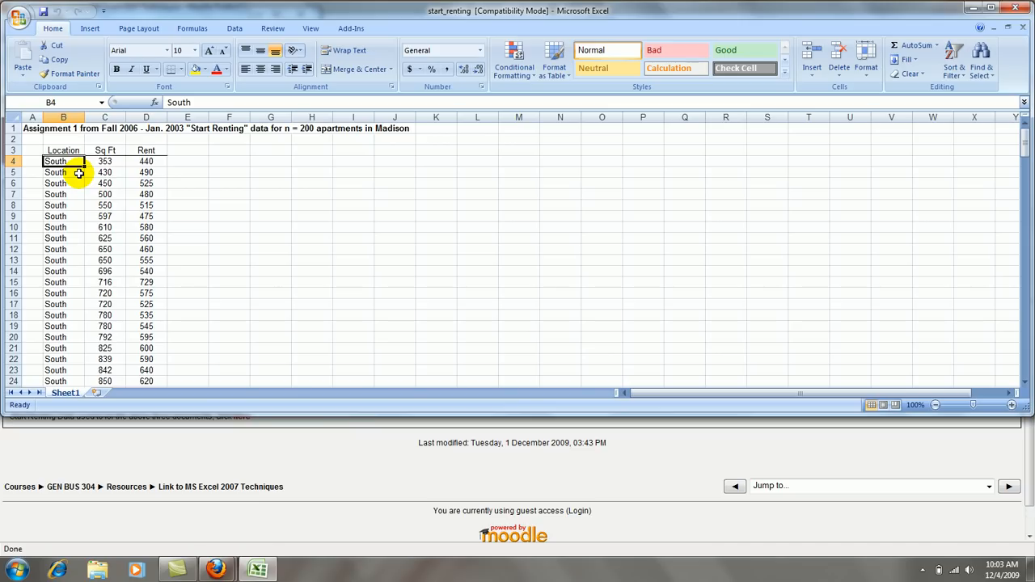
pyautogui.scroll(-3)
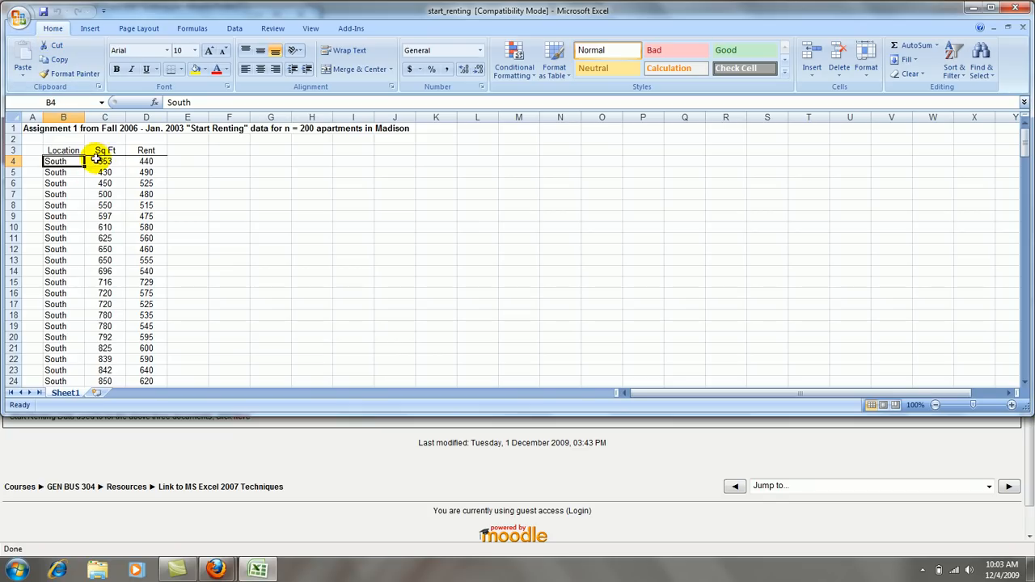
pyautogui.moveTo(103, 152)
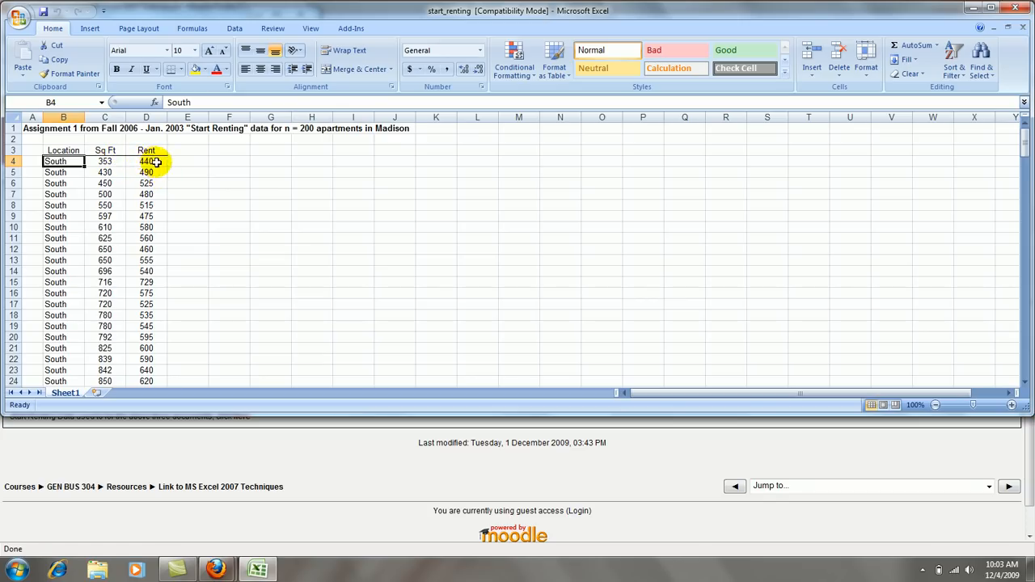
pyautogui.moveTo(225, 180)
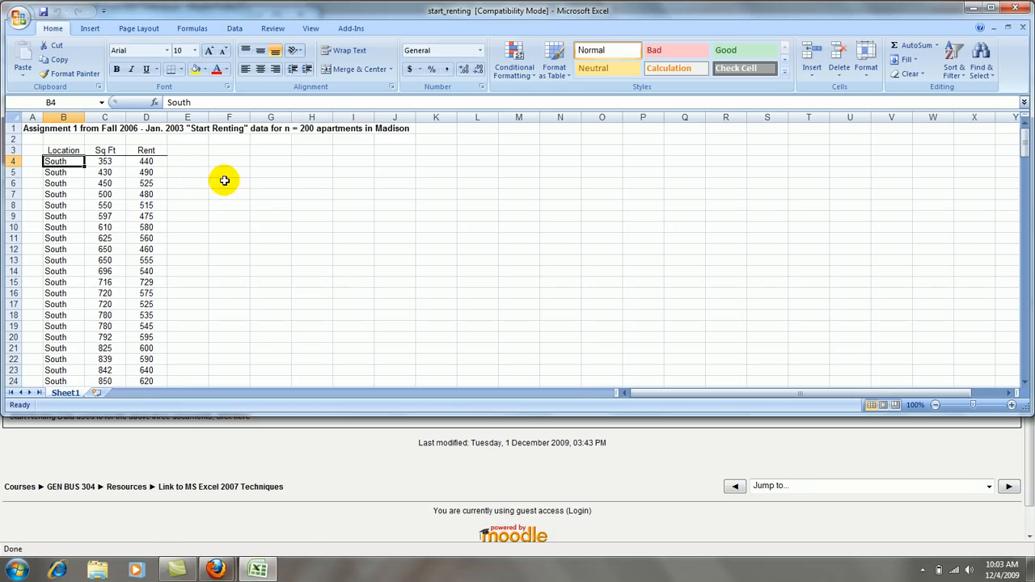
pyautogui.moveTo(243, 217)
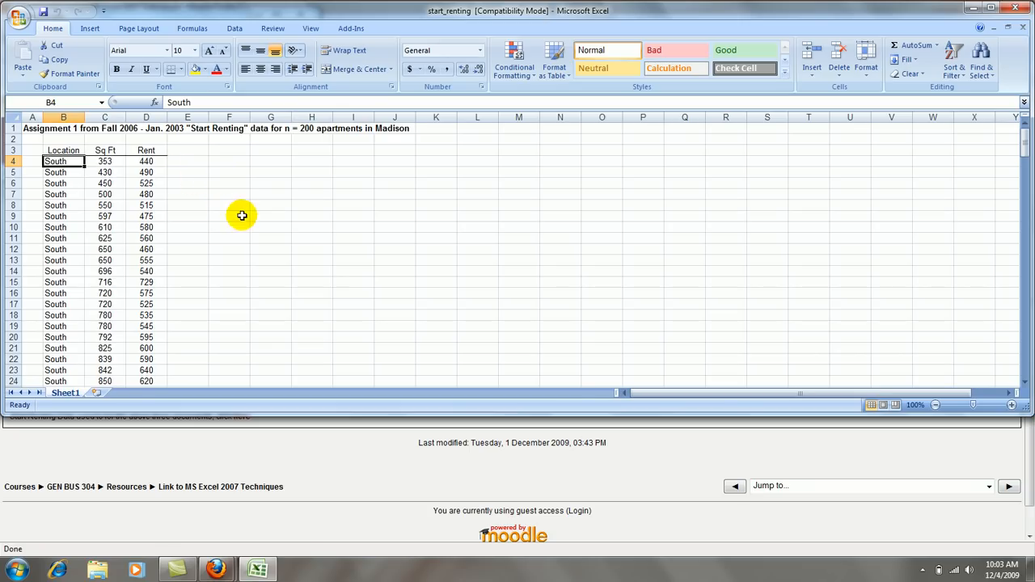
pyautogui.moveTo(102, 149)
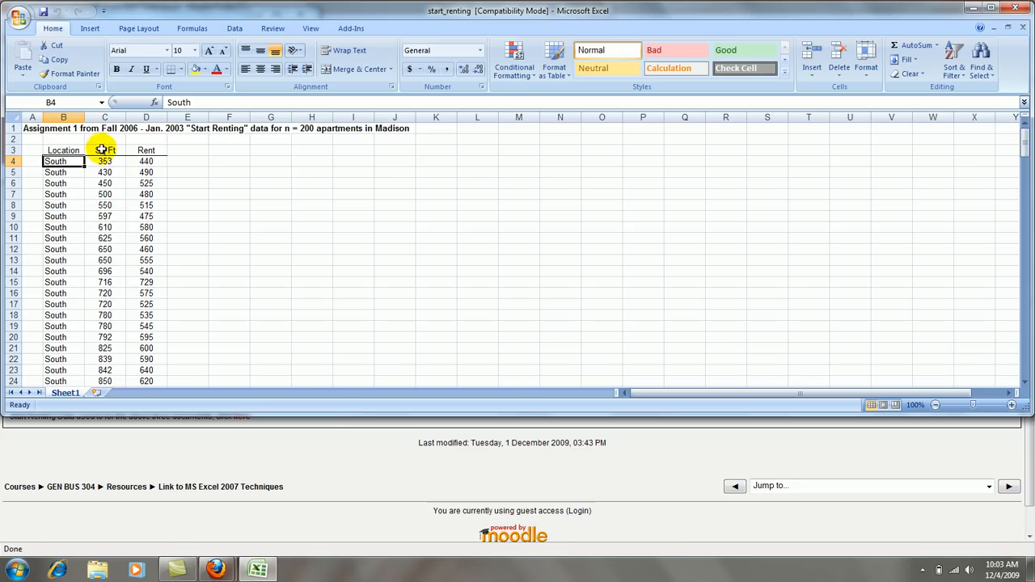
pyautogui.moveTo(104, 149); pyautogui.dragTo(146, 227)
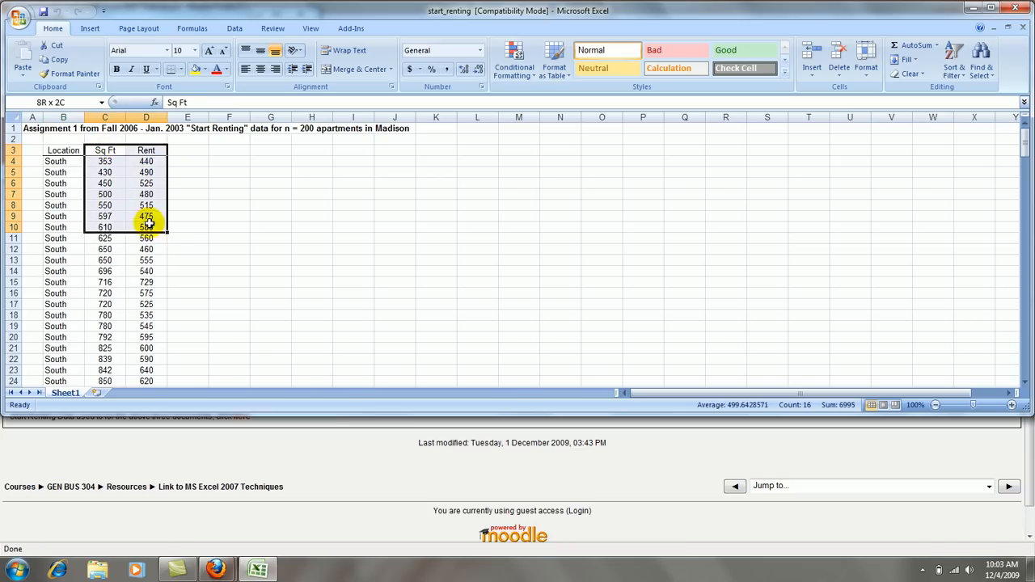
pyautogui.moveTo(149, 223); pyautogui.dragTo(144, 412)
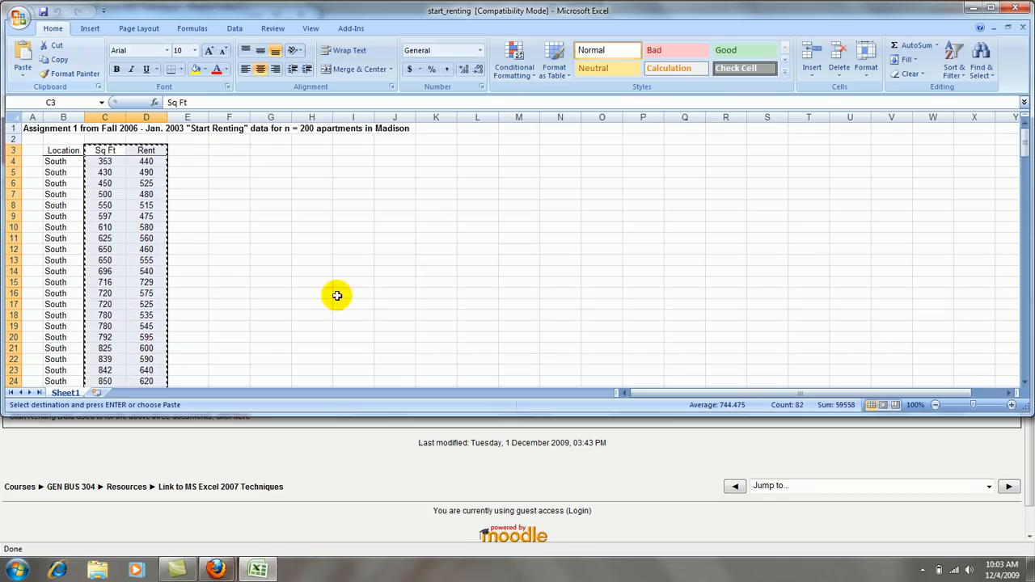
pyautogui.click(230, 162)
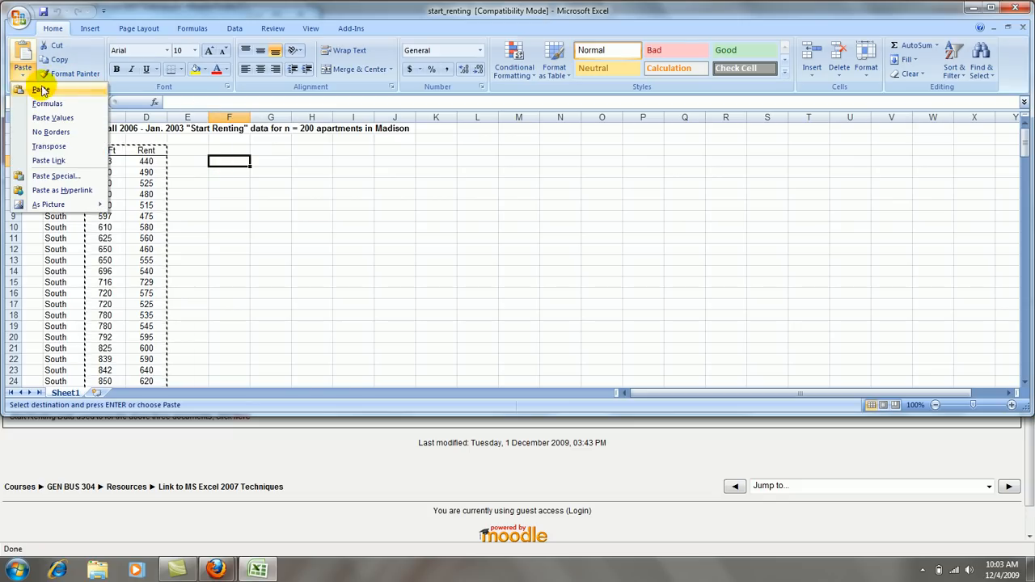
pyautogui.click(40, 89)
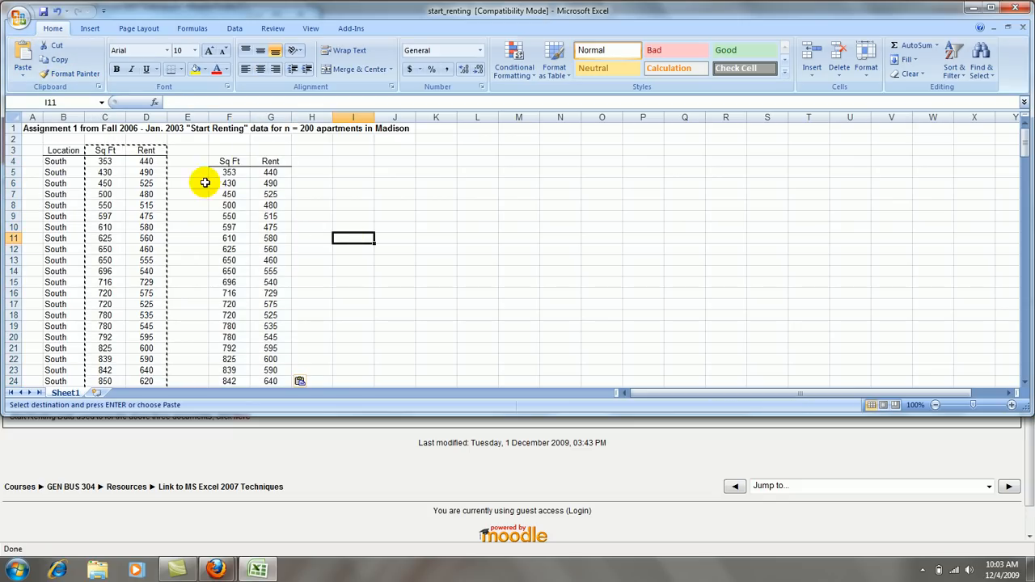
pyautogui.moveTo(172, 224)
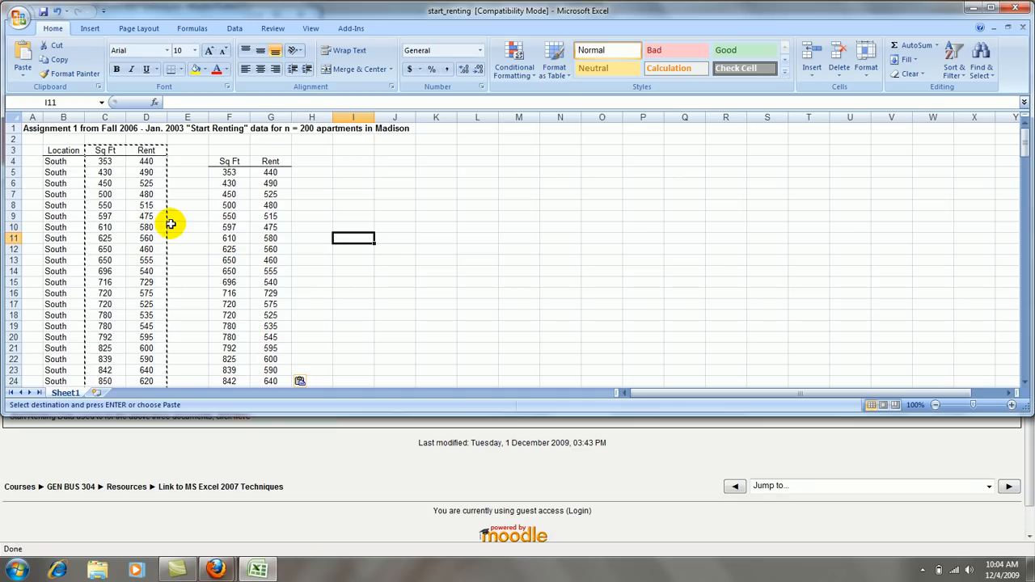
# Copy the West Sq Ft and Rent rows and paste them at I4.
pyautogui.scroll(-3)
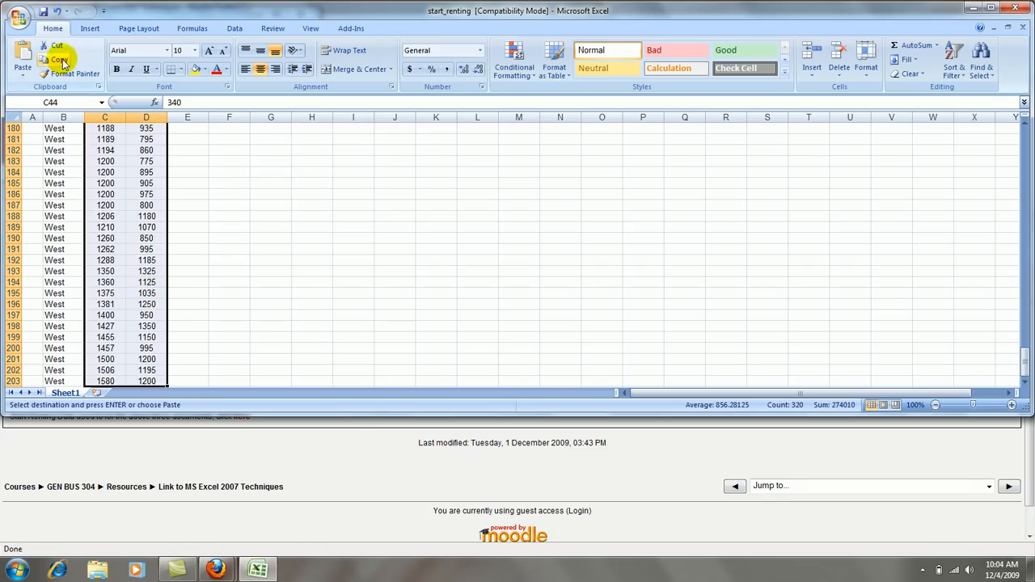
pyautogui.press('ctrl+Home')
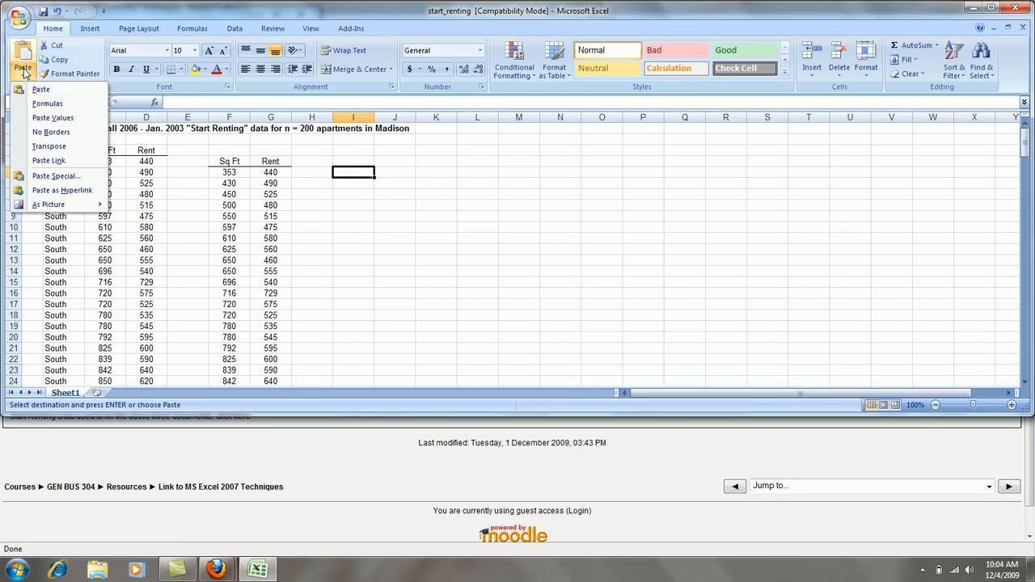
pyautogui.click(52, 116)
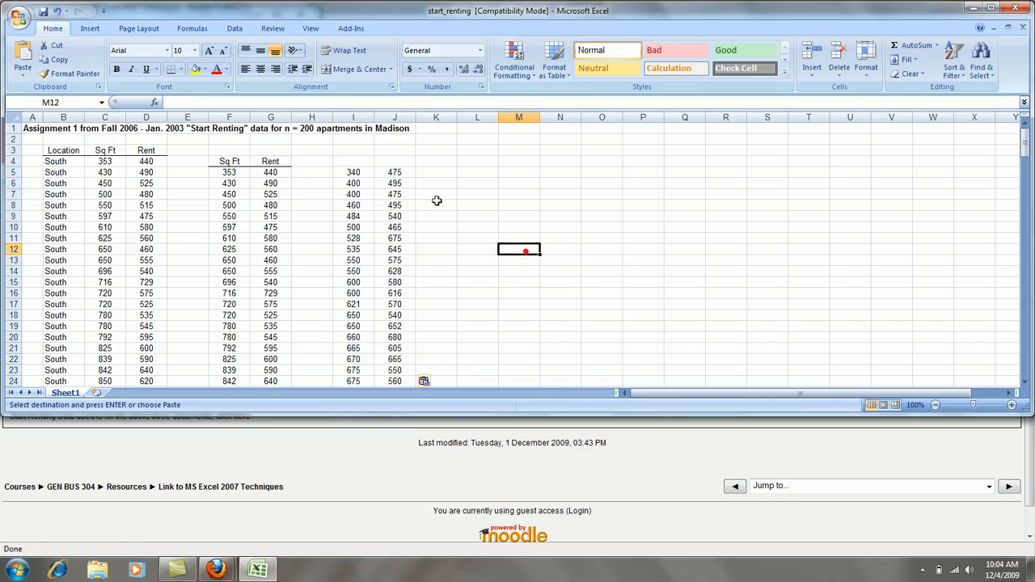
# Merge F2:G2 into one heading cell and enter South.
pyautogui.click(271, 150)
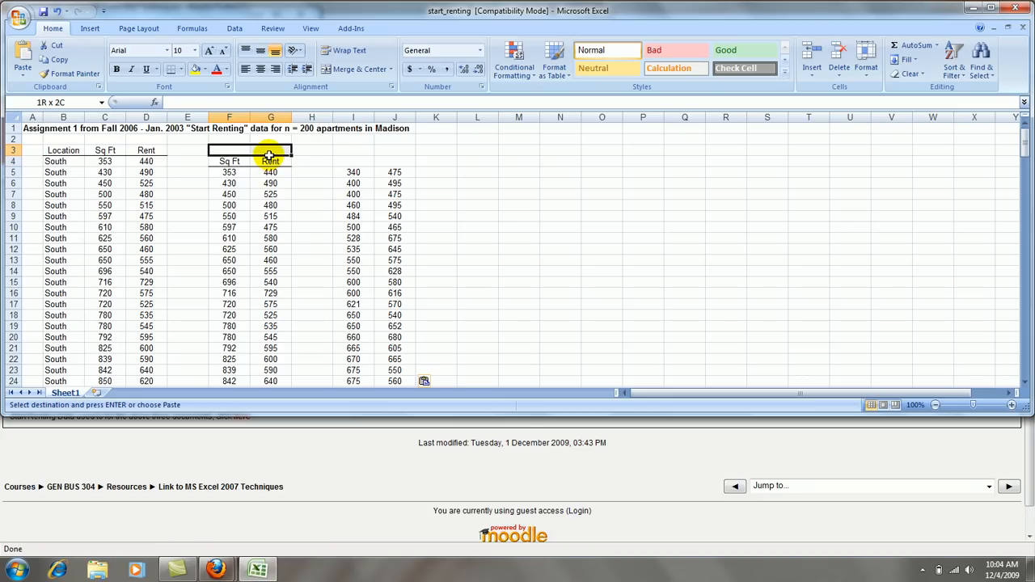
pyautogui.click(353, 68)
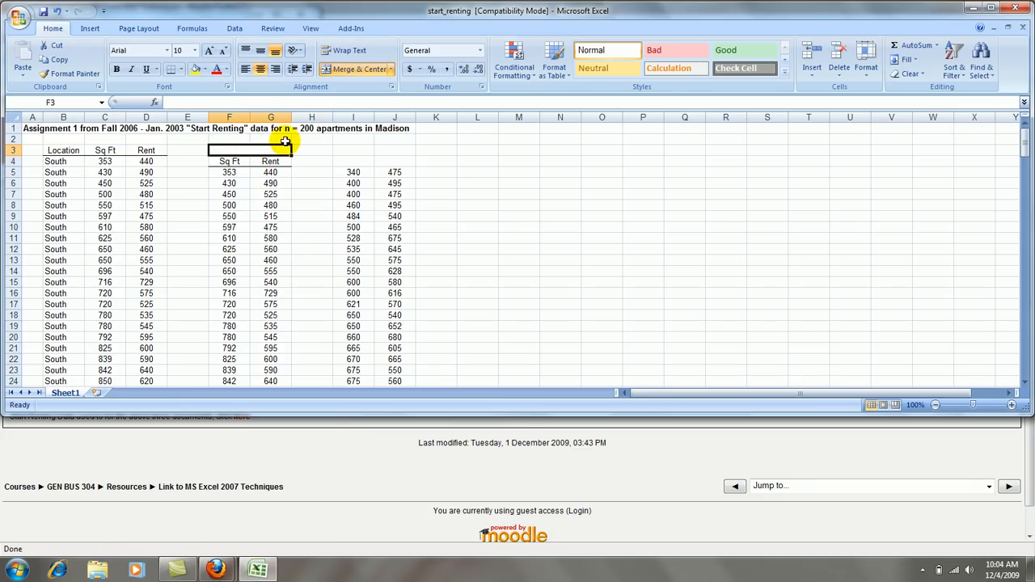
pyautogui.write('South')
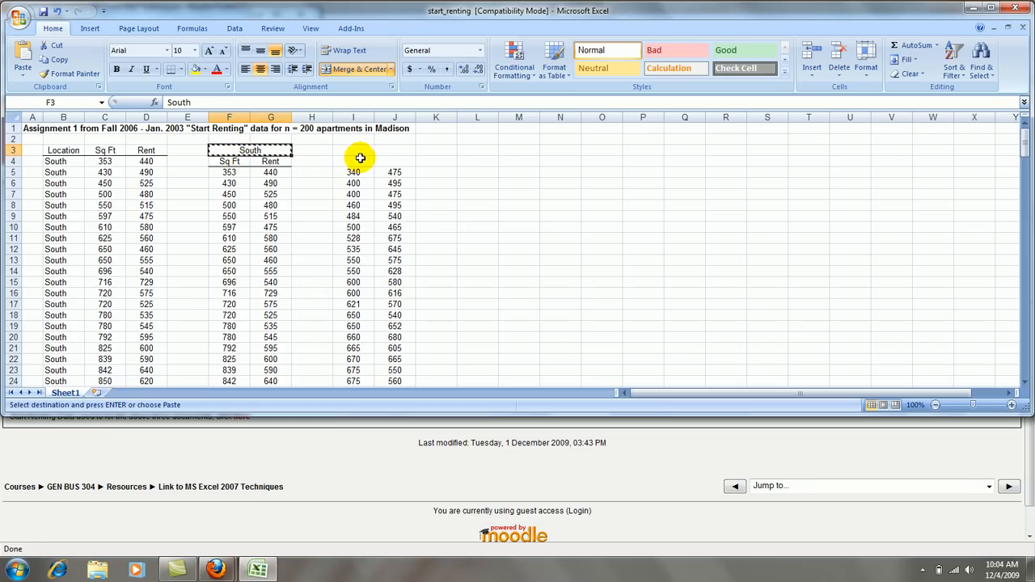
# Copy the heading block to I2:J3 as West, then select the South data values.
pyautogui.click(259, 162)
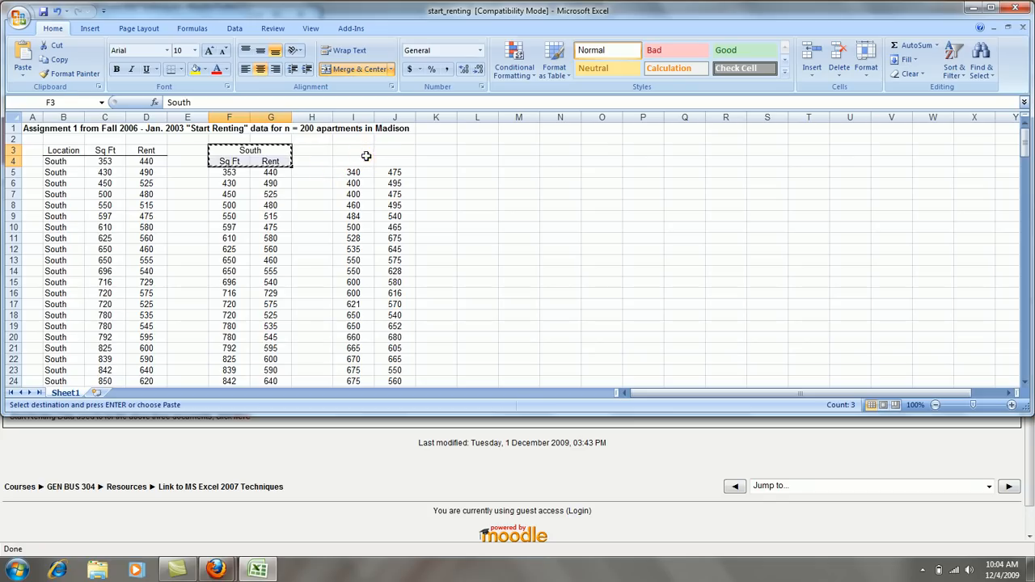
pyautogui.click(353, 149)
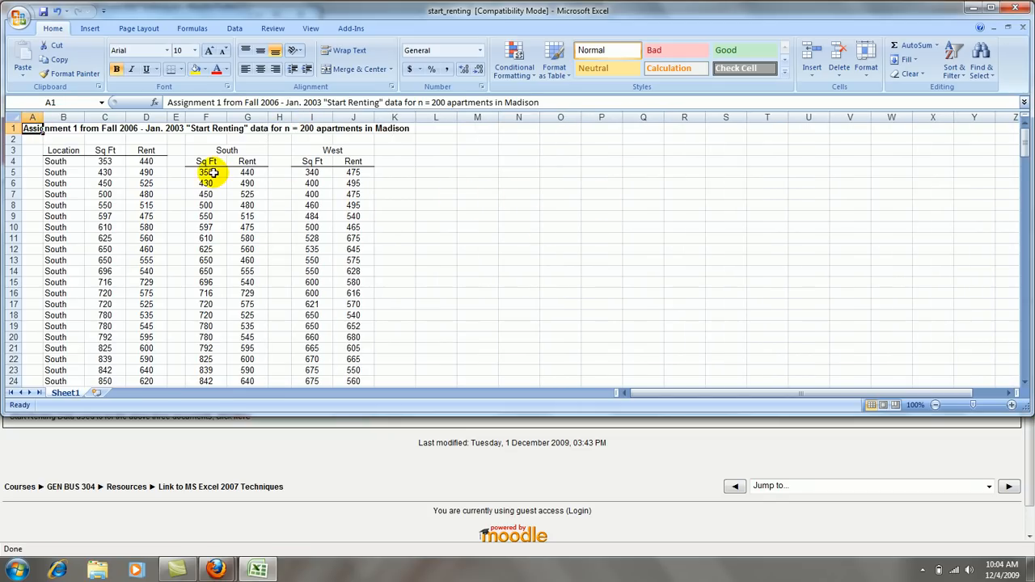
pyautogui.moveTo(205, 172); pyautogui.dragTo(248, 204)
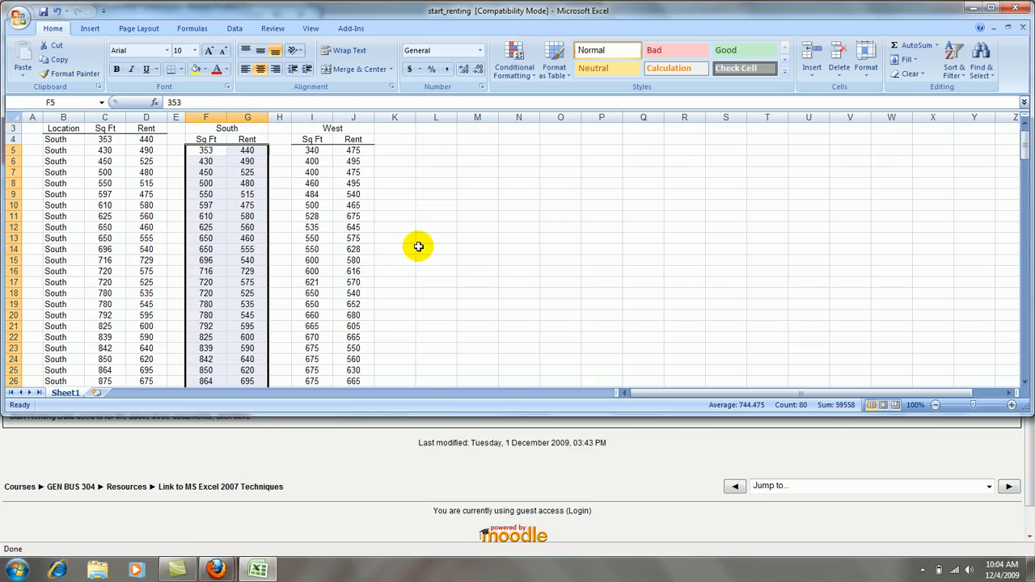
pyautogui.scroll(3)
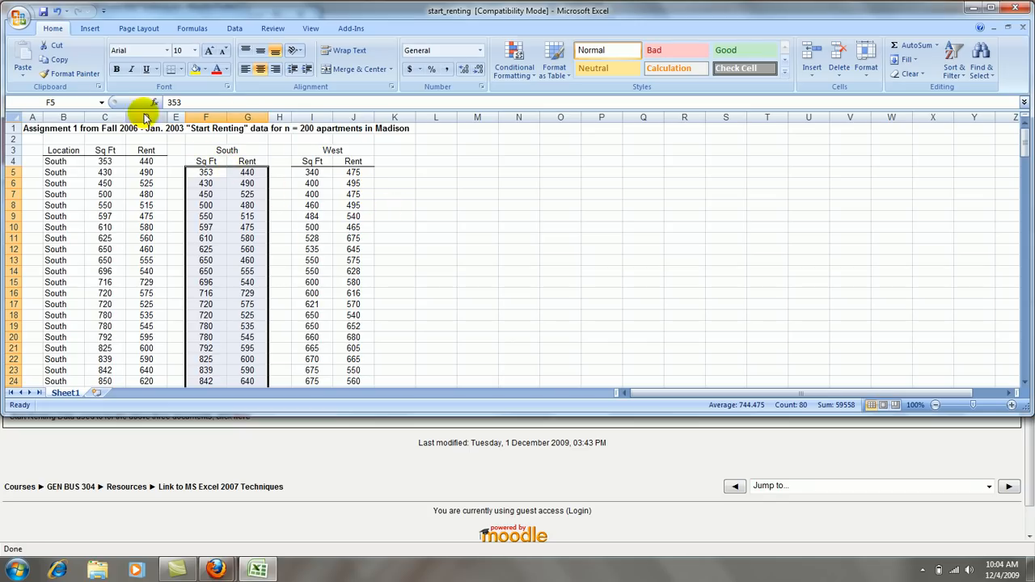
pyautogui.click(90, 28)
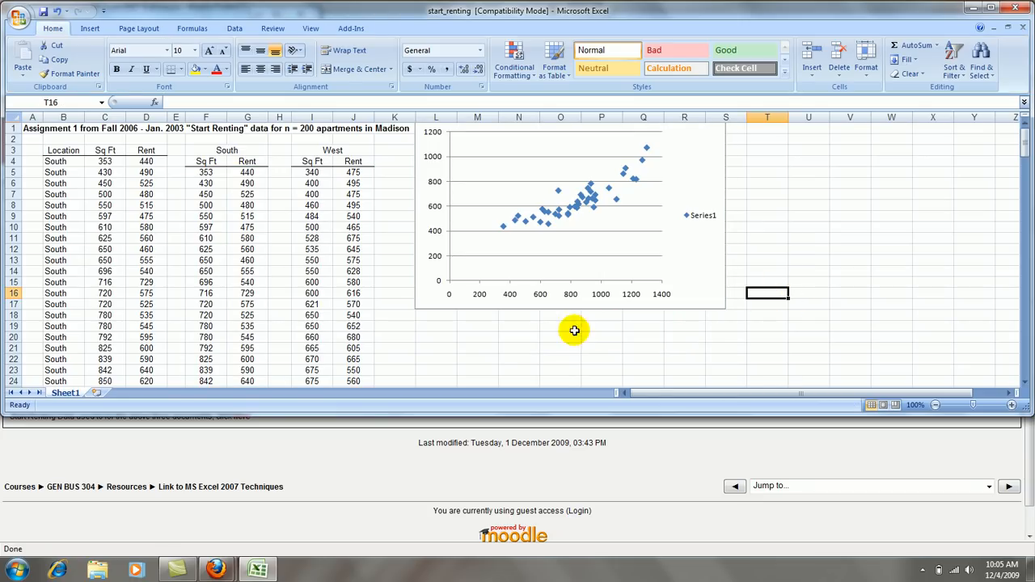
pyautogui.moveTo(482, 277)
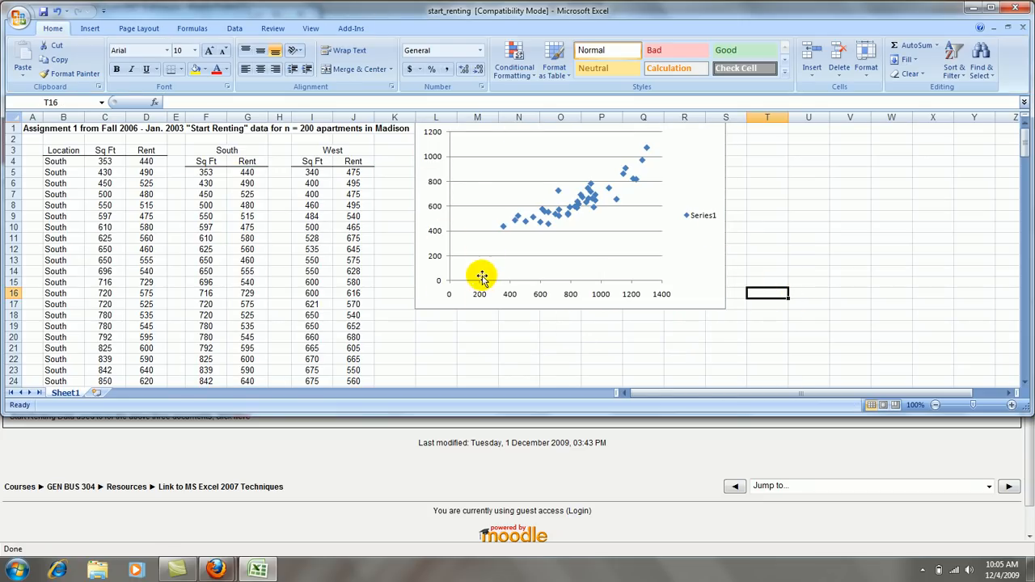
pyautogui.moveTo(566, 295)
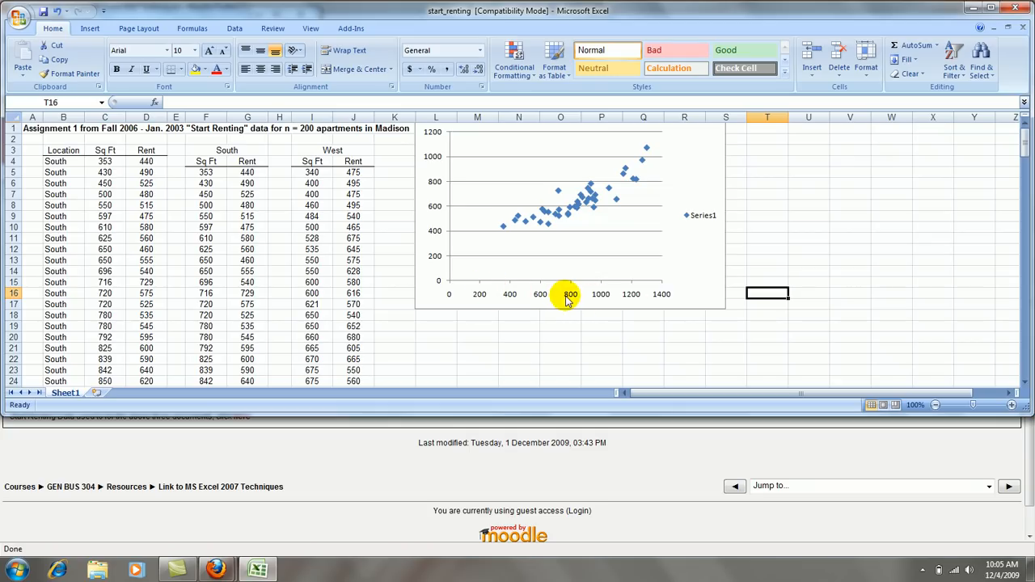
pyautogui.moveTo(451, 295)
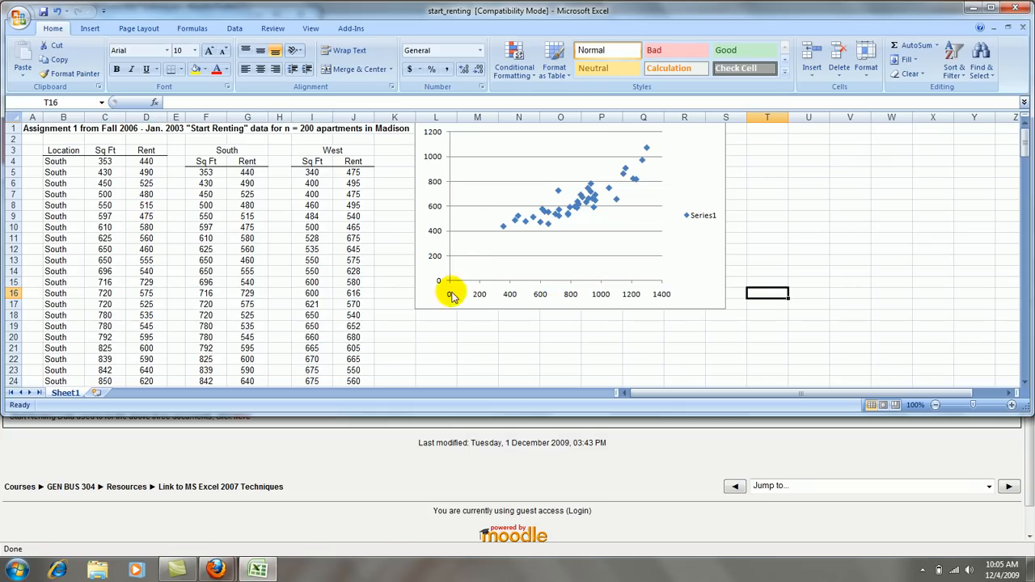
pyautogui.moveTo(479, 273)
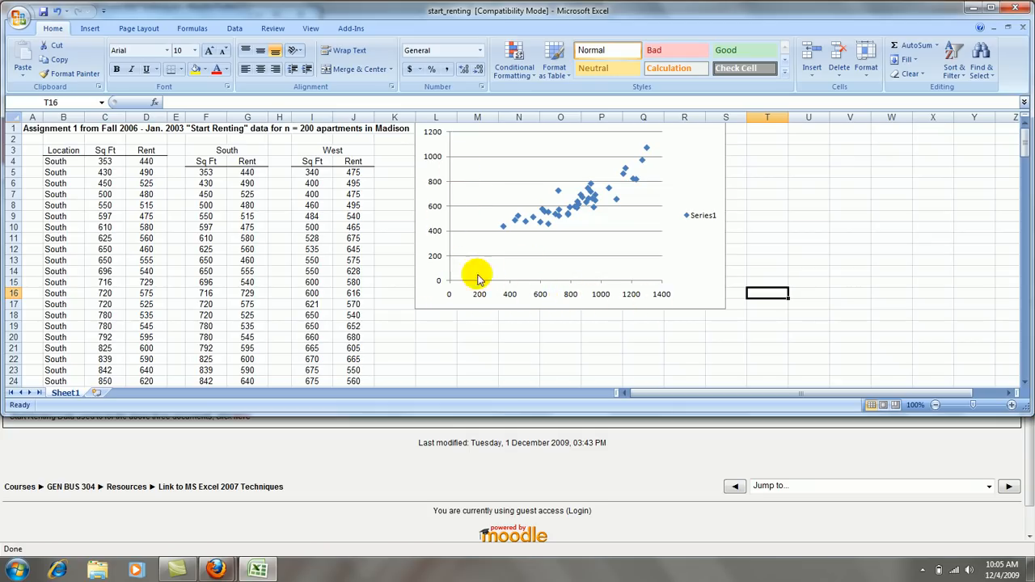
pyautogui.moveTo(499, 267)
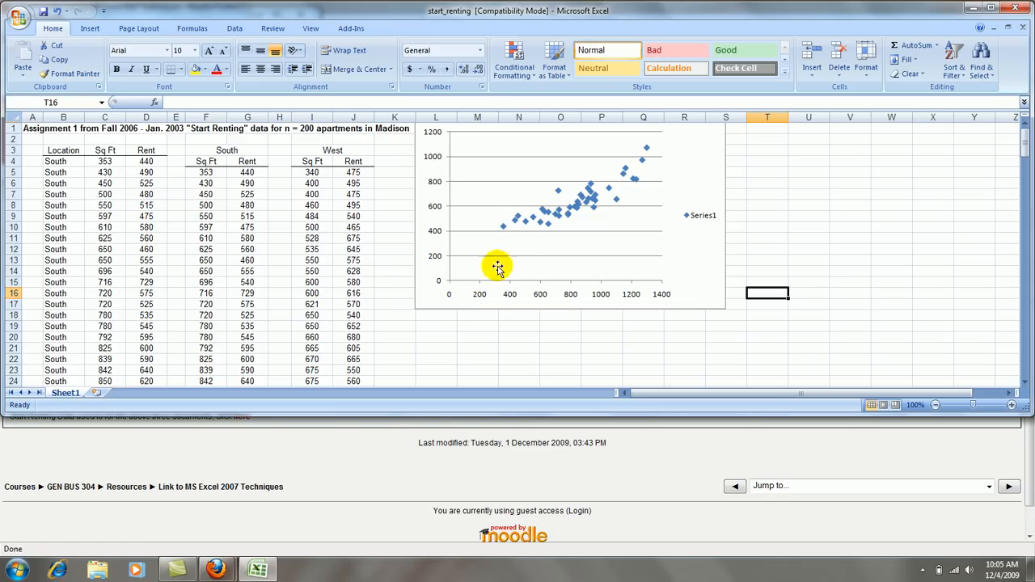
pyautogui.moveTo(607, 271)
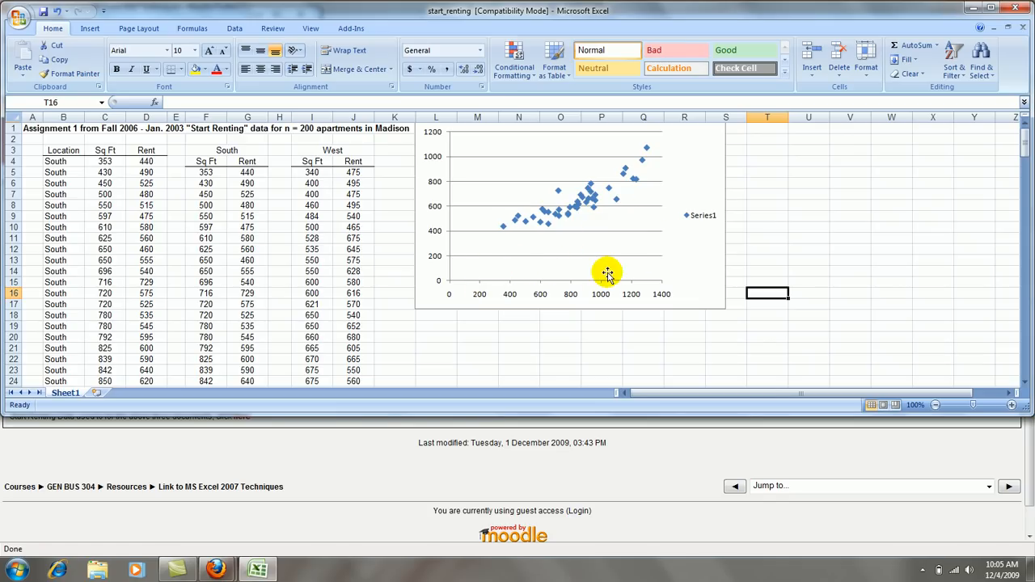
pyautogui.moveTo(579, 249)
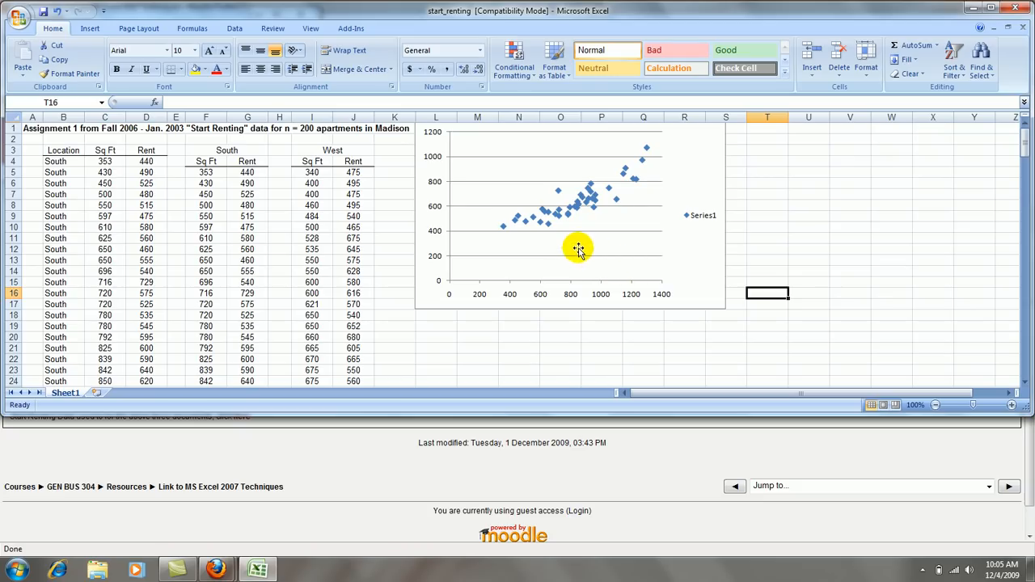
pyautogui.moveTo(505, 216)
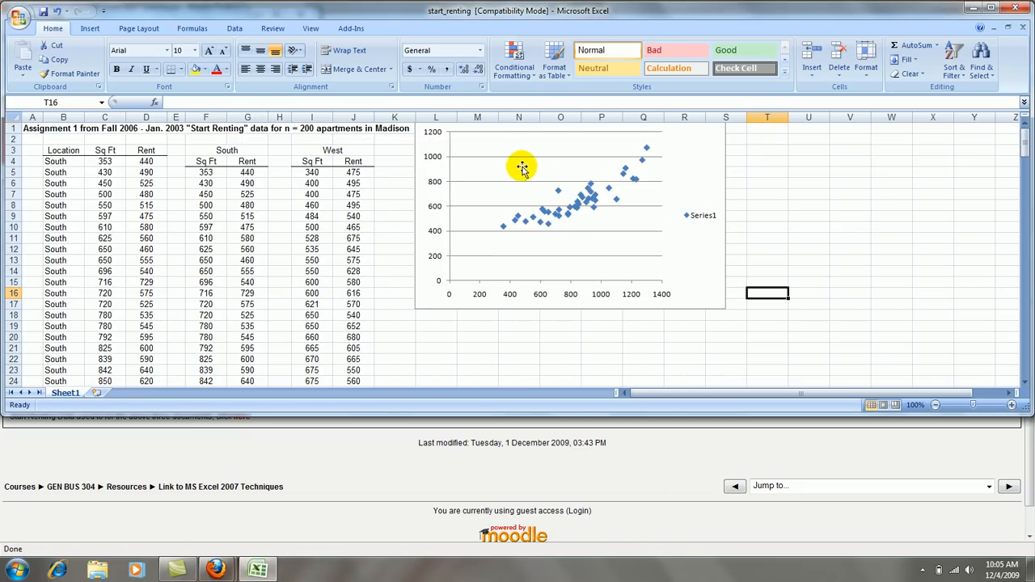
# In Select Data Source, edit Series1 and name it South.
pyautogui.rightClick(522, 167)
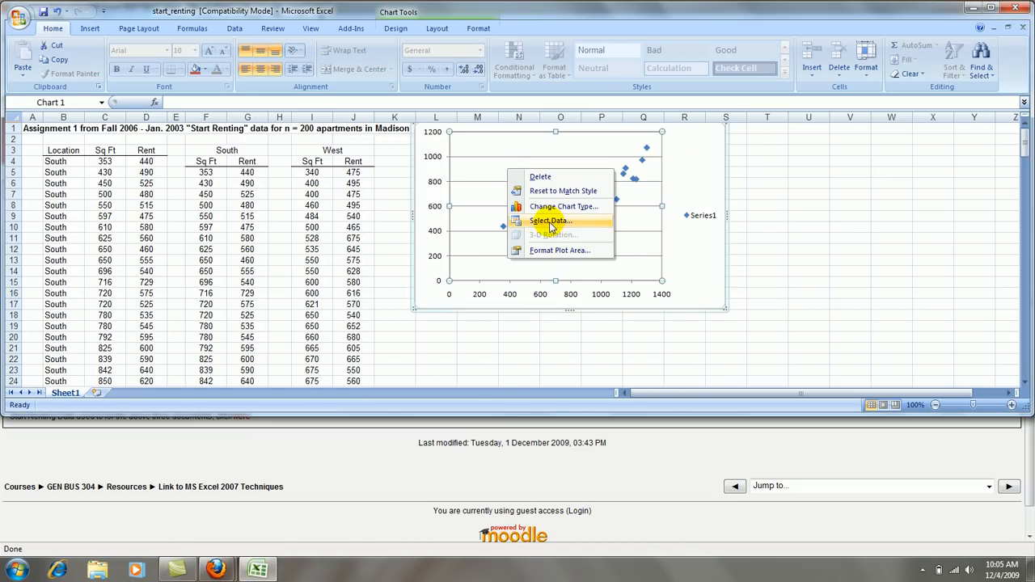
pyautogui.click(550, 220)
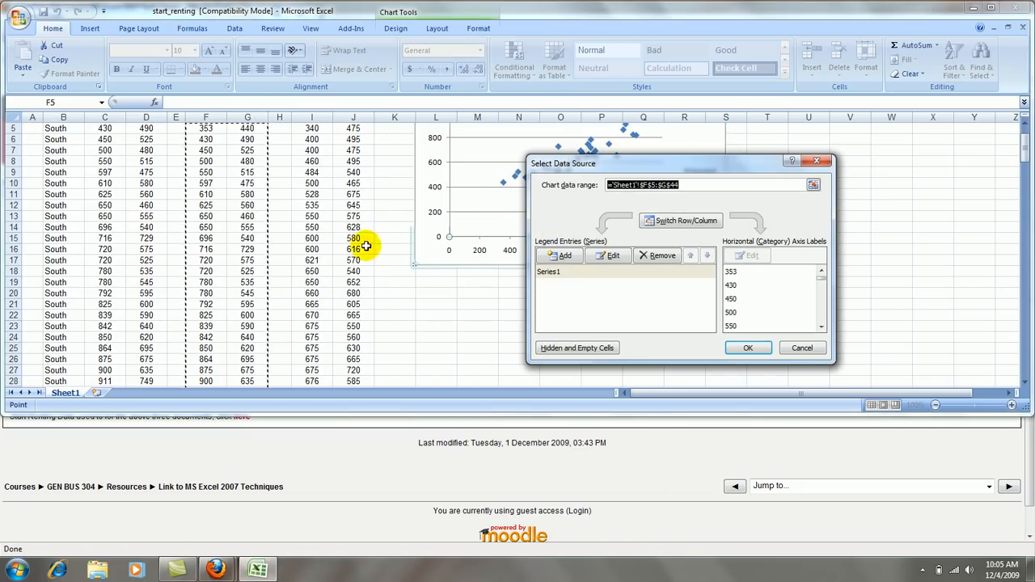
pyautogui.scroll(3)
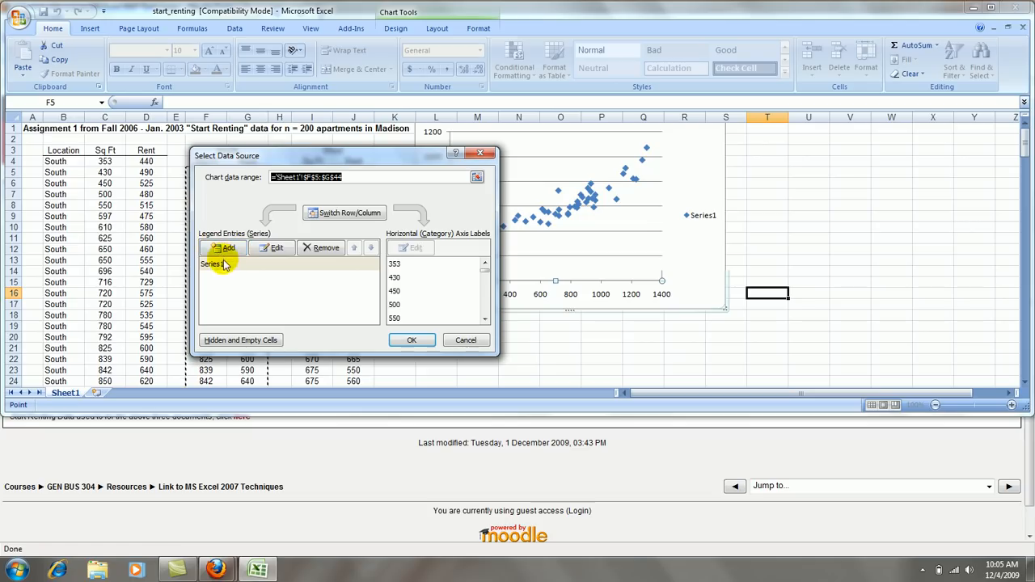
pyautogui.click(276, 247)
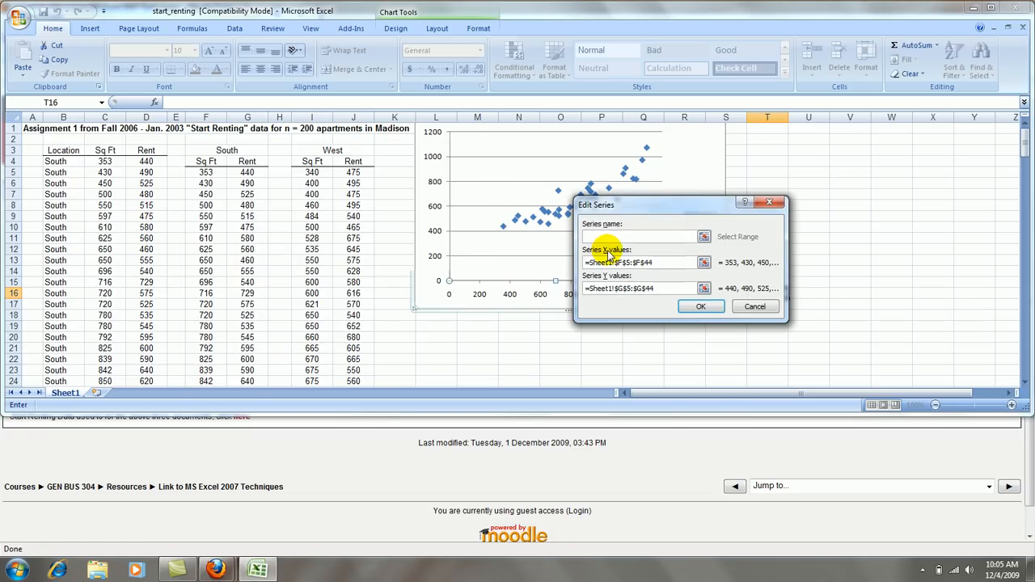
pyautogui.write('South')
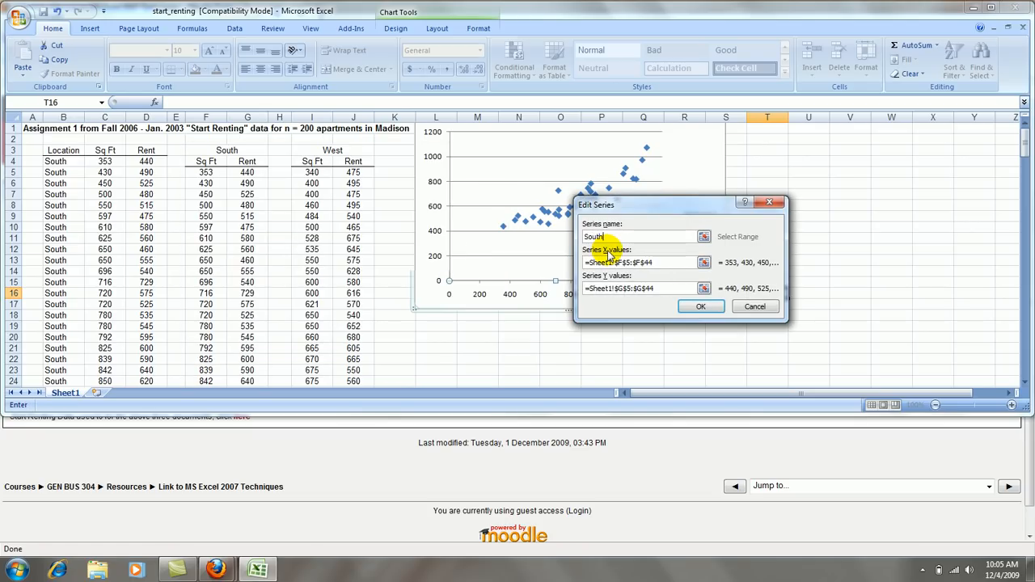
pyautogui.click(700, 306)
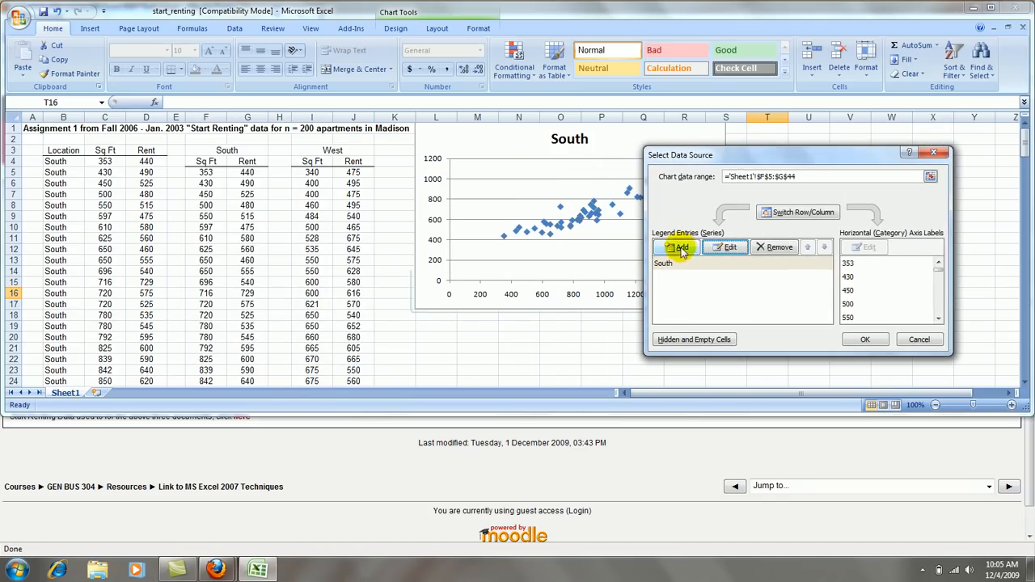
# Add a new series named West with the West Sq Ft range as X values.
pyautogui.click(680, 248)
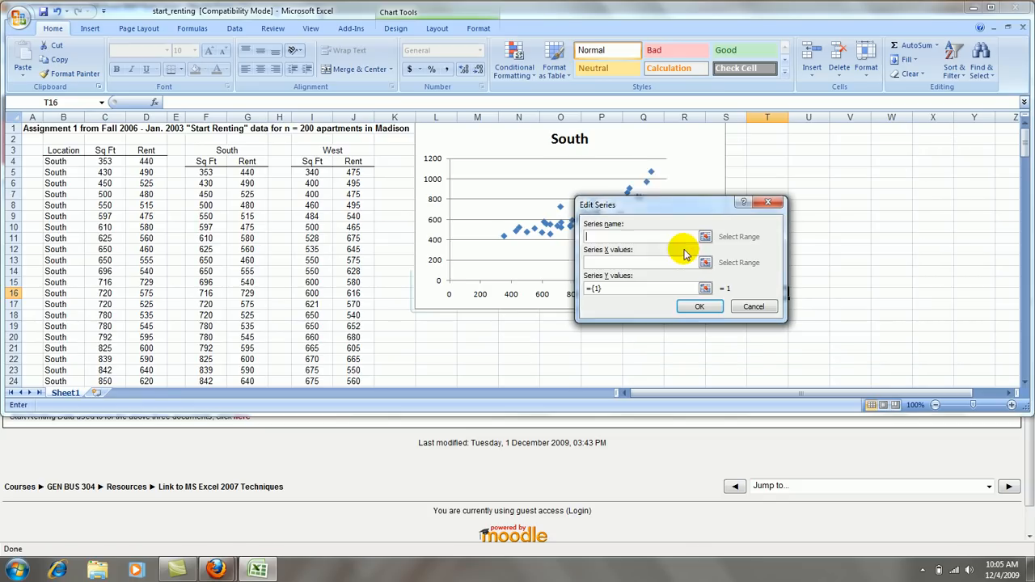
pyautogui.write('West')
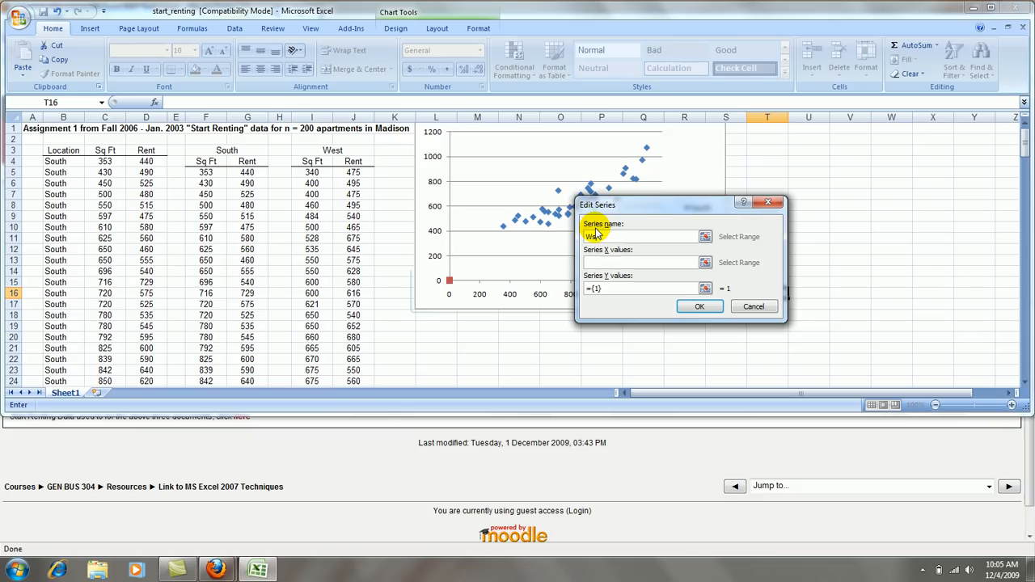
pyautogui.write('West')
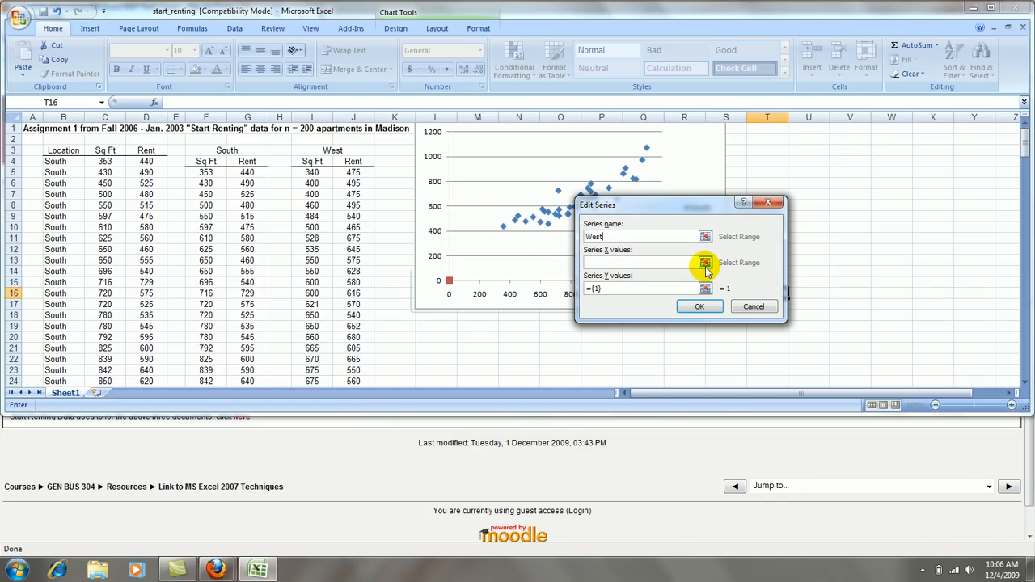
pyautogui.click(706, 262)
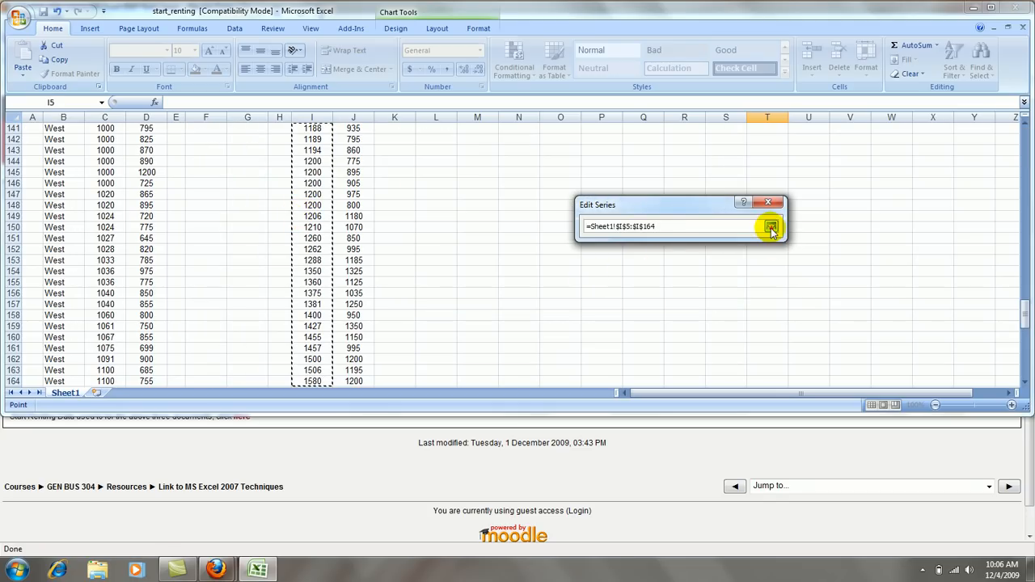
pyautogui.click(770, 227)
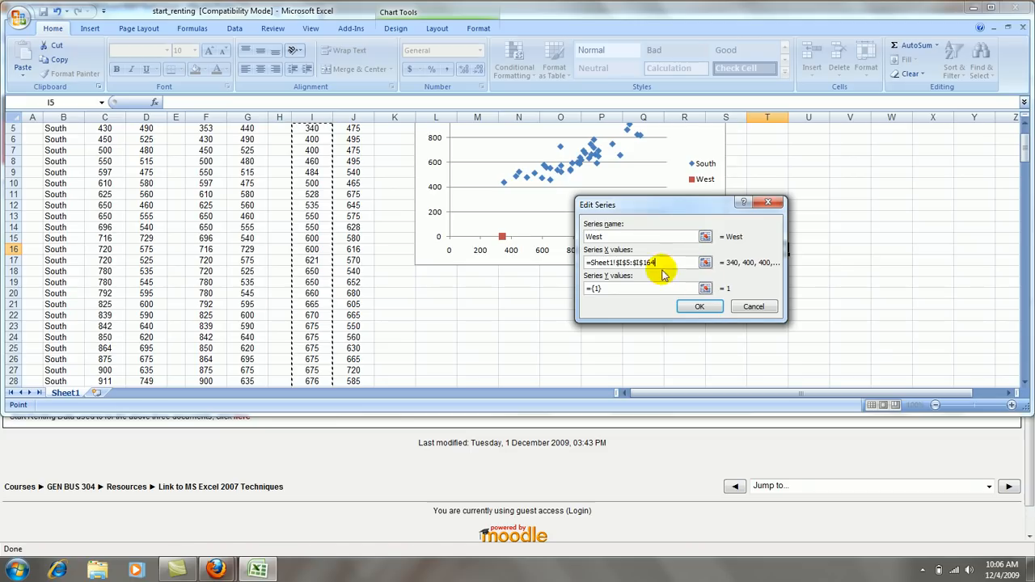
# Set the West Rent range as Y values and confirm the new series.
pyautogui.click(705, 263)
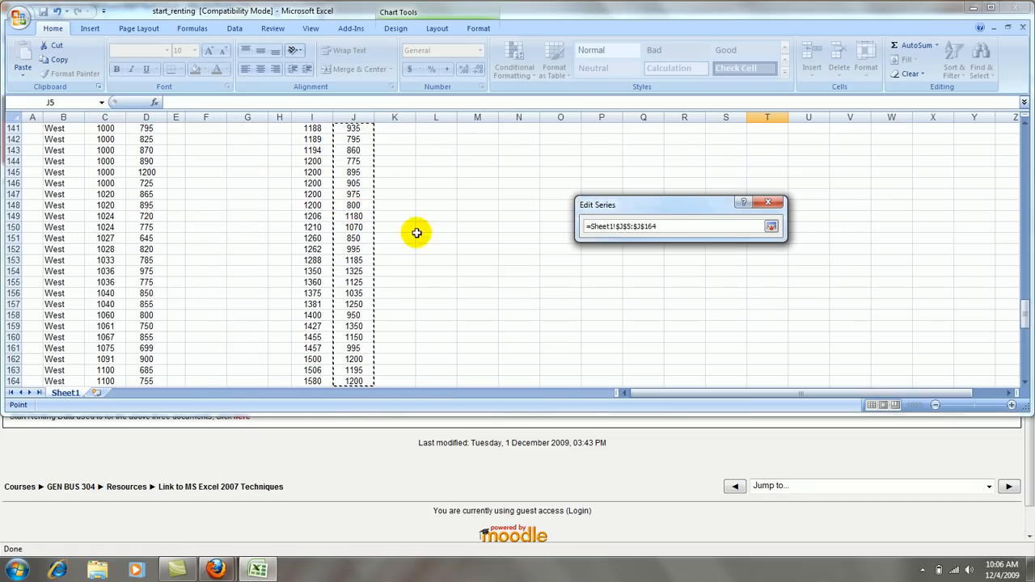
pyautogui.click(770, 226)
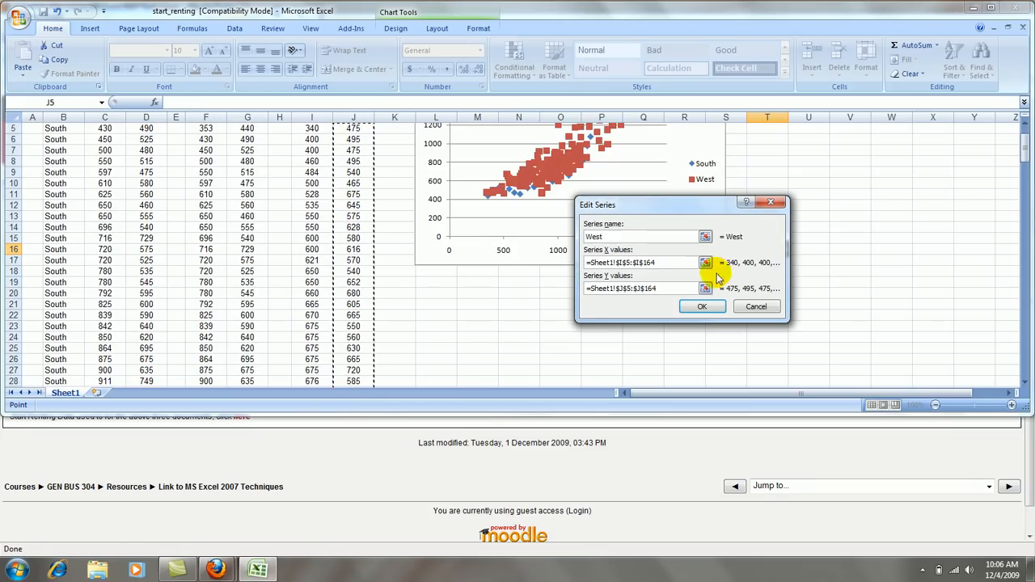
pyautogui.click(702, 306)
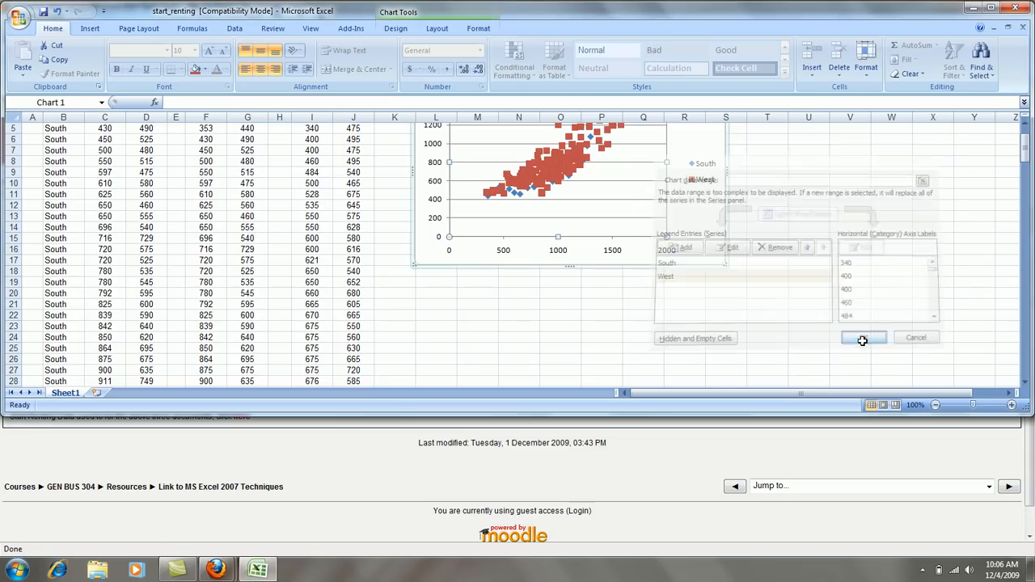
pyautogui.click(864, 338)
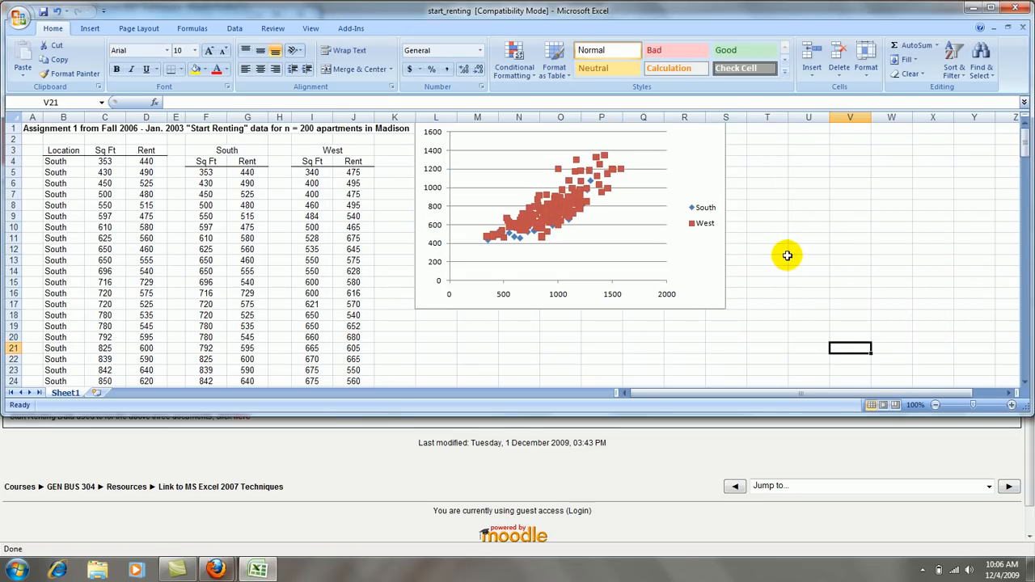
pyautogui.moveTo(554, 198)
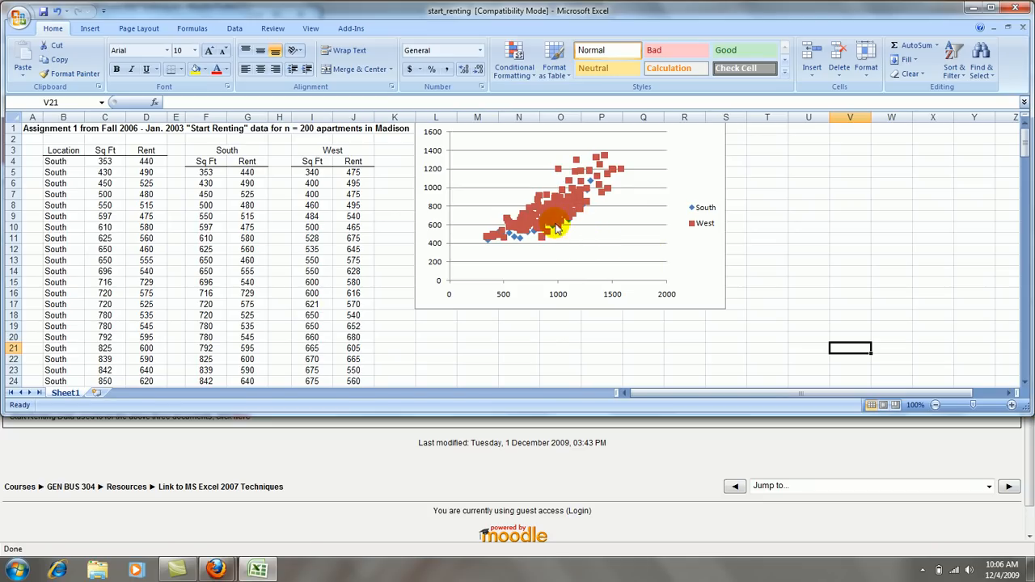
pyautogui.moveTo(584, 233)
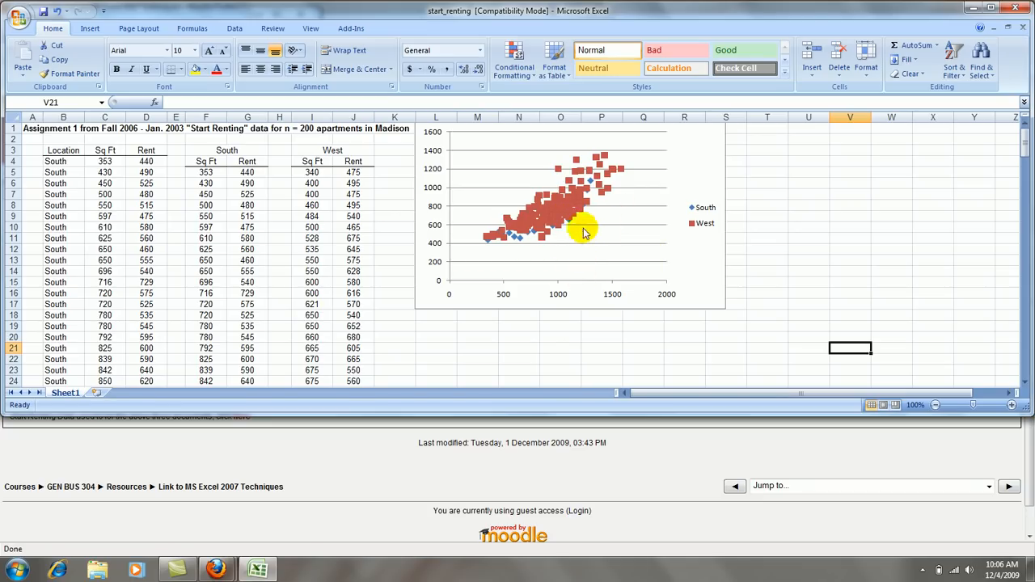
pyautogui.moveTo(563, 212)
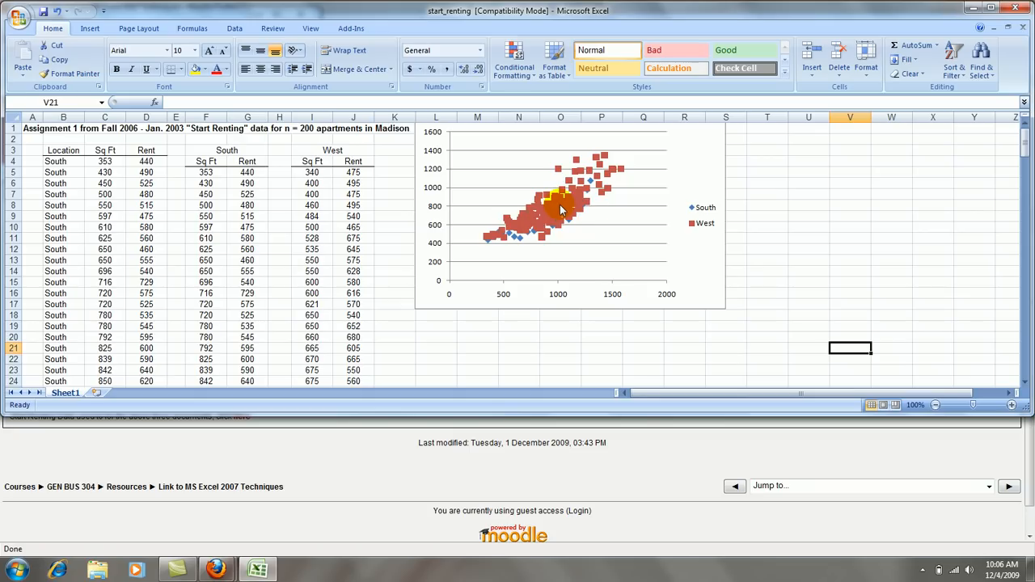
# Format the West series with a built-in marker and no marker fill.
pyautogui.rightClick(563, 207)
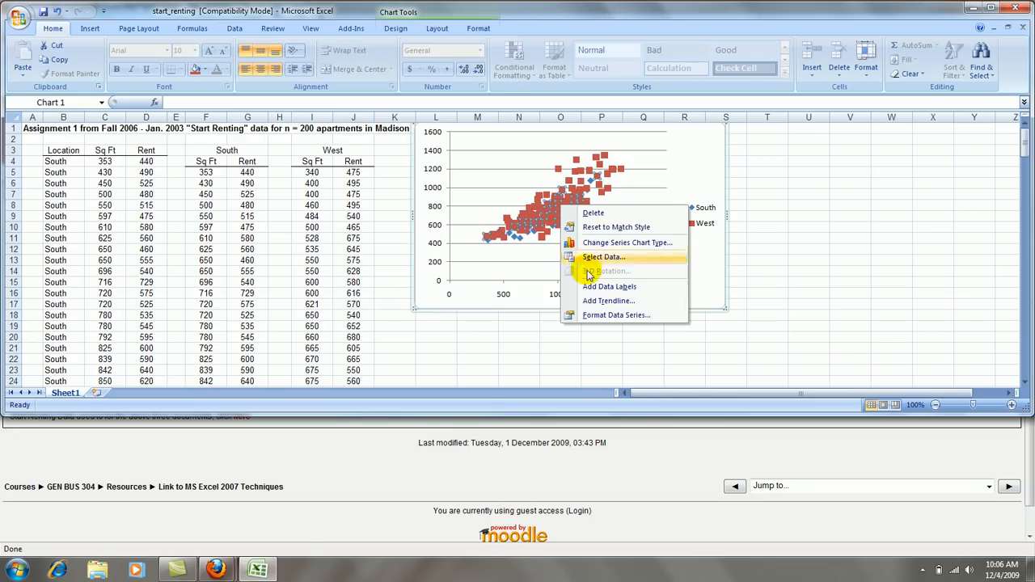
pyautogui.click(617, 314)
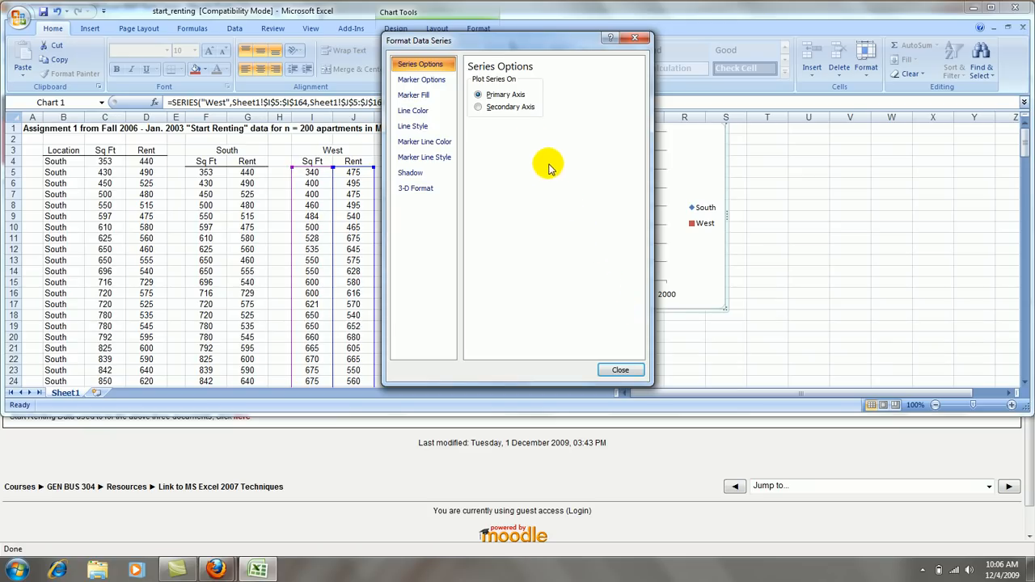
pyautogui.click(421, 80)
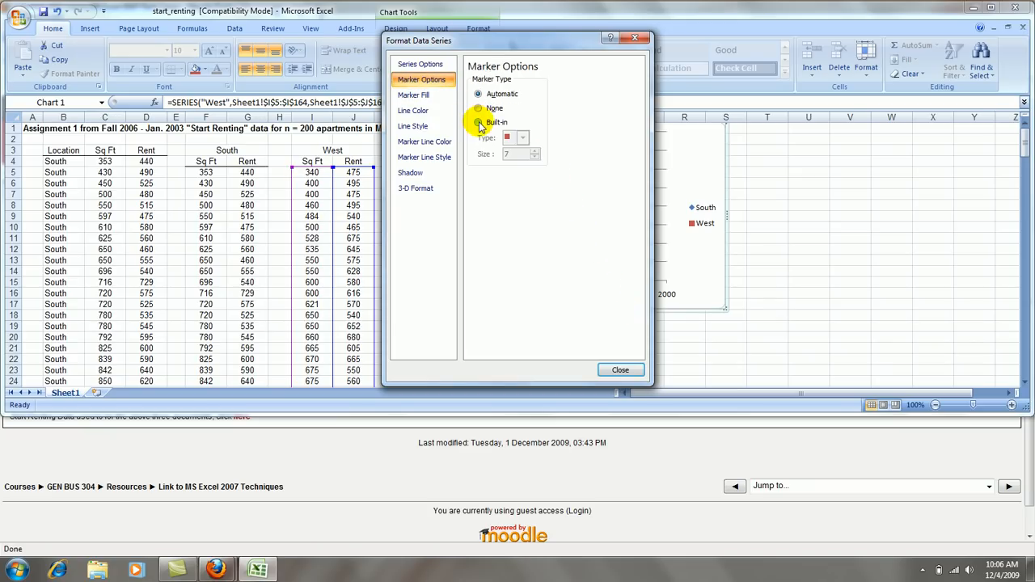
pyautogui.click(523, 137)
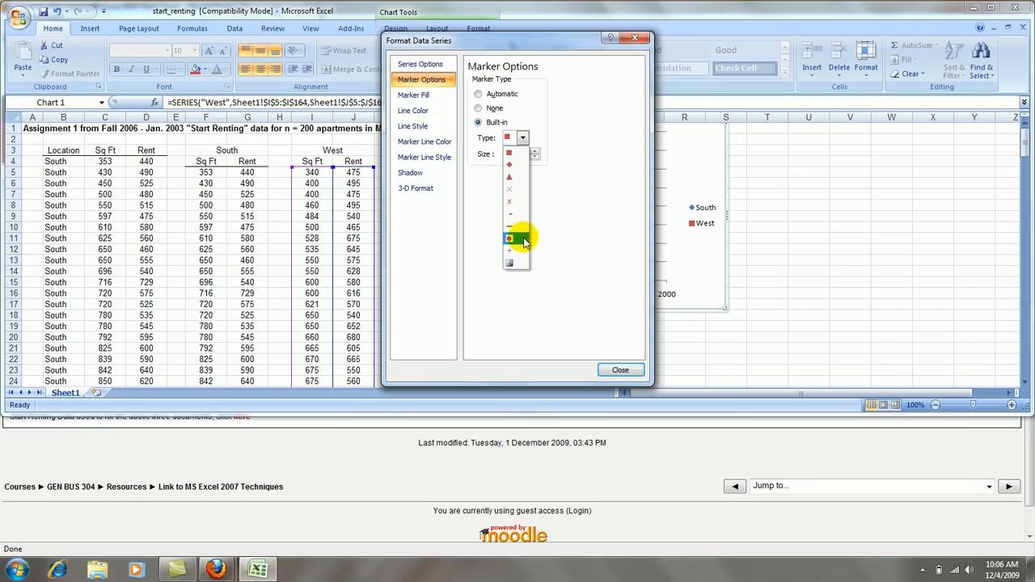
pyautogui.click(414, 93)
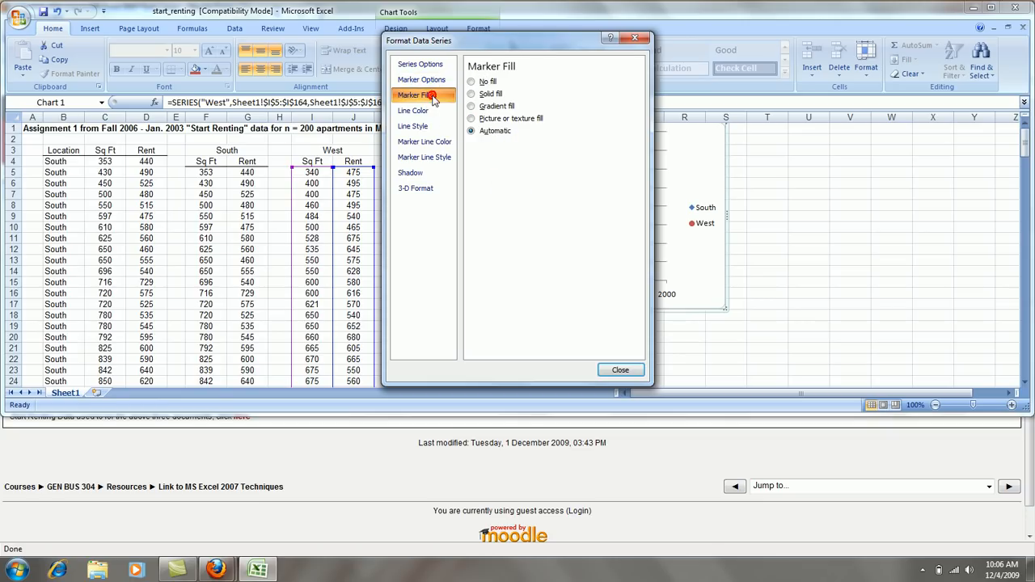
pyautogui.click(472, 81)
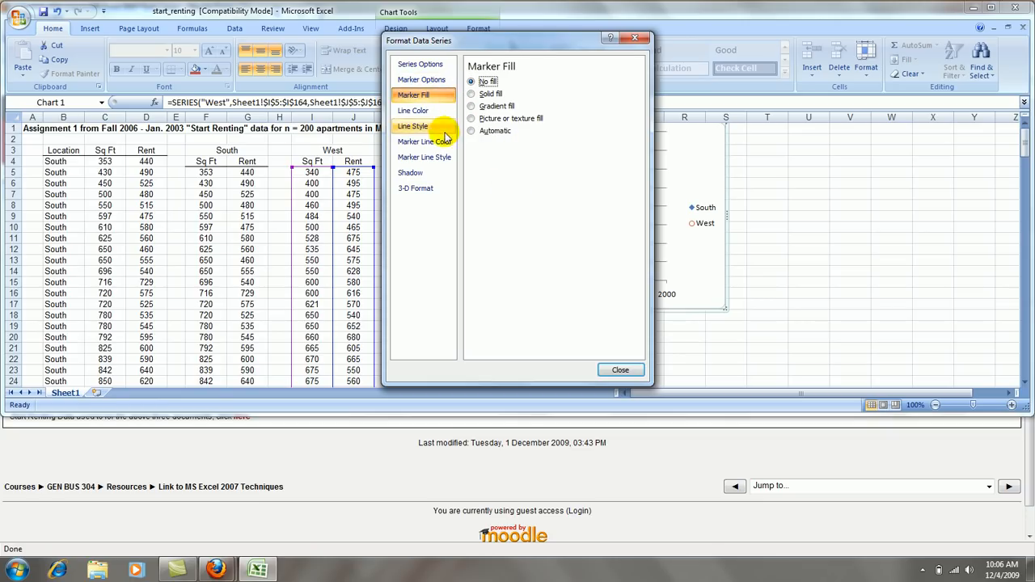
# Give the West markers a solid dark outline colour.
pyautogui.click(424, 143)
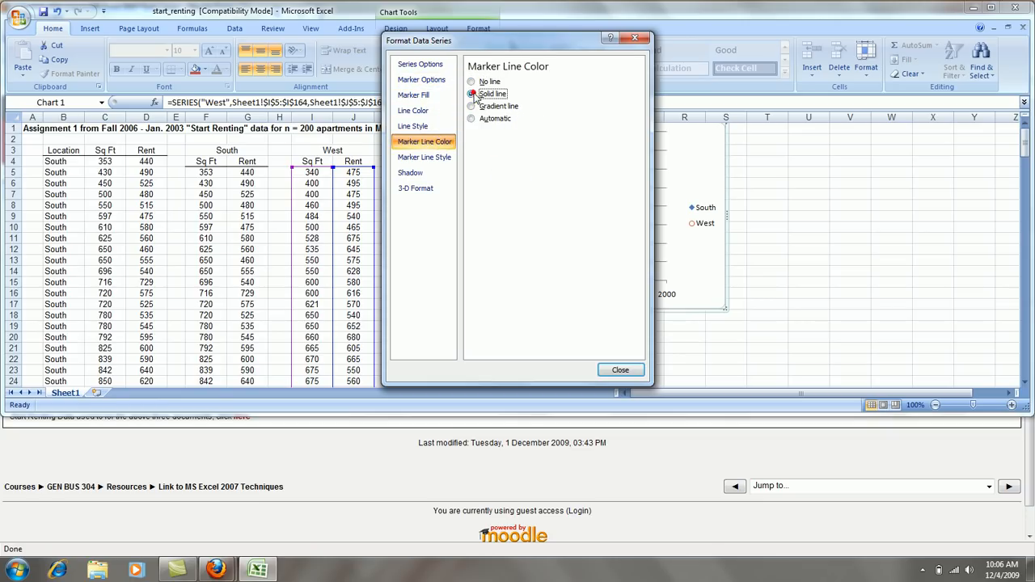
pyautogui.click(524, 133)
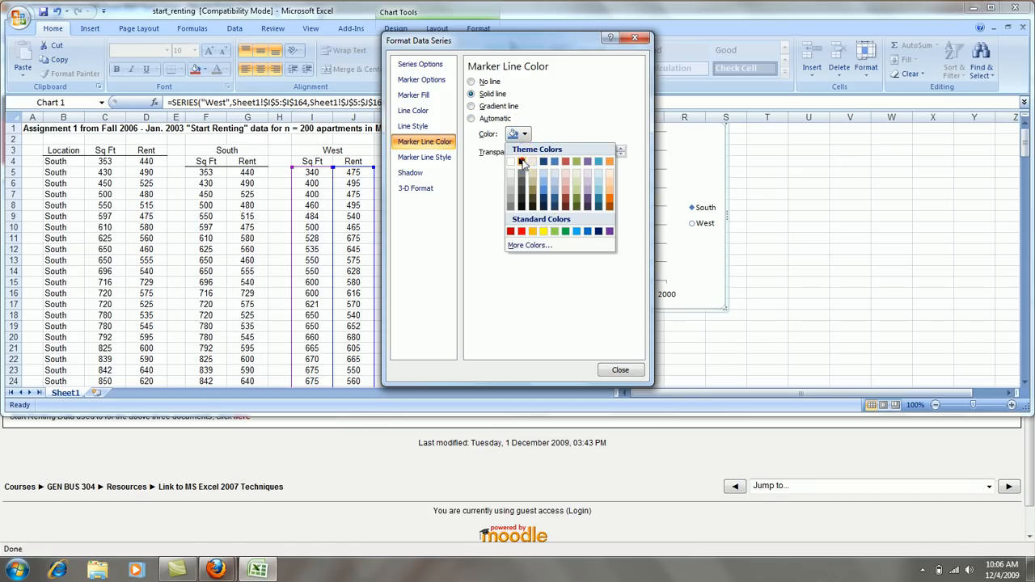
pyautogui.click(621, 369)
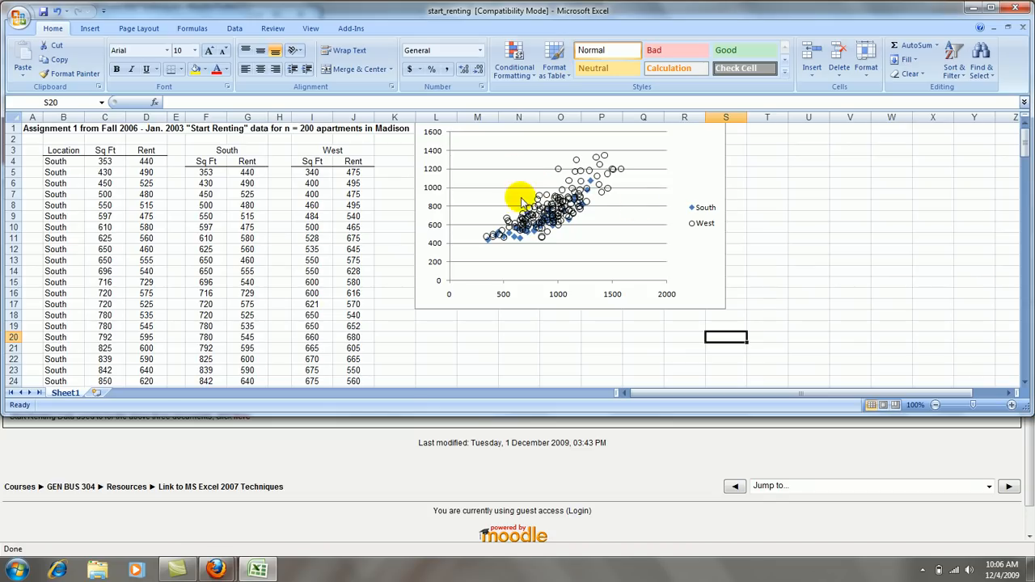
pyautogui.moveTo(606, 211)
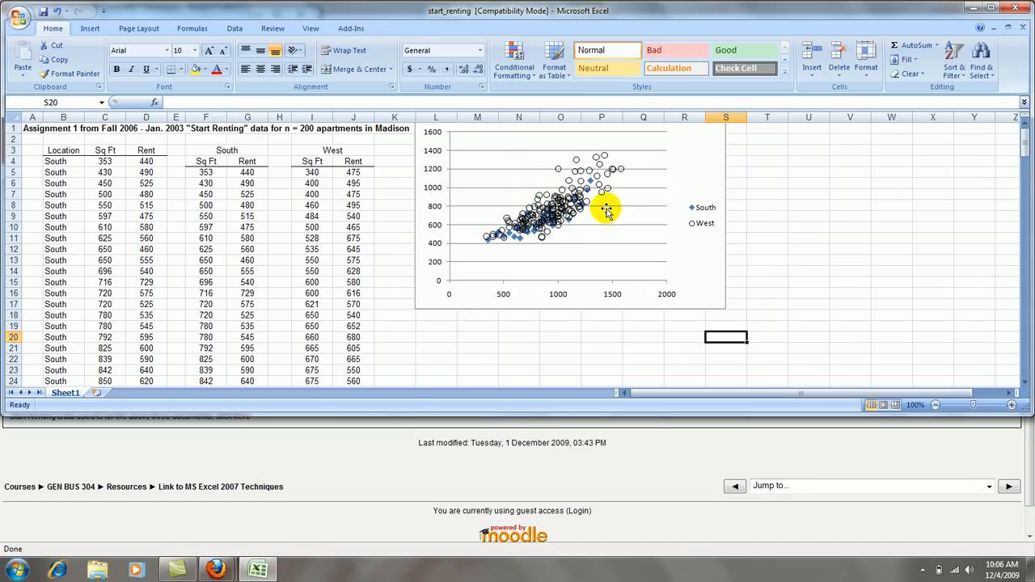
pyautogui.moveTo(542, 246)
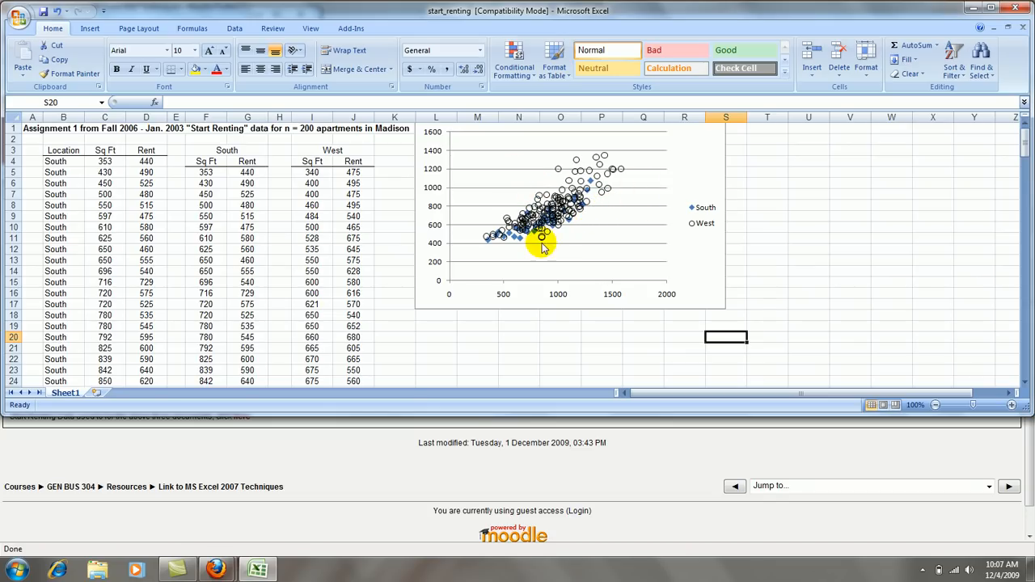
pyautogui.moveTo(518, 241)
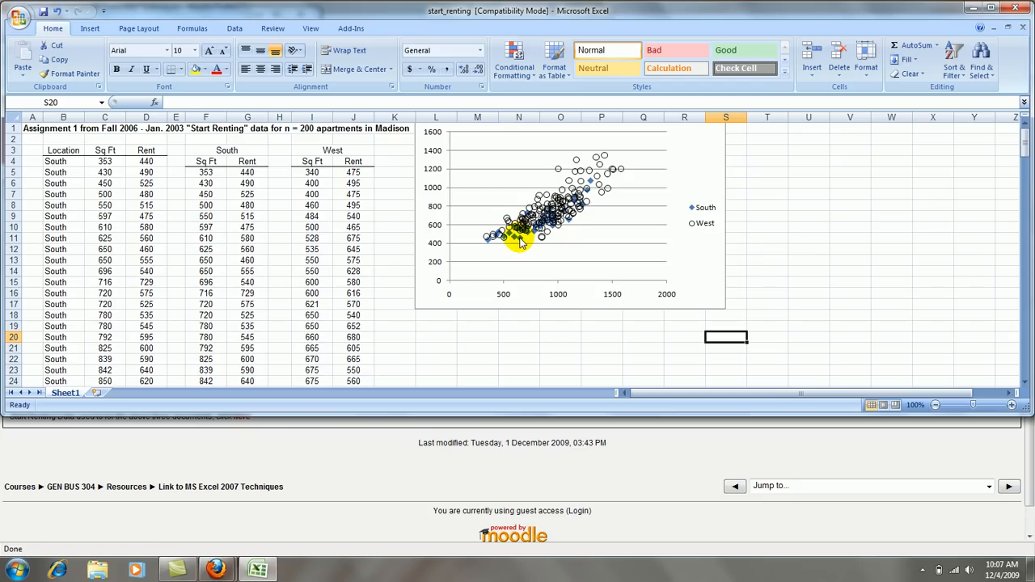
# Format the South series with a dark solid marker fill.
pyautogui.rightClick(517, 239)
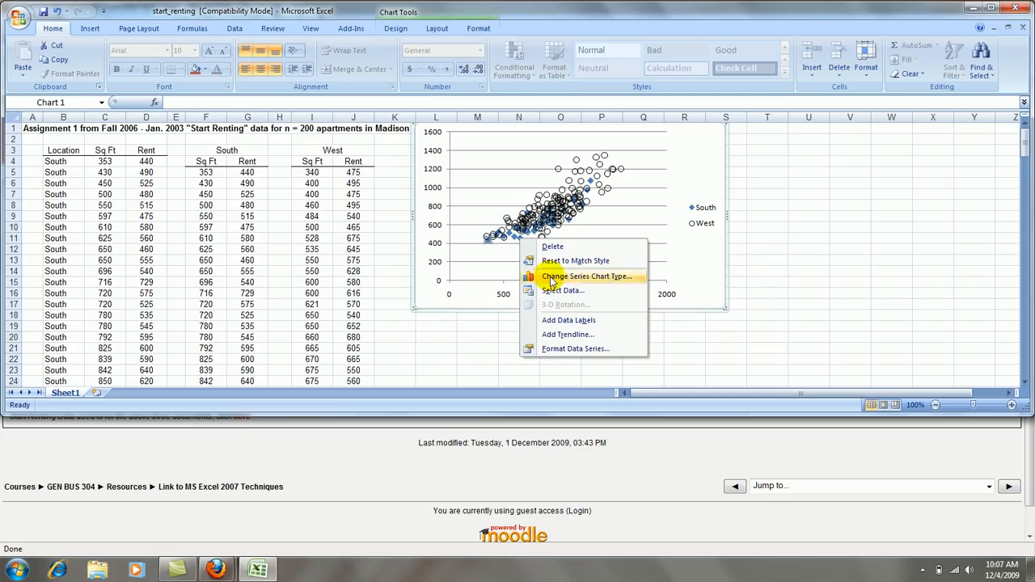
pyautogui.click(576, 348)
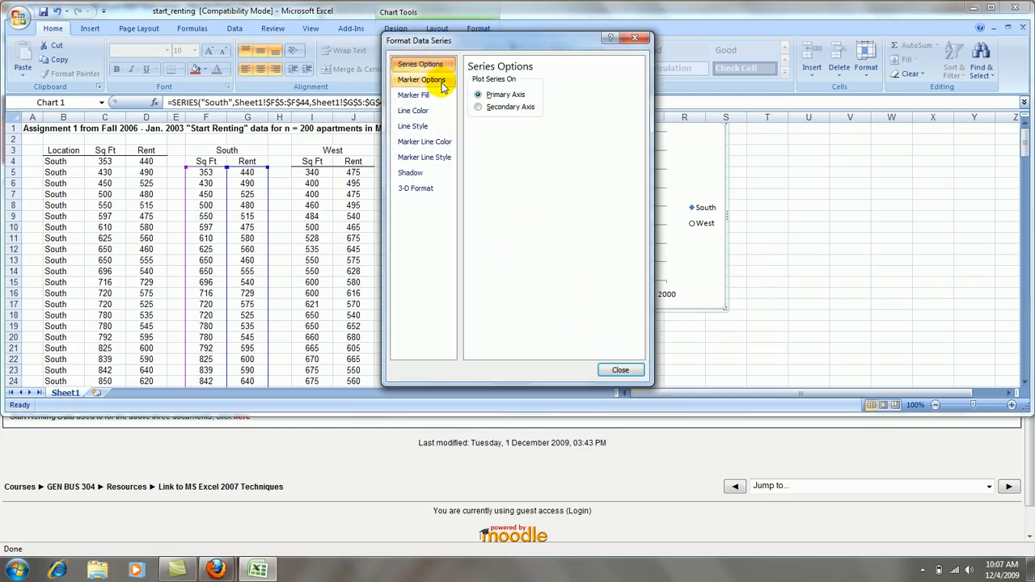
pyautogui.click(421, 79)
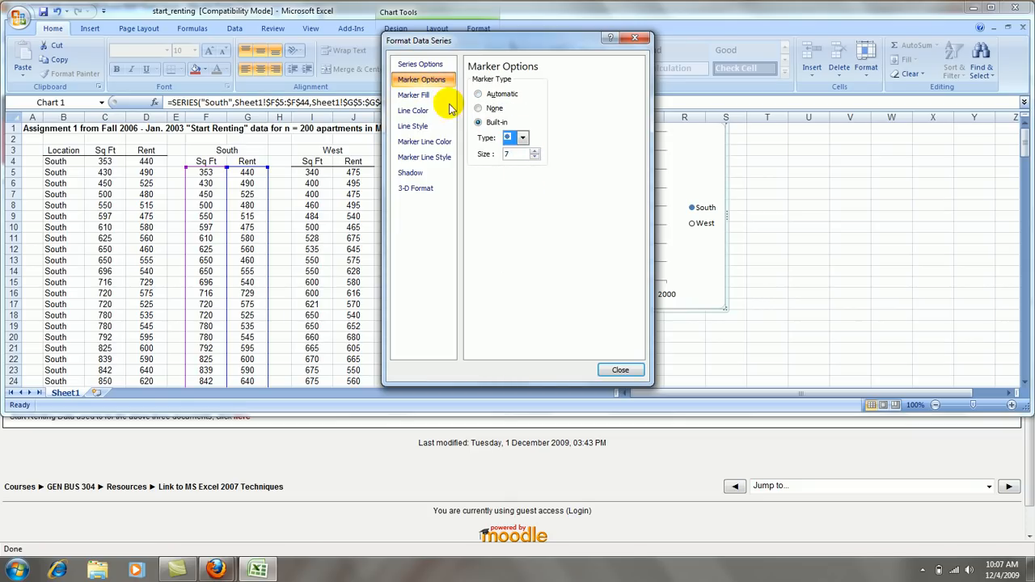
pyautogui.click(414, 94)
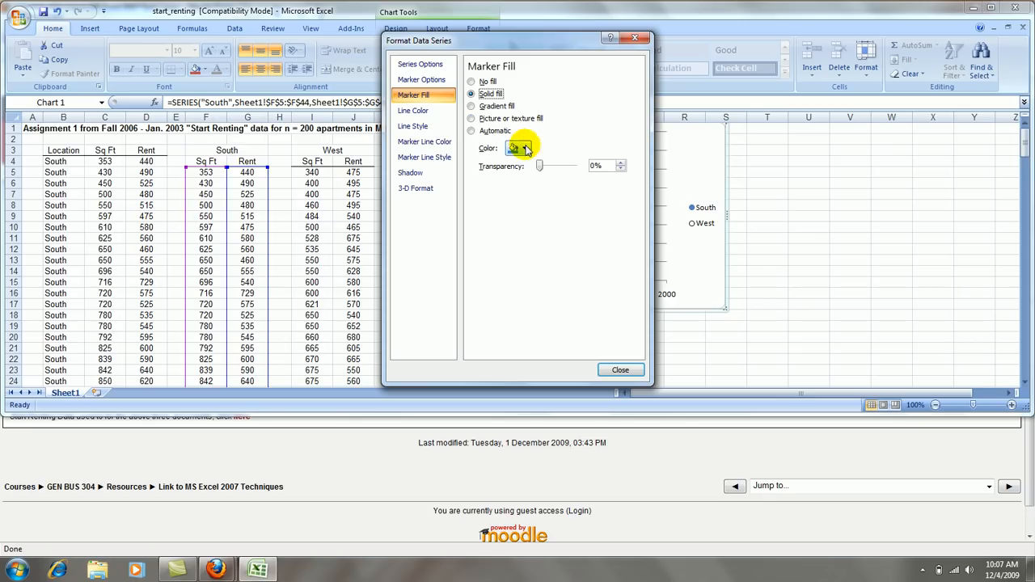
pyautogui.click(525, 149)
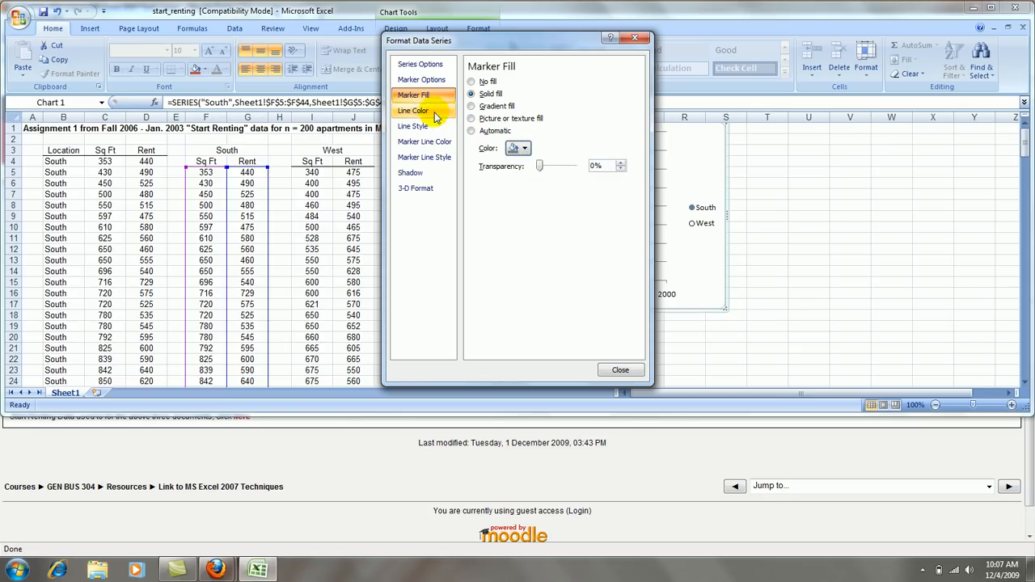
# Give the South markers a solid outline and close the dialog.
pyautogui.click(424, 142)
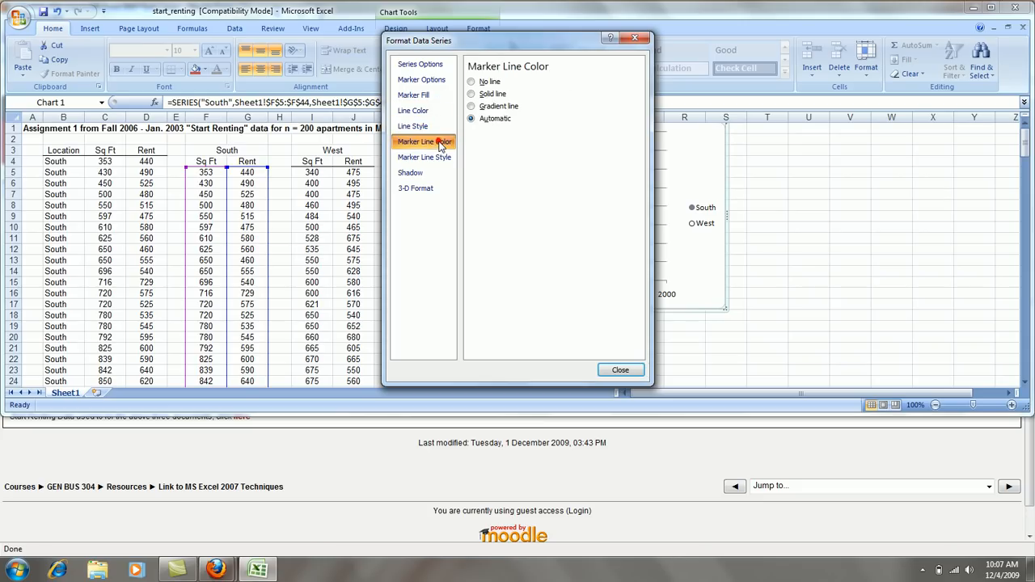
pyautogui.click(472, 93)
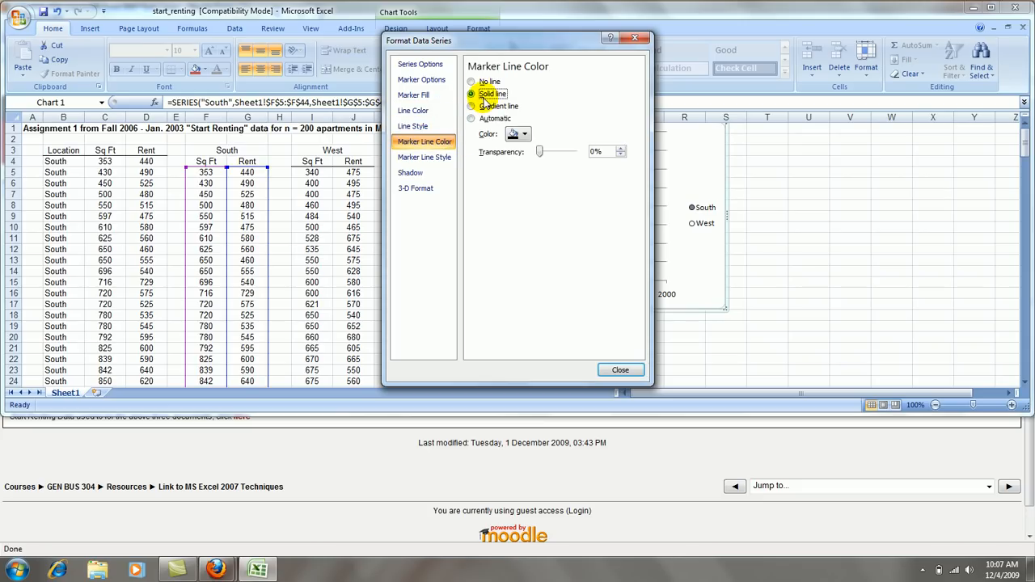
pyautogui.click(621, 369)
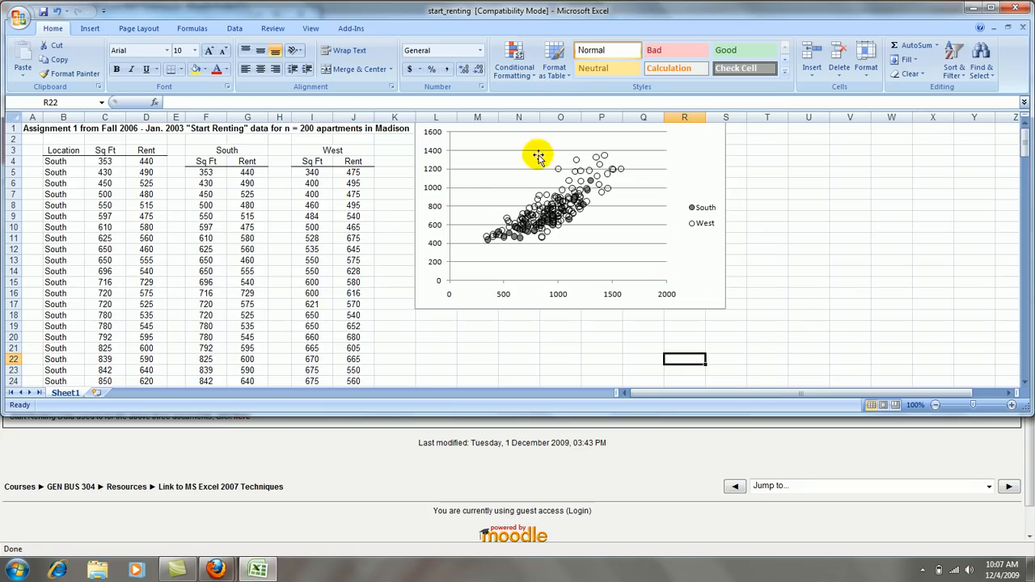
pyautogui.moveTo(620, 272)
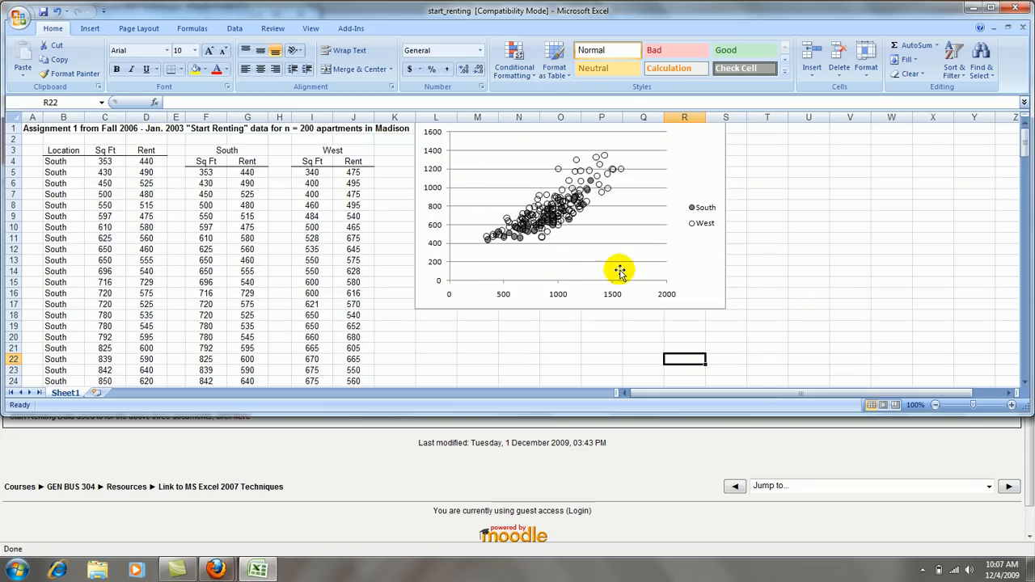
pyautogui.click(618, 270)
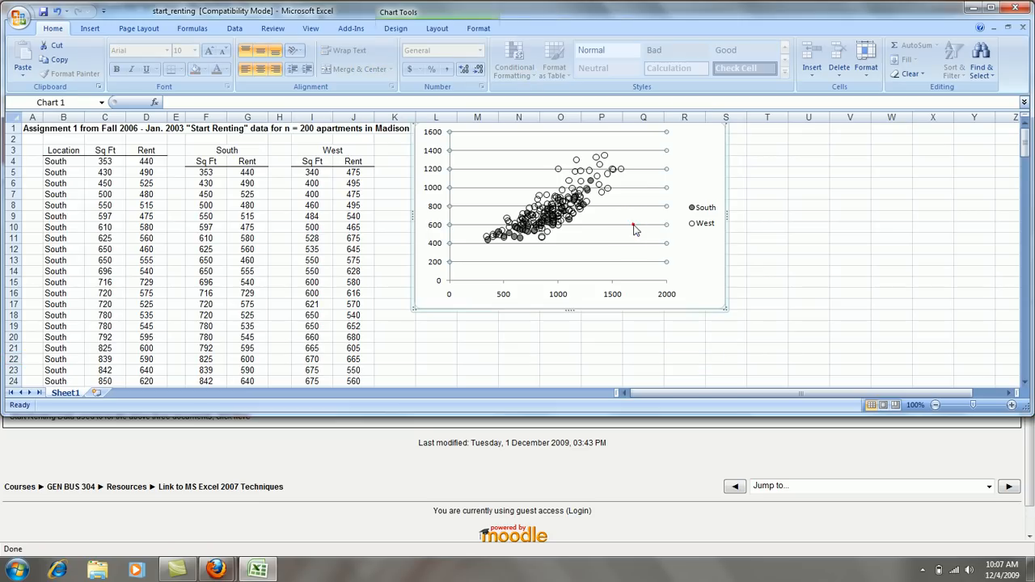
pyautogui.moveTo(639, 226)
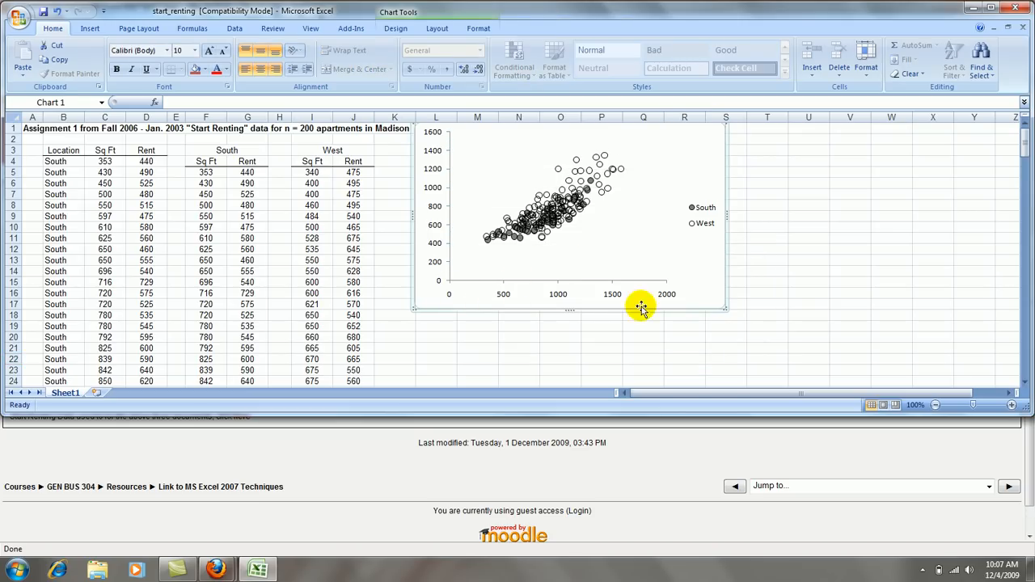
pyautogui.moveTo(558, 294)
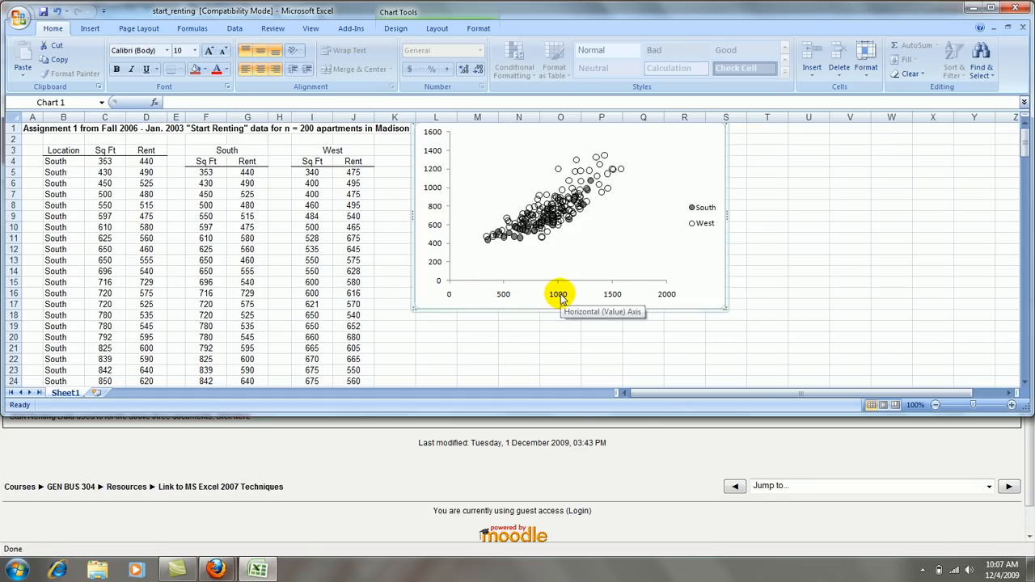
# Set the horizontal axis to fixed minimum 300, maximum 1600, major unit 300.
pyautogui.rightClick(558, 294)
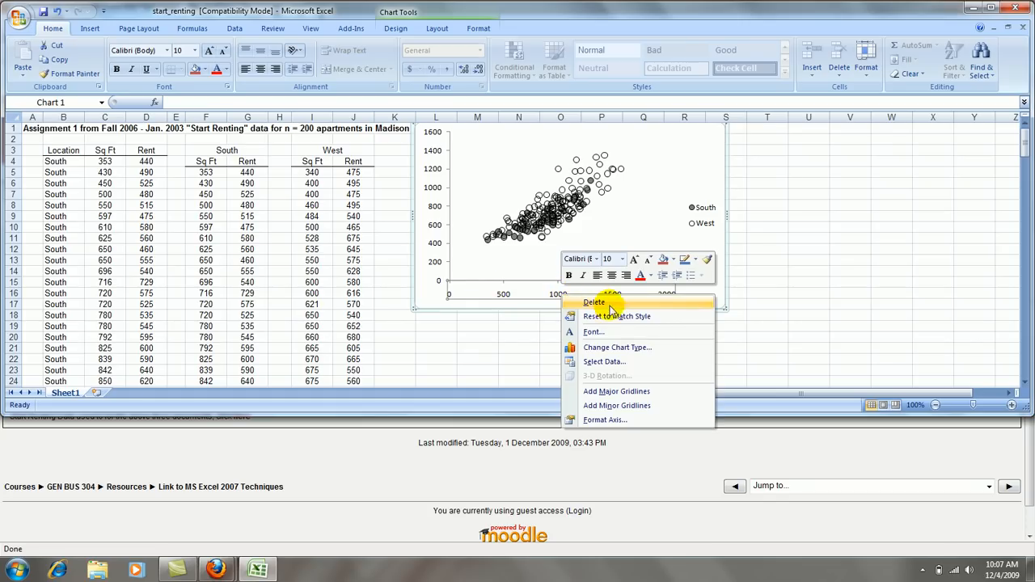
pyautogui.moveTo(611, 421)
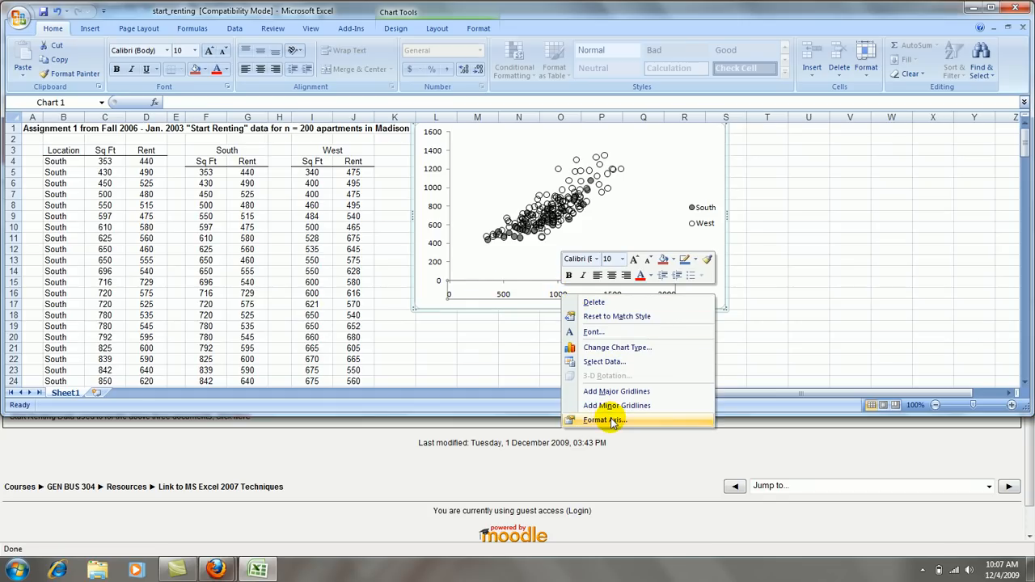
pyautogui.click(605, 420)
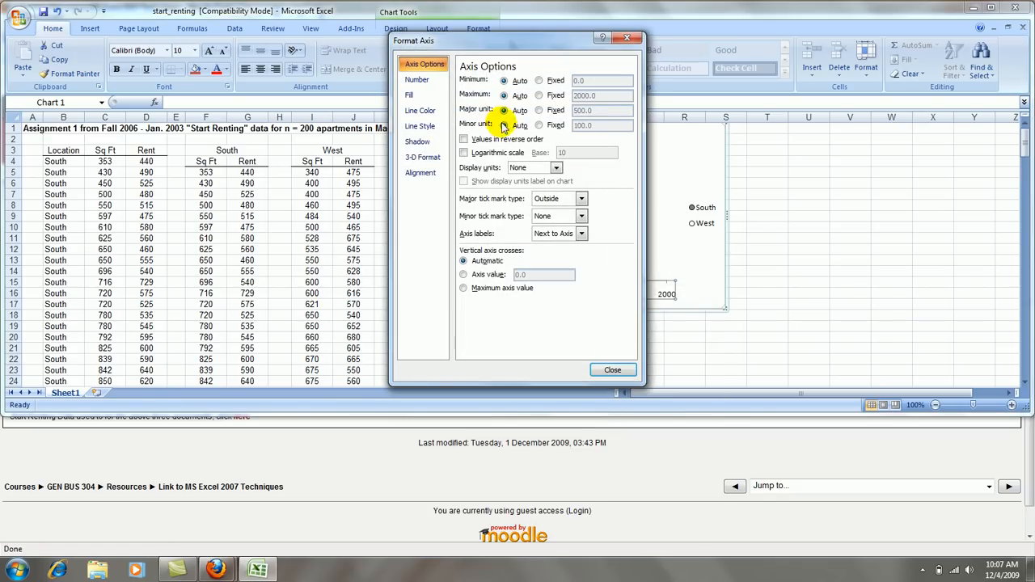
pyautogui.click(538, 96)
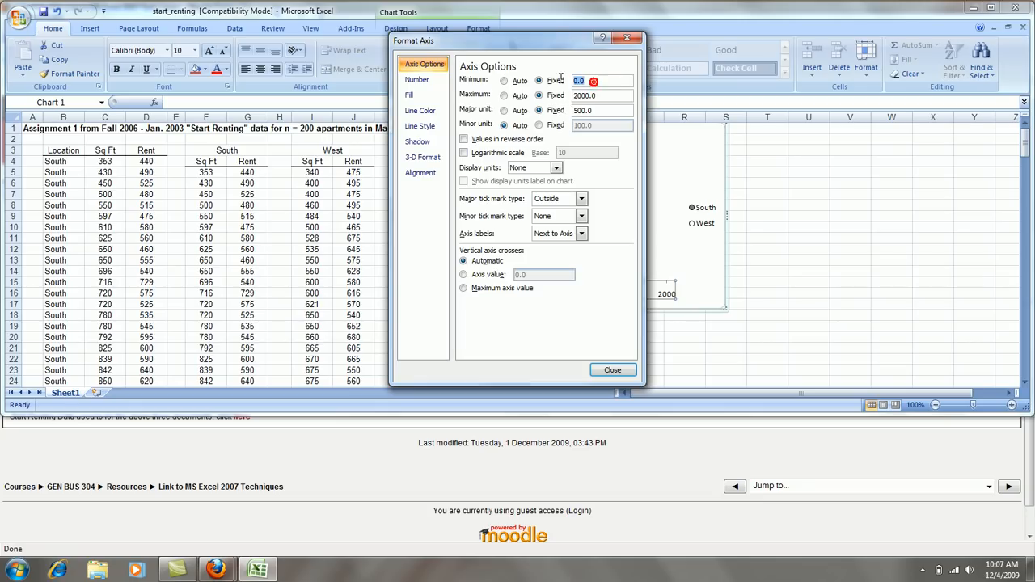
pyautogui.write('3')
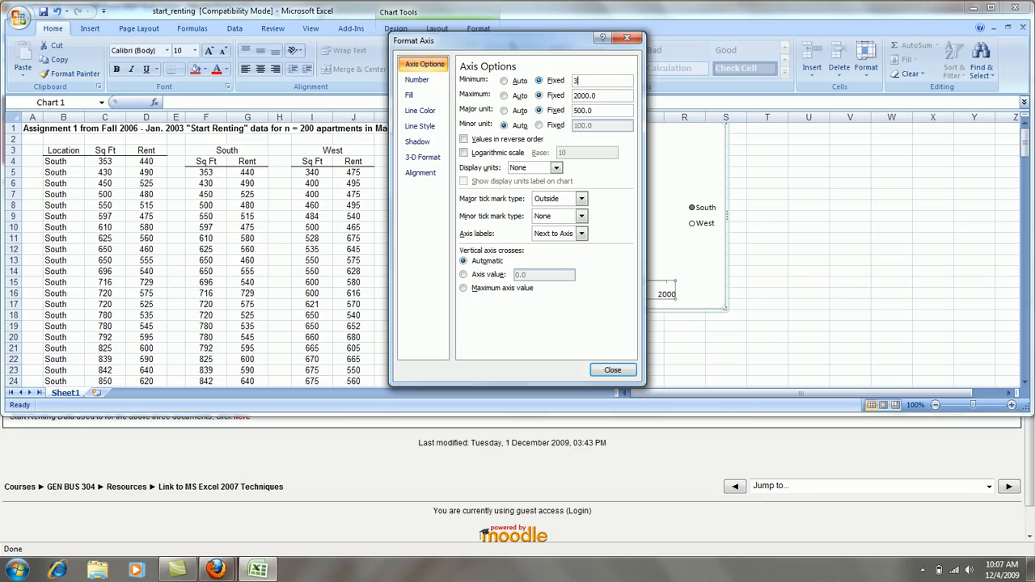
pyautogui.write('00')
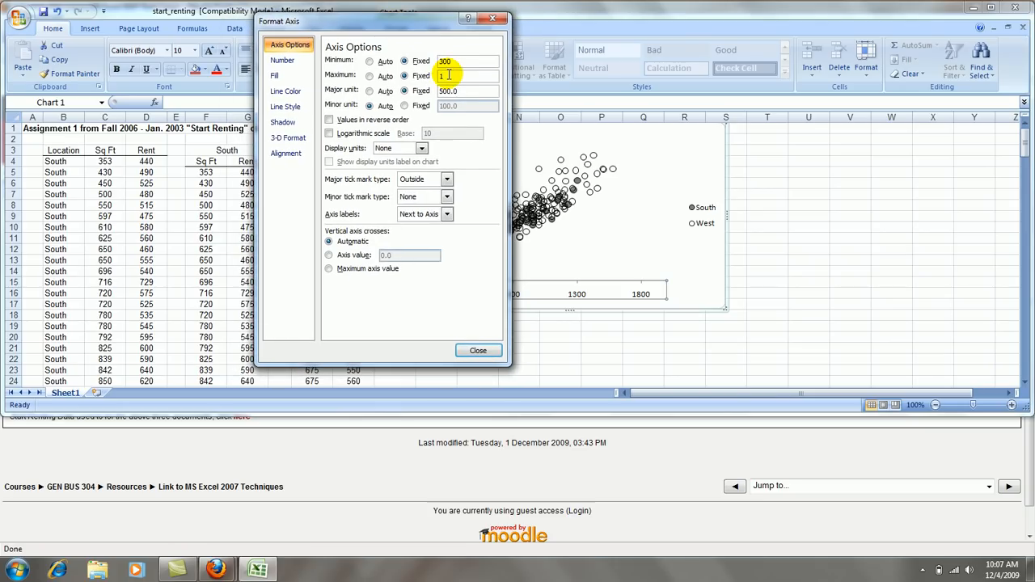
pyautogui.write('1600')
pyautogui.click(468, 91)
pyautogui.write('300')
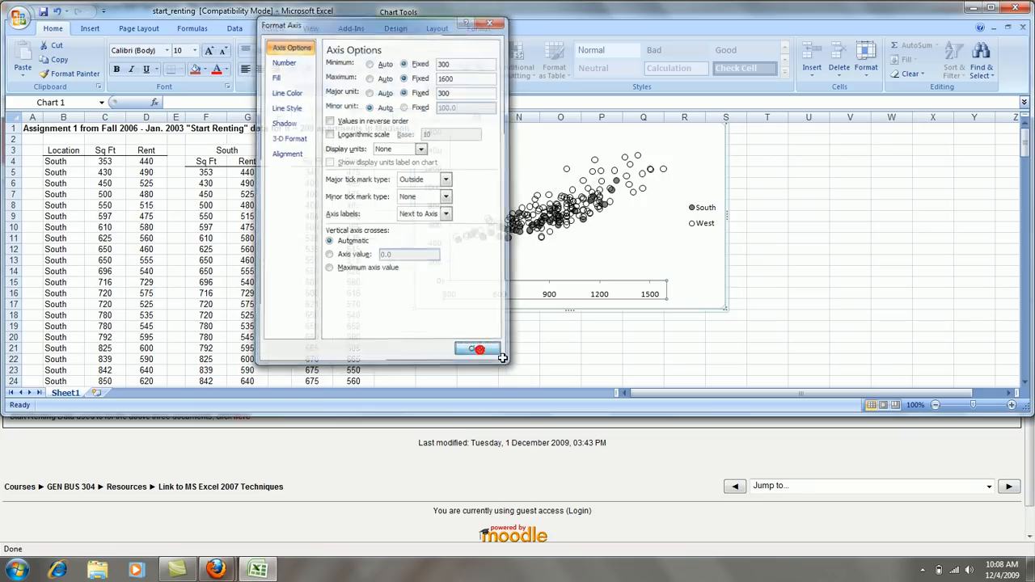
pyautogui.click(478, 350)
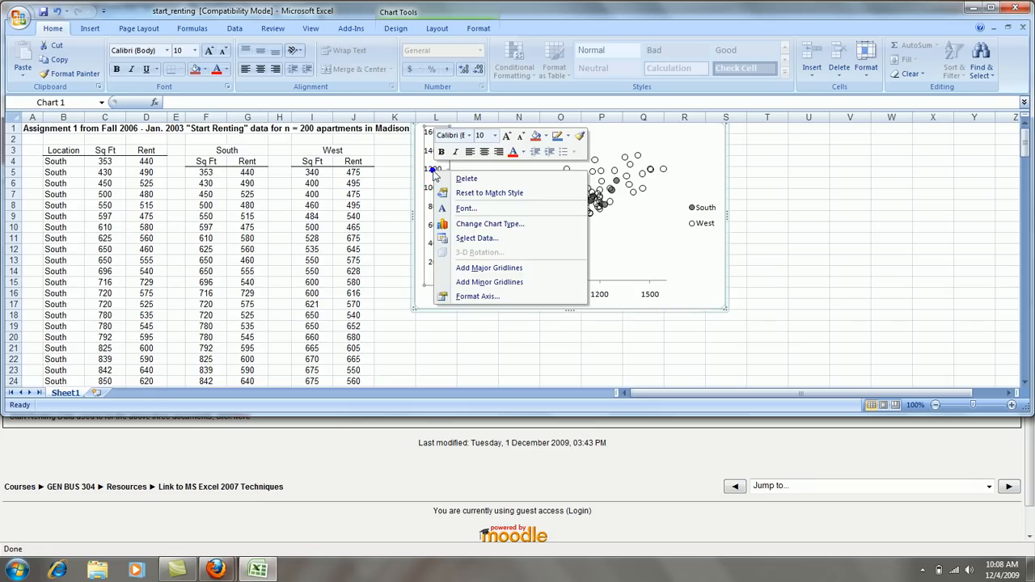
# Set the vertical rent axis to fixed minimum 400, maximum 1400, major unit 200.
pyautogui.click(477, 297)
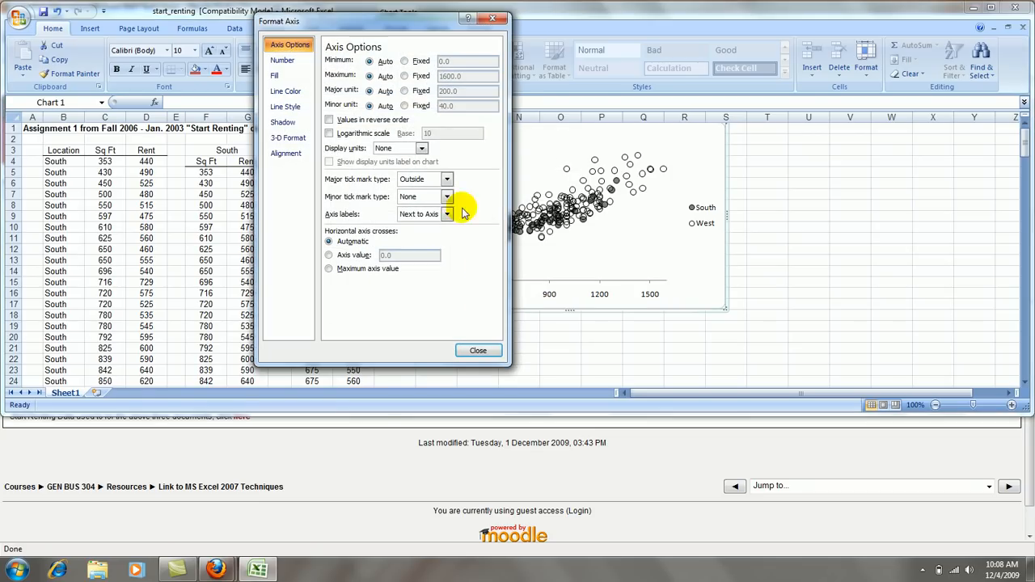
pyautogui.click(405, 91)
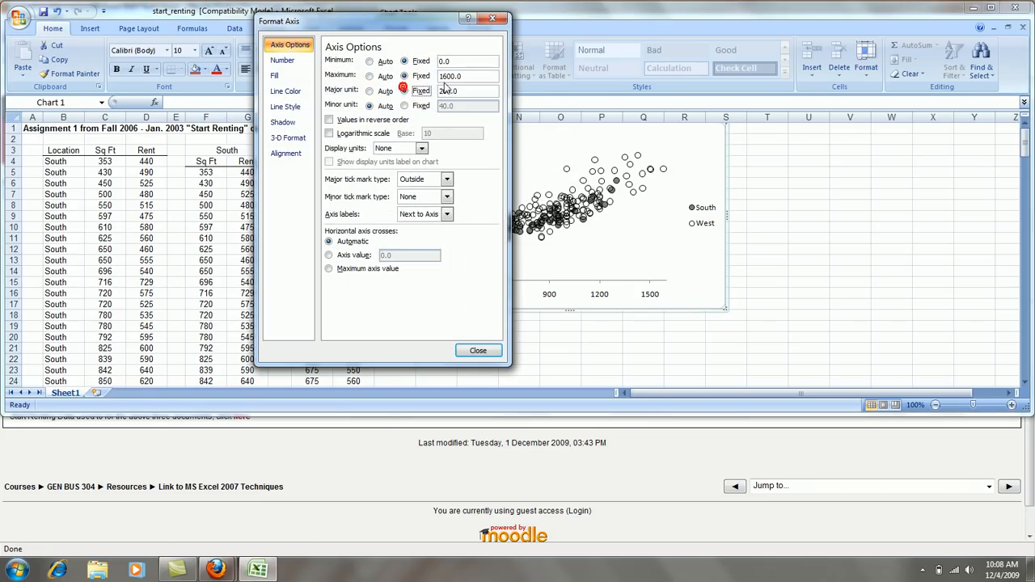
pyautogui.click(405, 61)
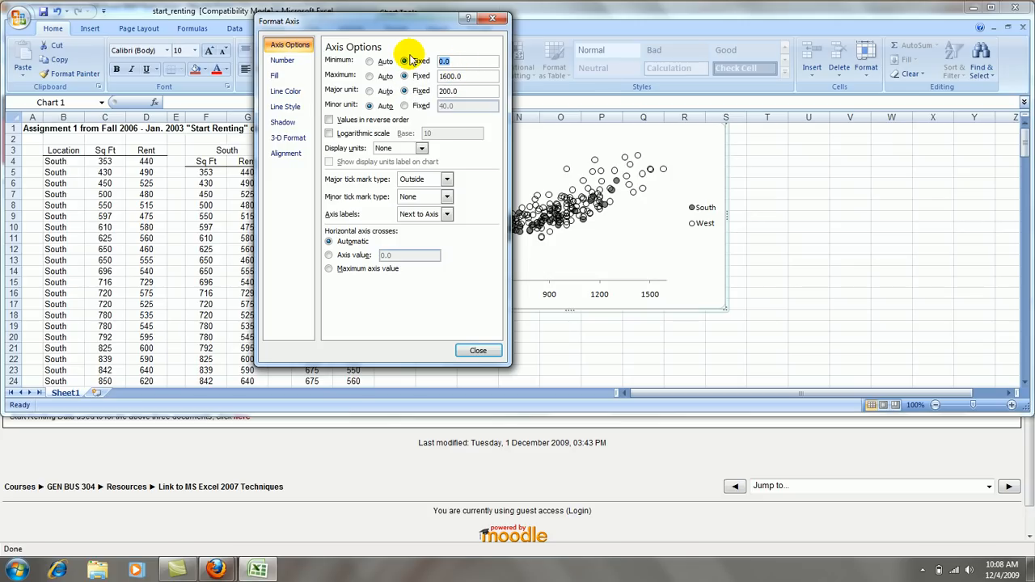
pyautogui.moveTo(447, 23)
pyautogui.write('400')
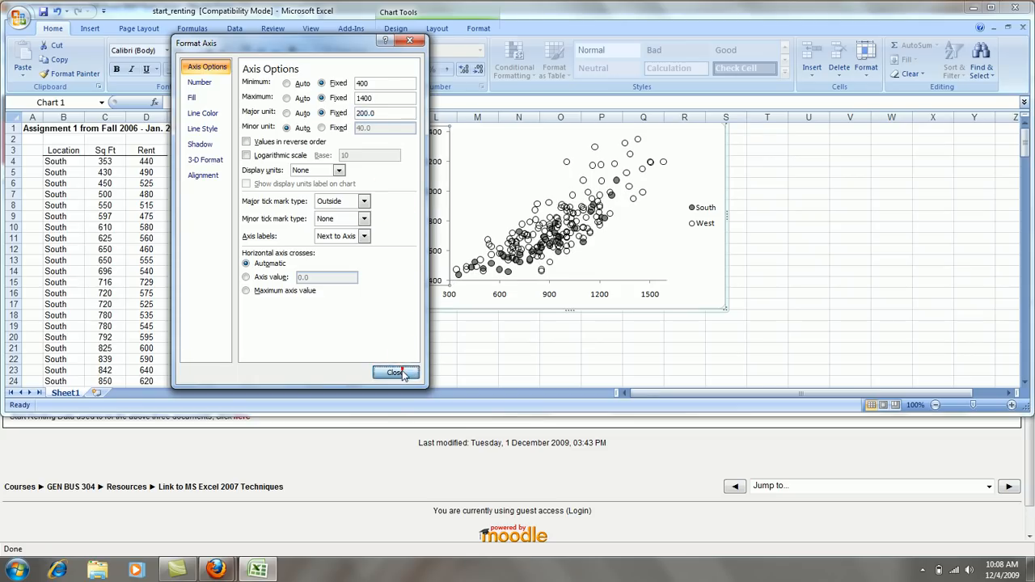
pyautogui.click(395, 373)
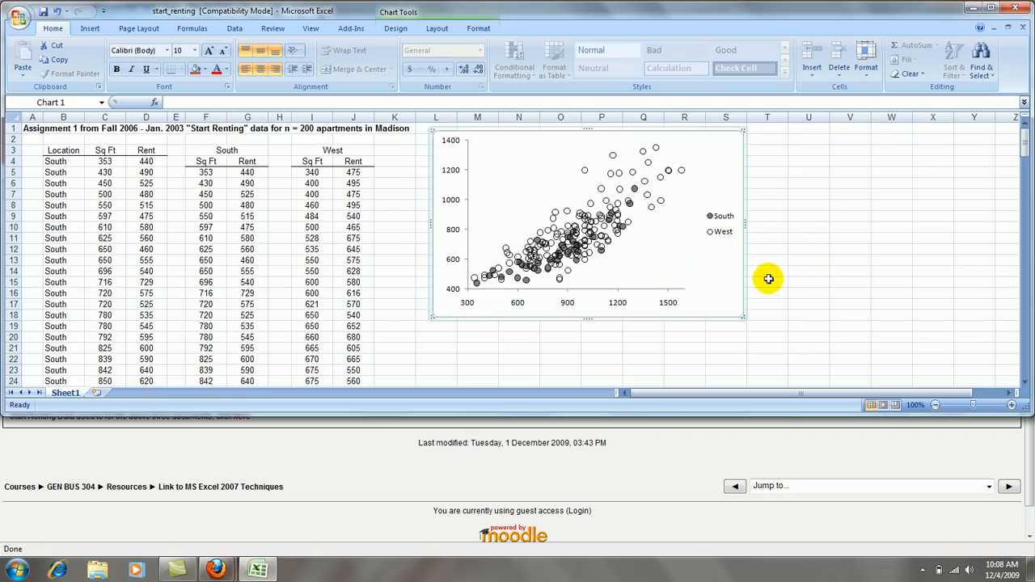
pyautogui.moveTo(712, 309)
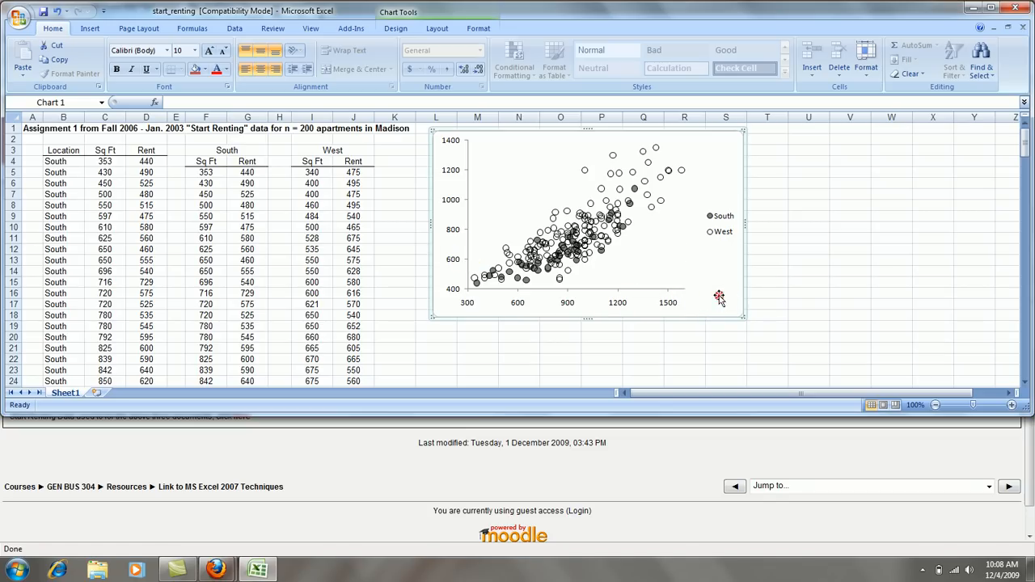
# Add axis titles Square Footage below the horizontal axis and Rent ($) rotated on the vertical.
pyautogui.click(437, 29)
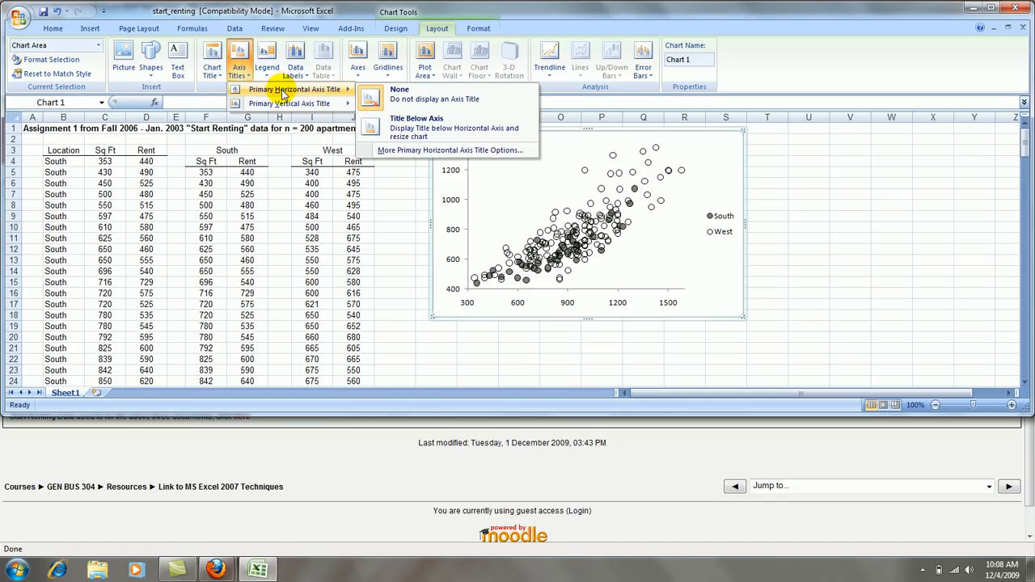
pyautogui.moveTo(420, 126)
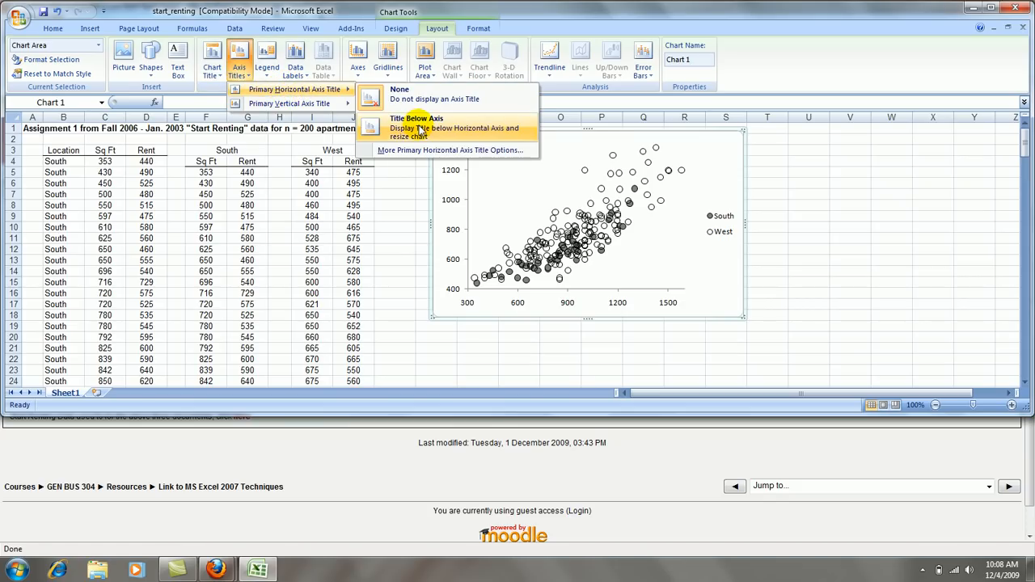
pyautogui.click(418, 126)
pyautogui.write('Square Footage')
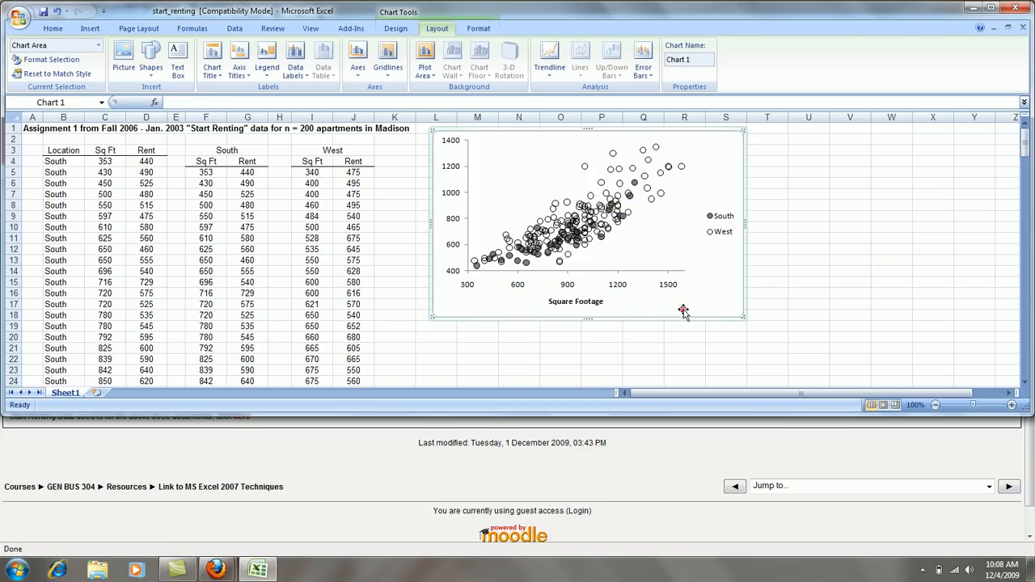
pyautogui.moveTo(240, 63)
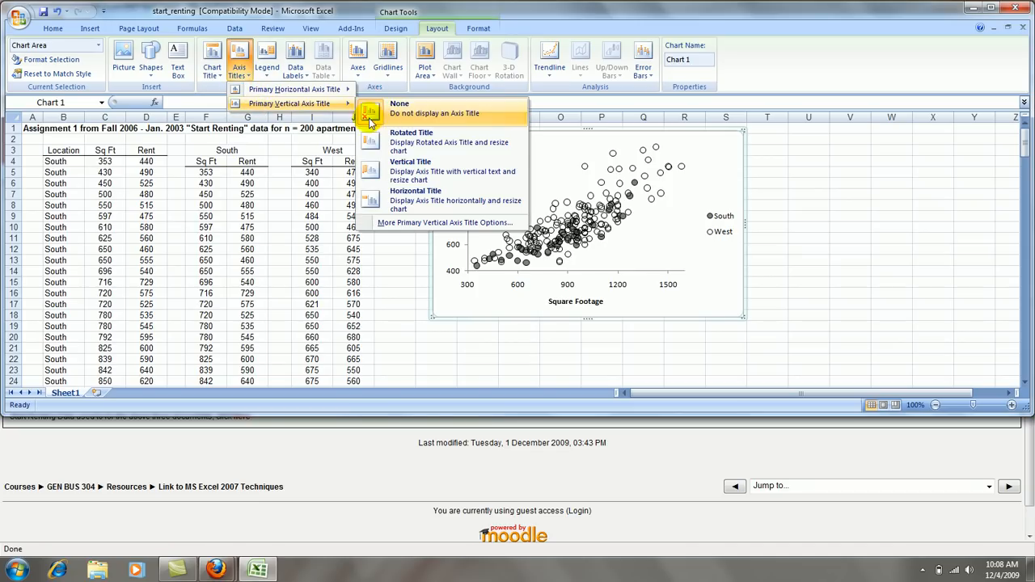
pyautogui.click(411, 143)
pyautogui.write('Re')
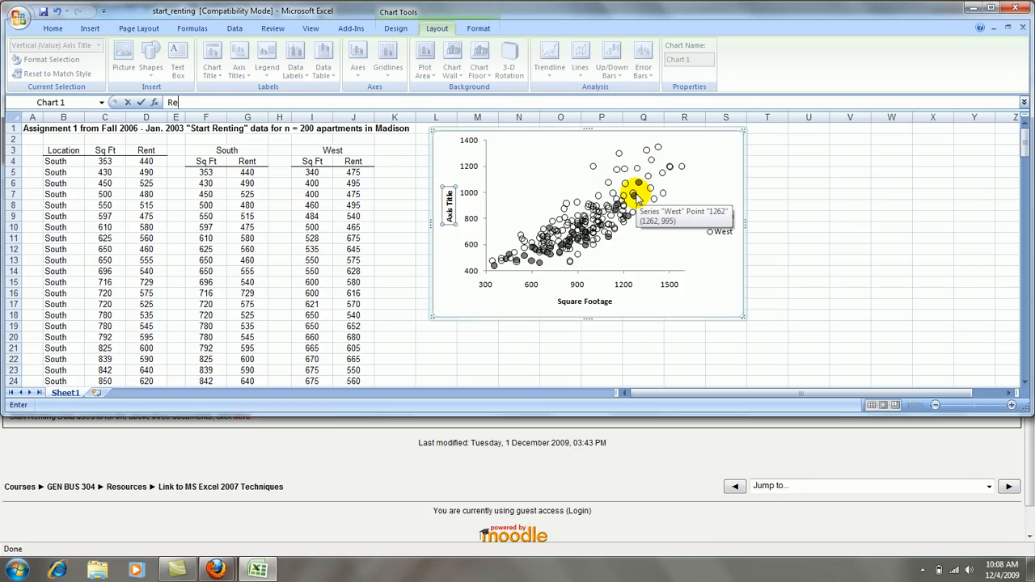
pyautogui.write('nt (S')
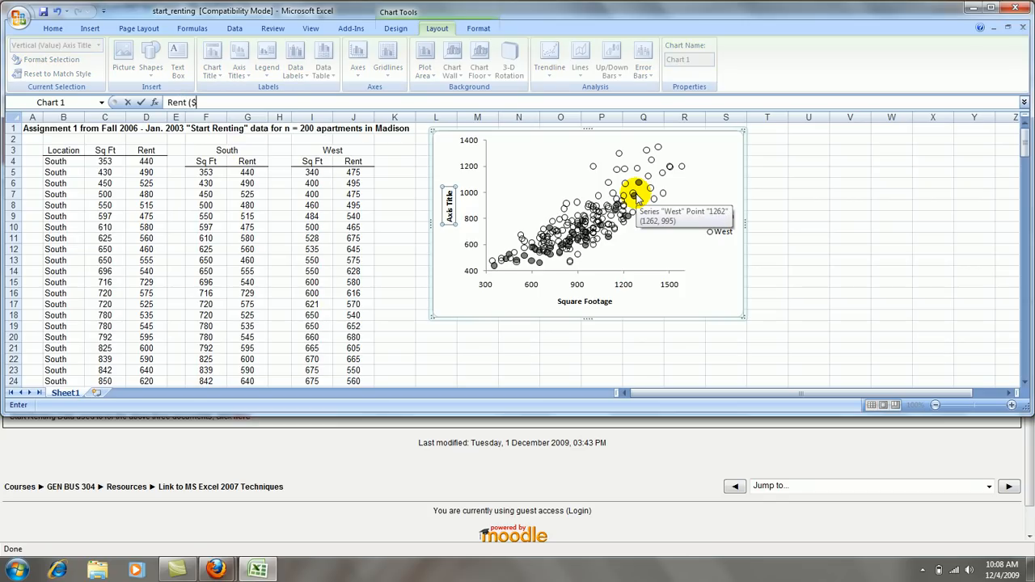
pyautogui.click(725, 324)
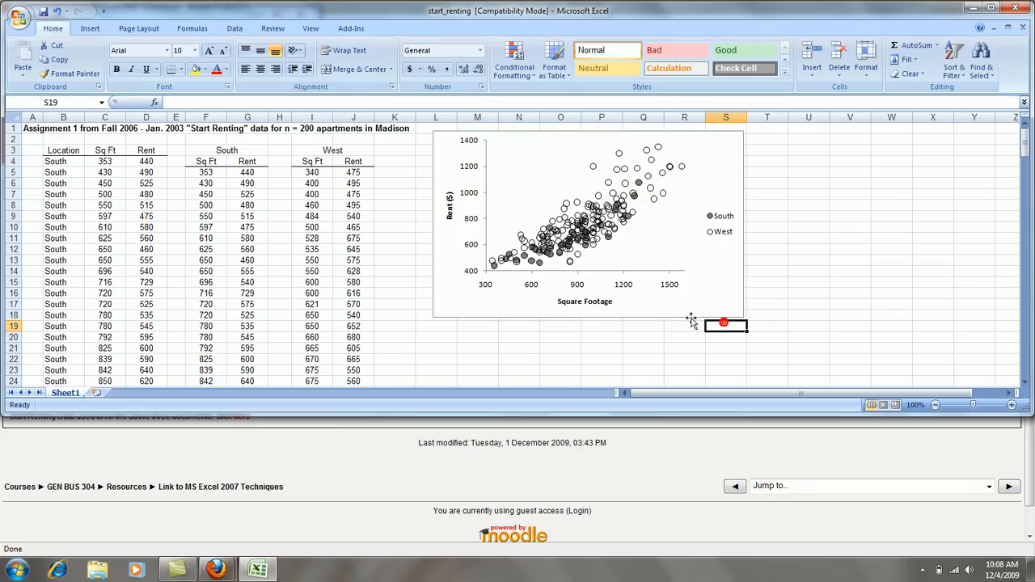
# Add the chart title 'Madison Apartments - Rent vs. Square Footage by Location' above the chart.
pyautogui.click(618, 188)
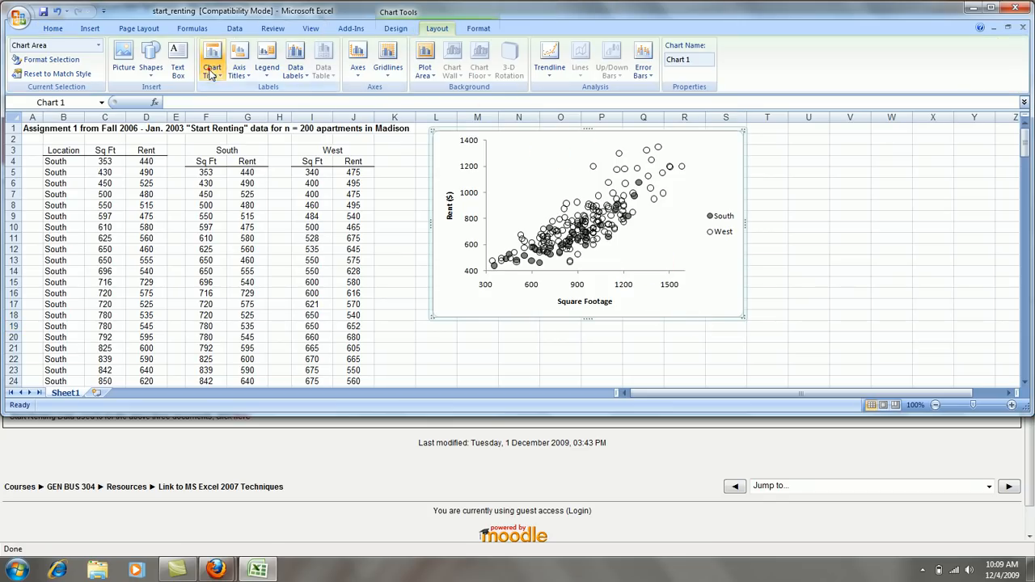
pyautogui.click(212, 62)
pyautogui.write('Madiso')
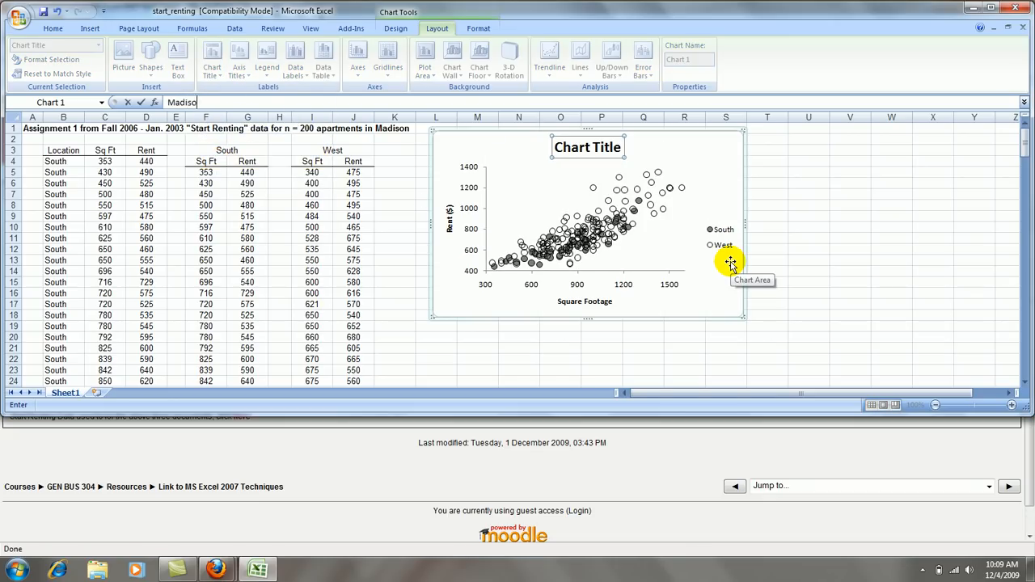
pyautogui.write('n Apat')
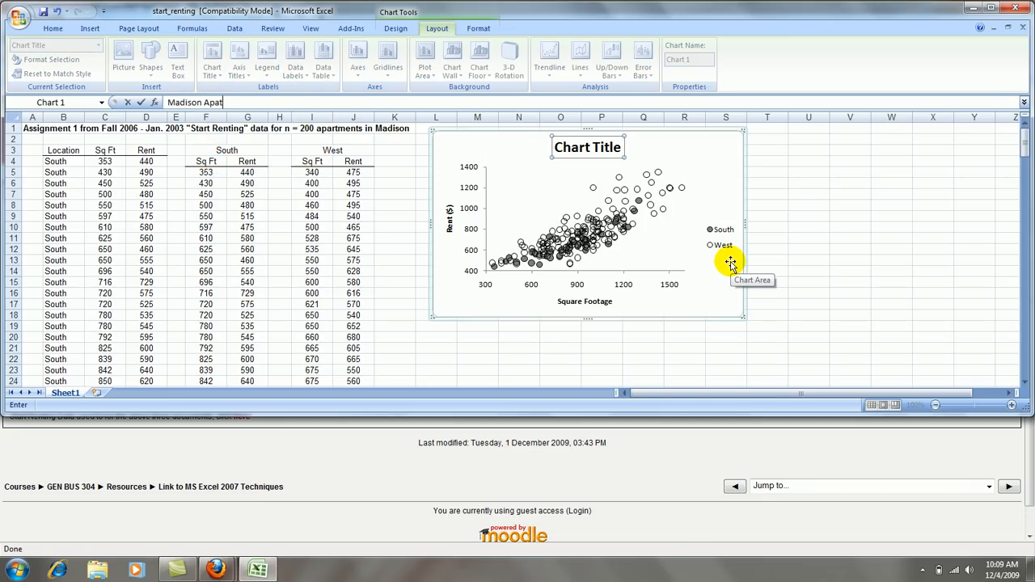
pyautogui.write('rtme')
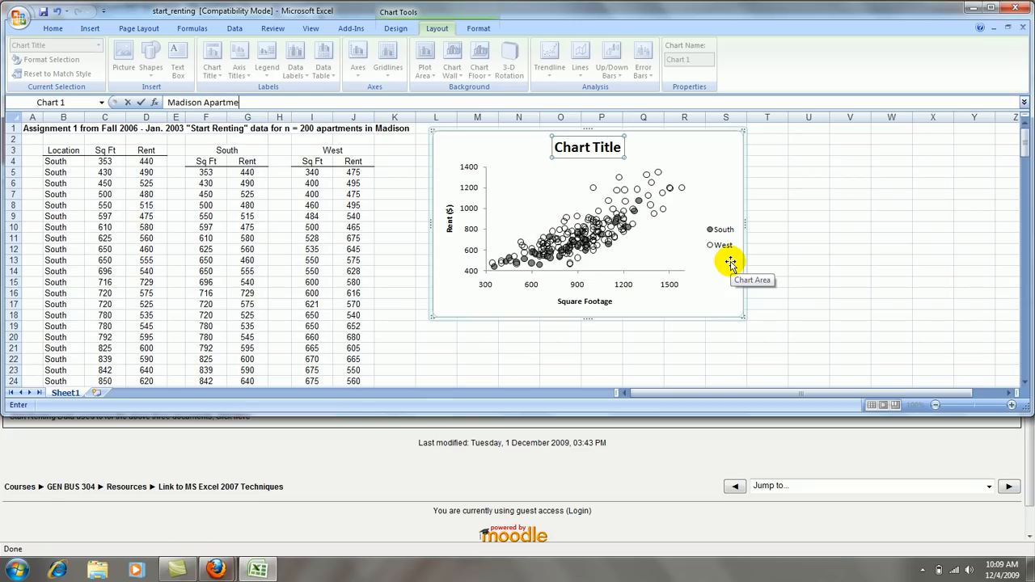
pyautogui.write('nts - Rent vs.')
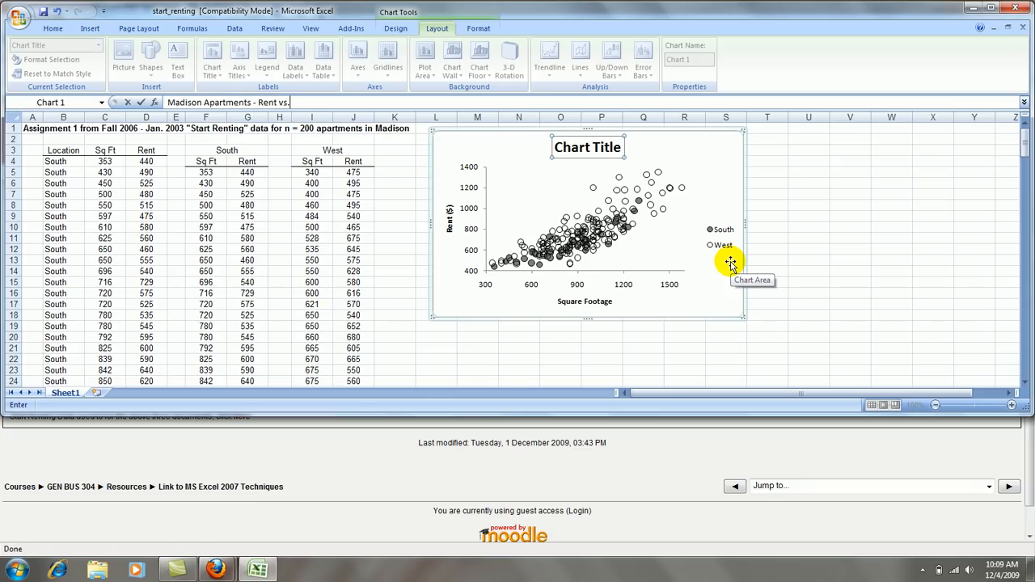
pyautogui.write('Squa')
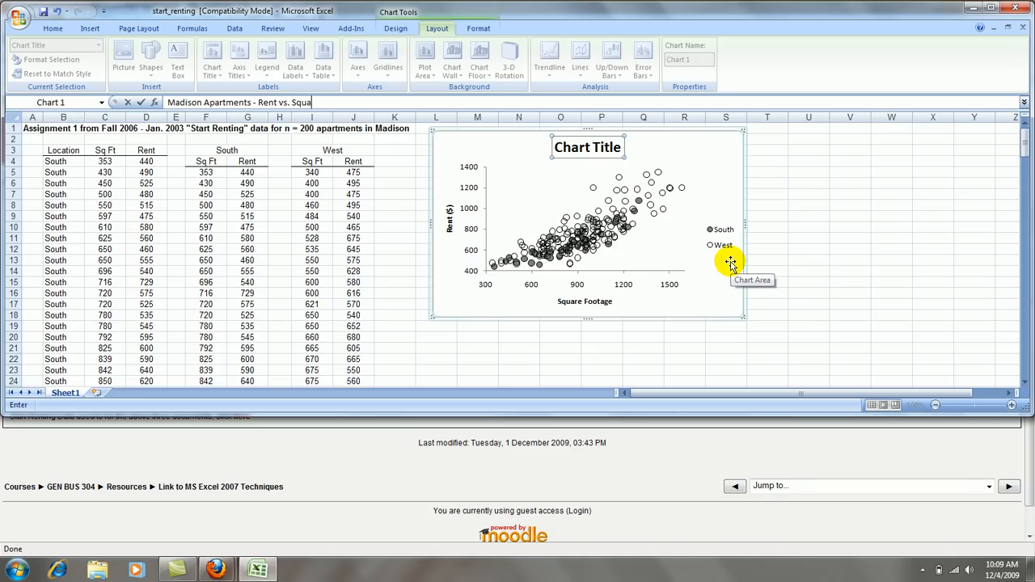
pyautogui.write('re Footage')
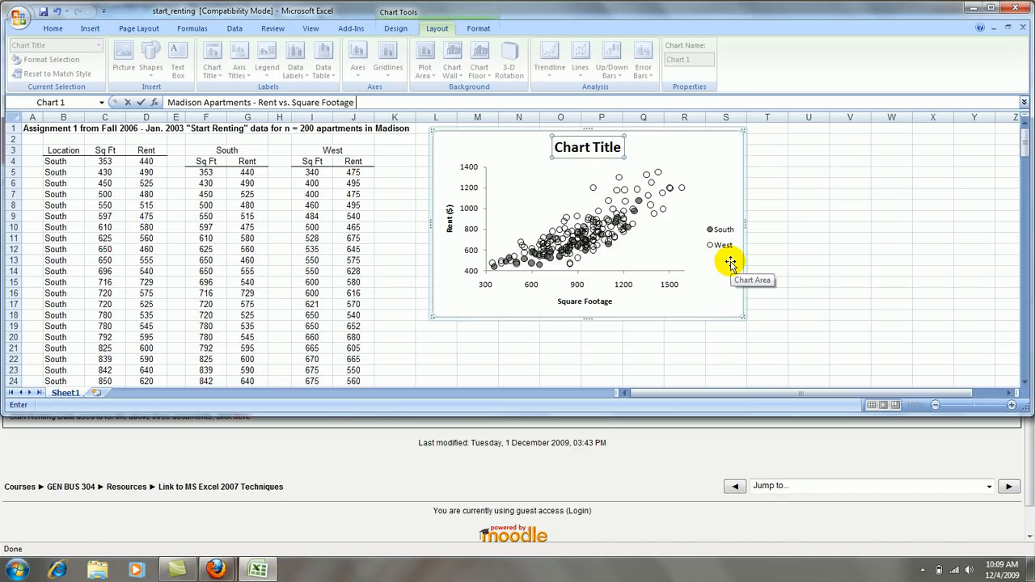
pyautogui.write('by Location')
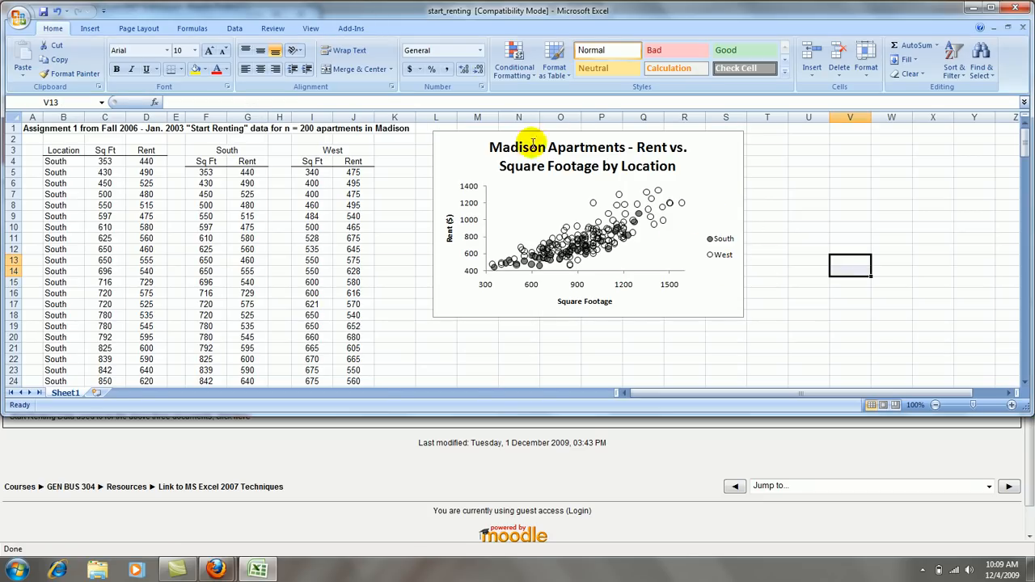
# Reduce the chart title's font size so it fits on one line above the plot.
pyautogui.click(585, 227)
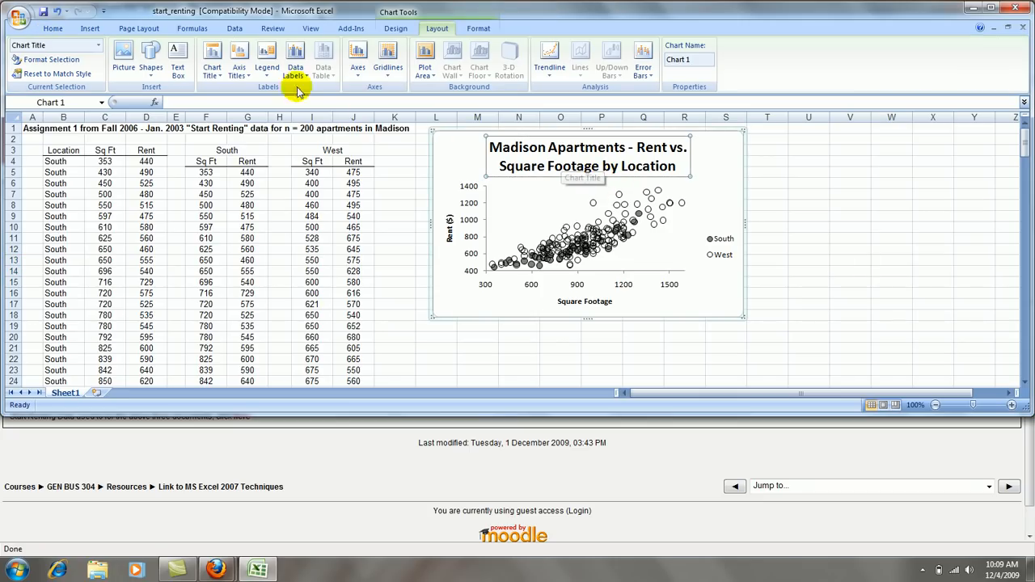
pyautogui.click(52, 29)
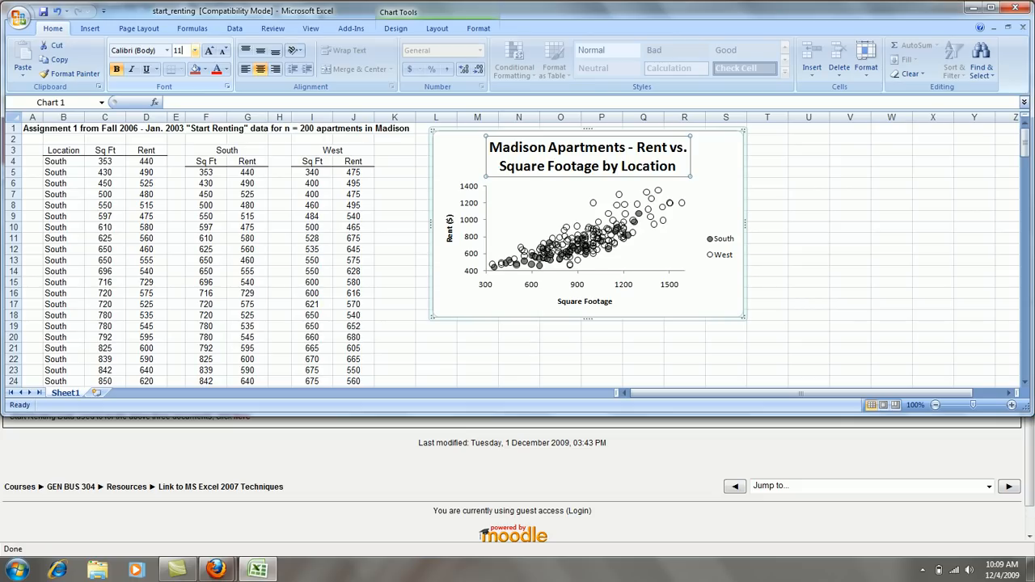
pyautogui.click(849, 206)
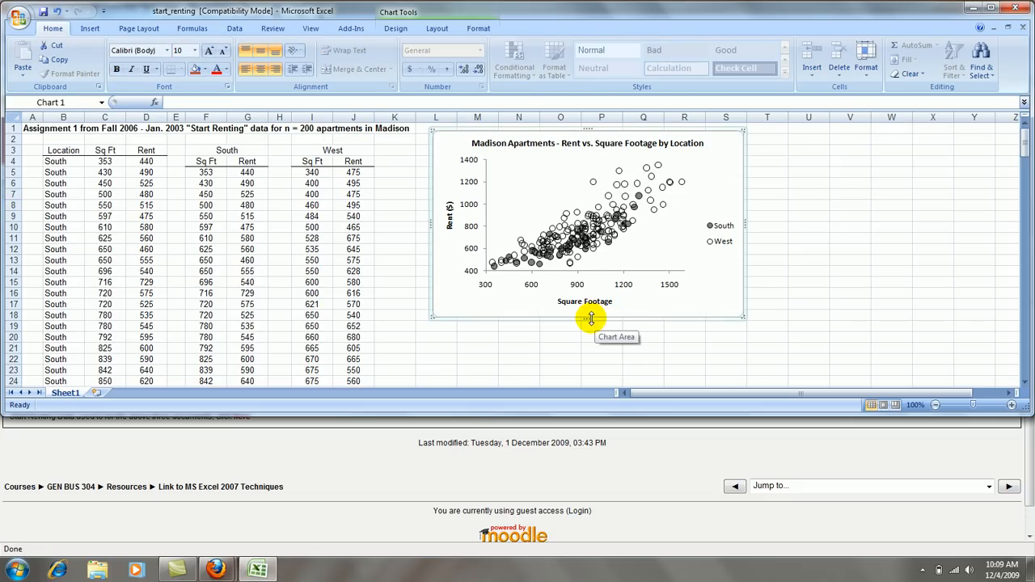
# Resize the plot area larger so the scatter points fill more of the chart.
pyautogui.moveTo(591, 317); pyautogui.dragTo(595, 372)
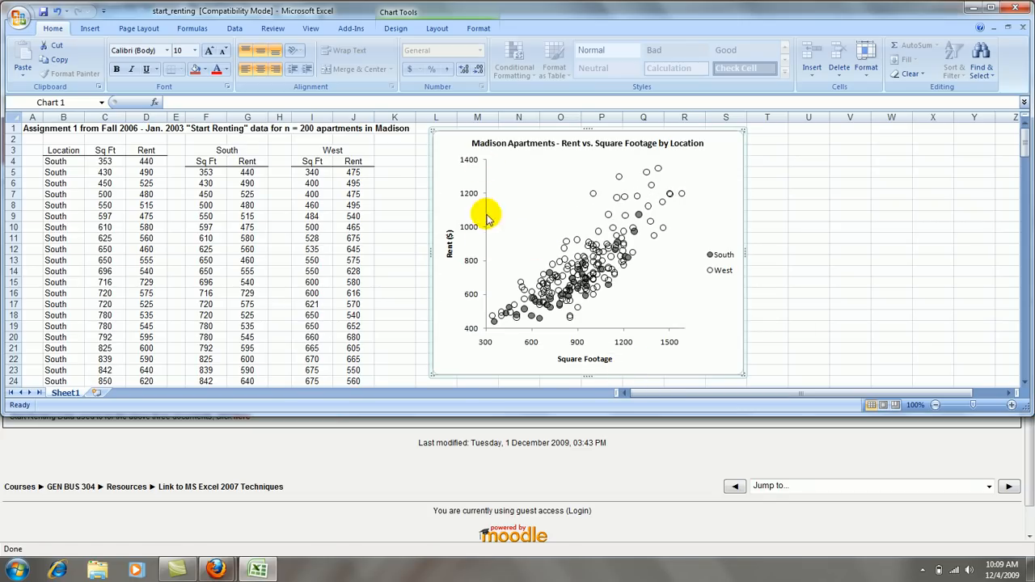
pyautogui.moveTo(669, 340)
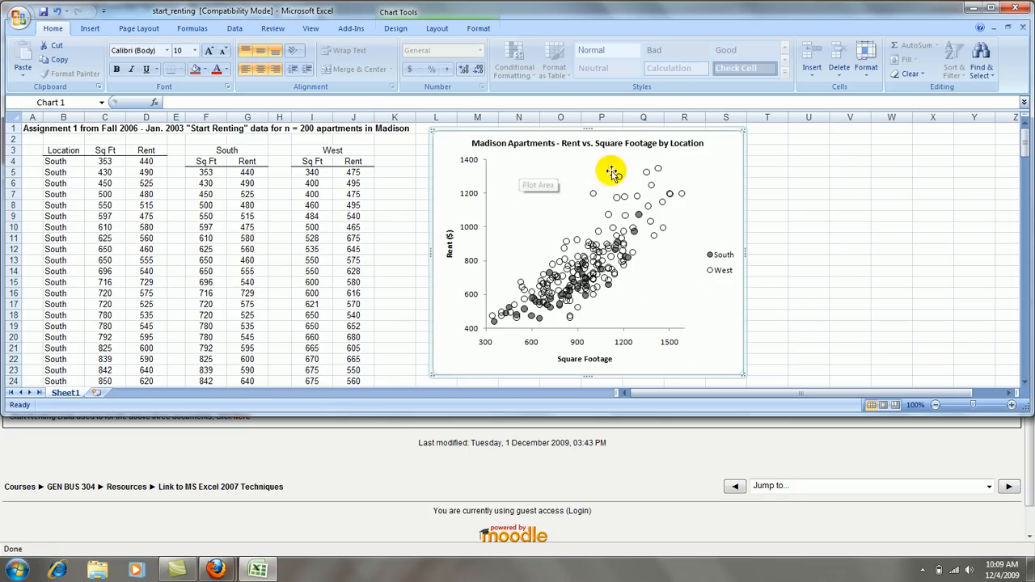
pyautogui.moveTo(644, 296)
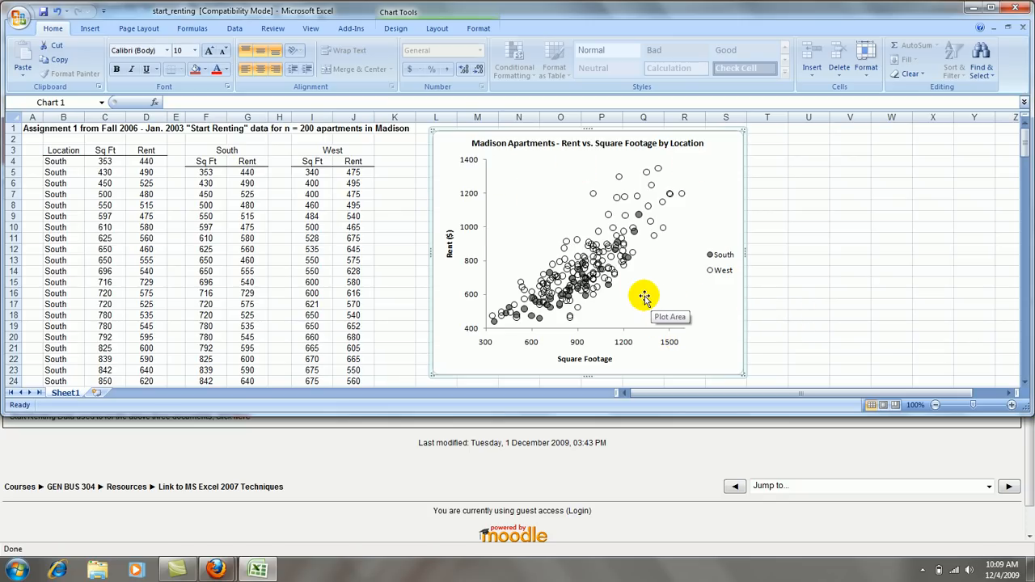
# Give the plot area a solid gray border line via Format Plot Area, then view the deselected chart.
pyautogui.rightClick(644, 294)
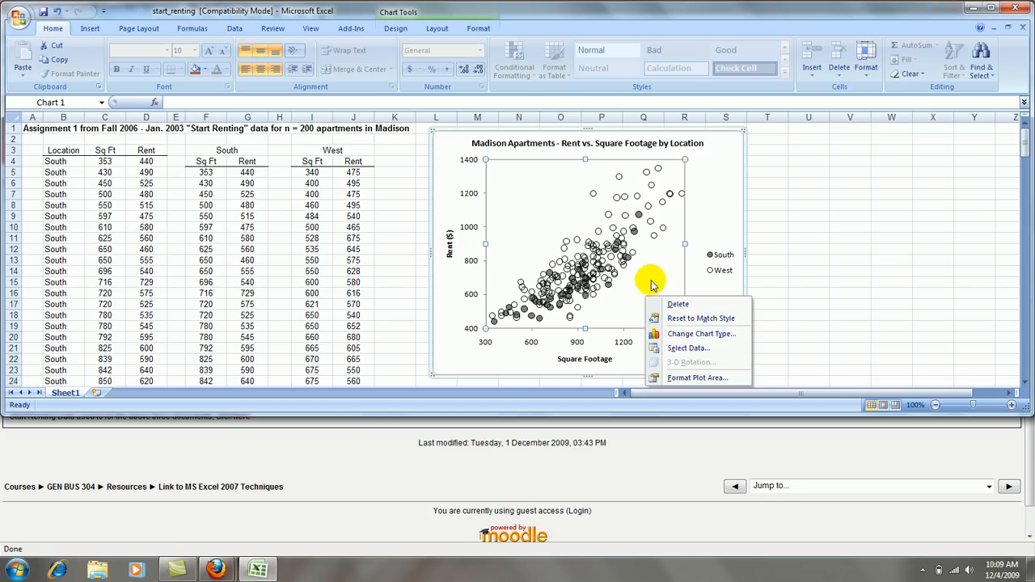
pyautogui.moveTo(696, 379)
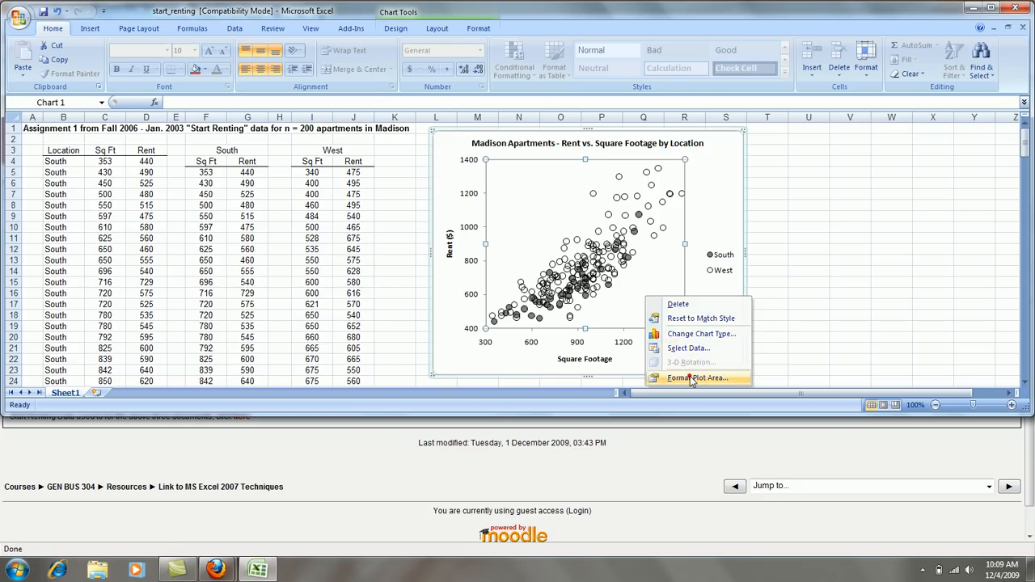
pyautogui.click(697, 379)
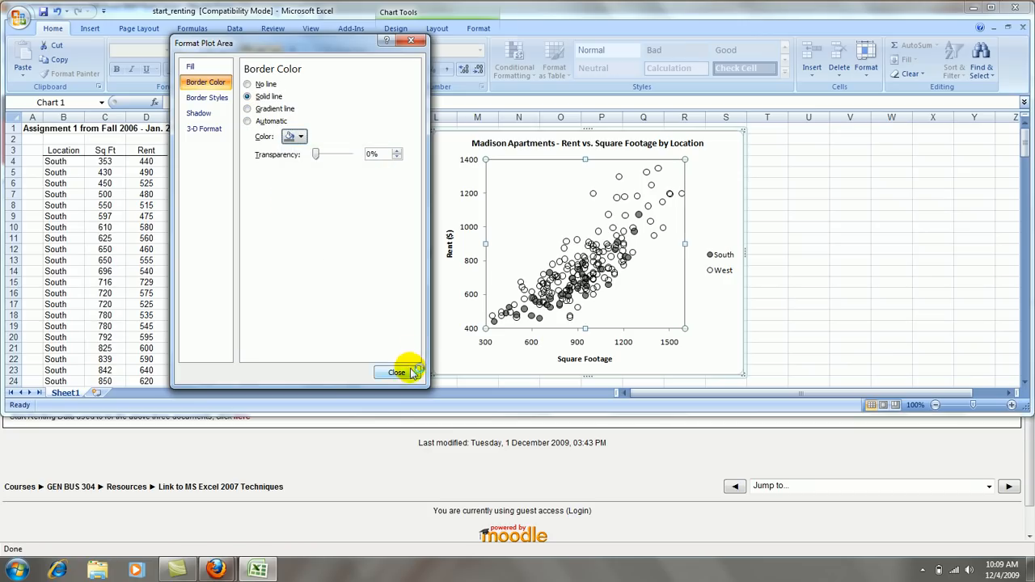
pyautogui.click(397, 372)
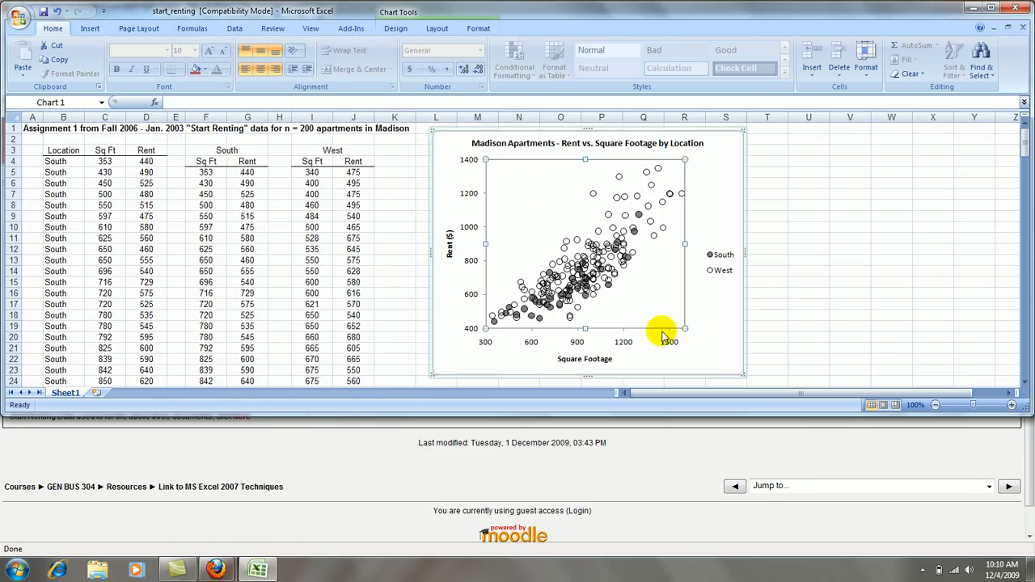
pyautogui.click(767, 304)
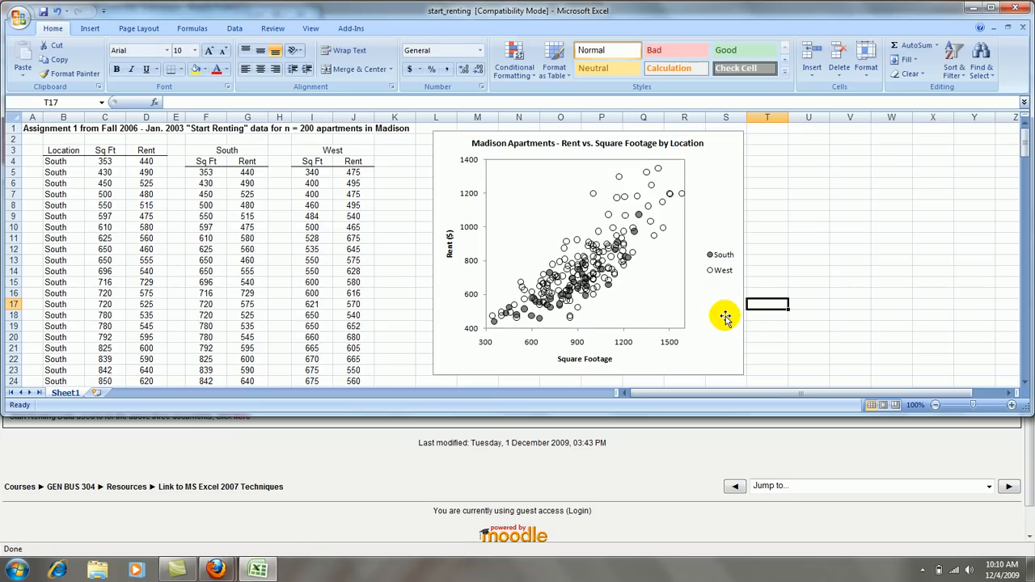
# Set the chart area's border colour to No line, removing the chart's outer border.
pyautogui.rightClick(725, 316)
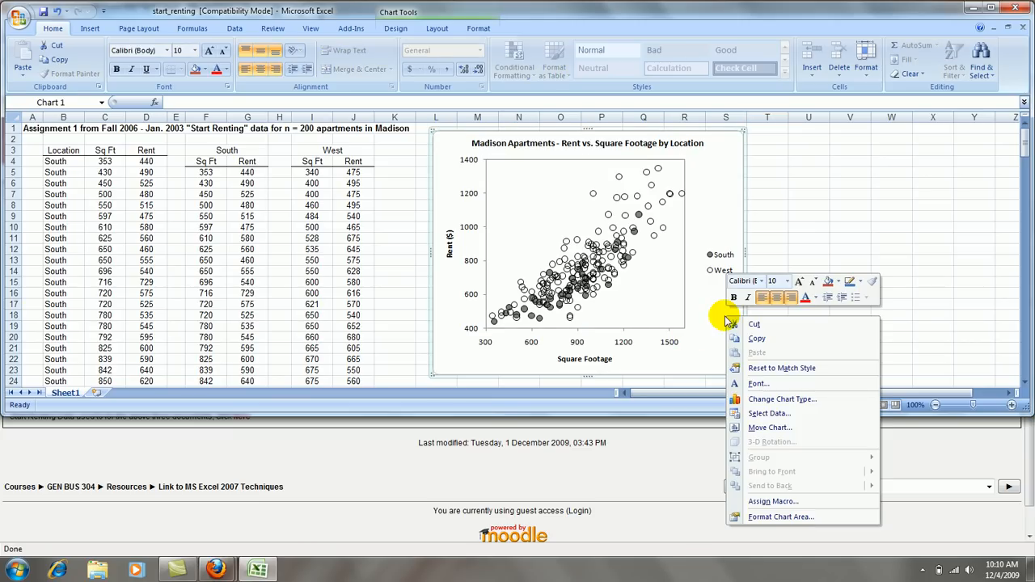
pyautogui.moveTo(801, 369)
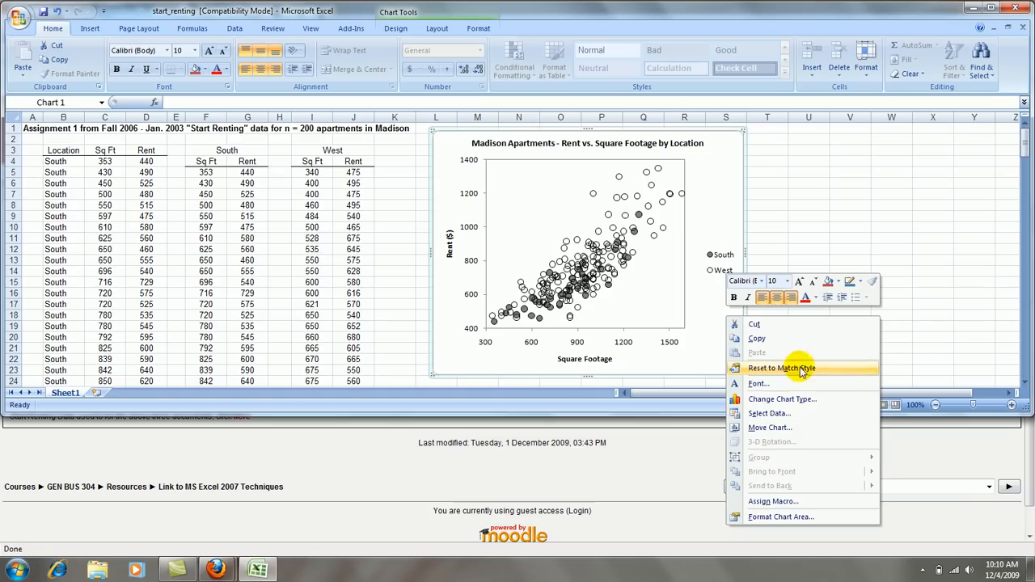
pyautogui.click(780, 518)
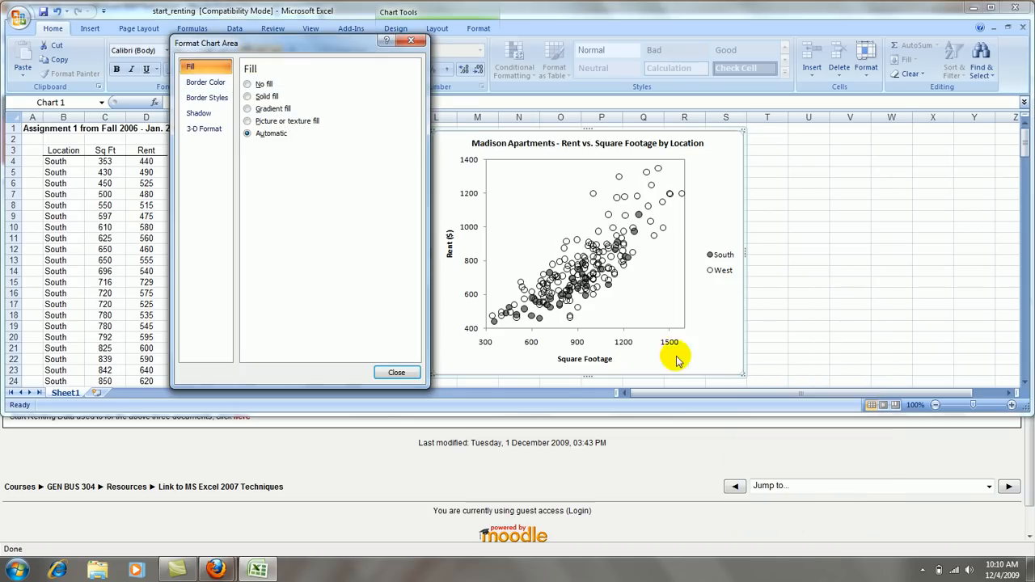
pyautogui.click(205, 80)
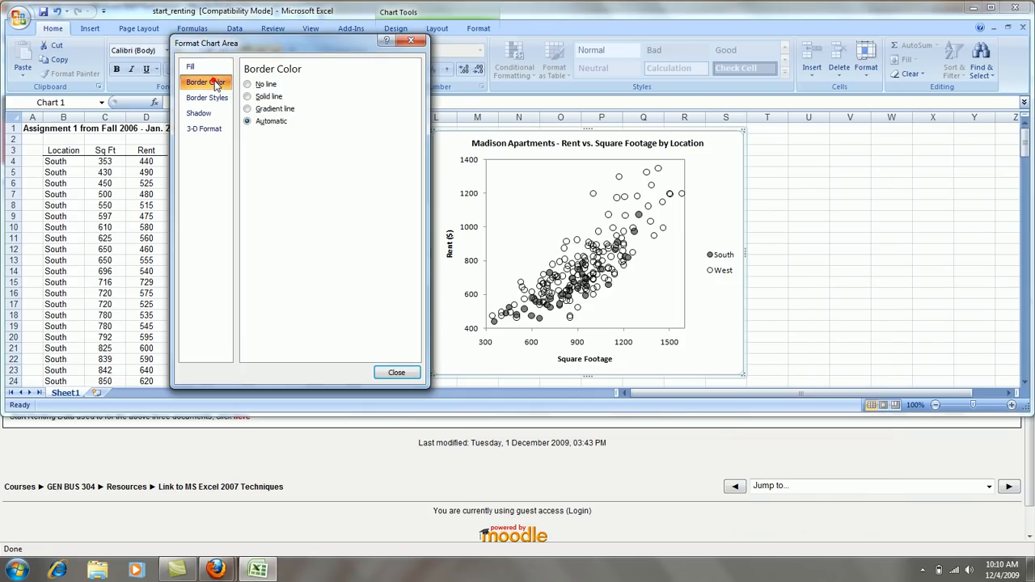
pyautogui.click(247, 84)
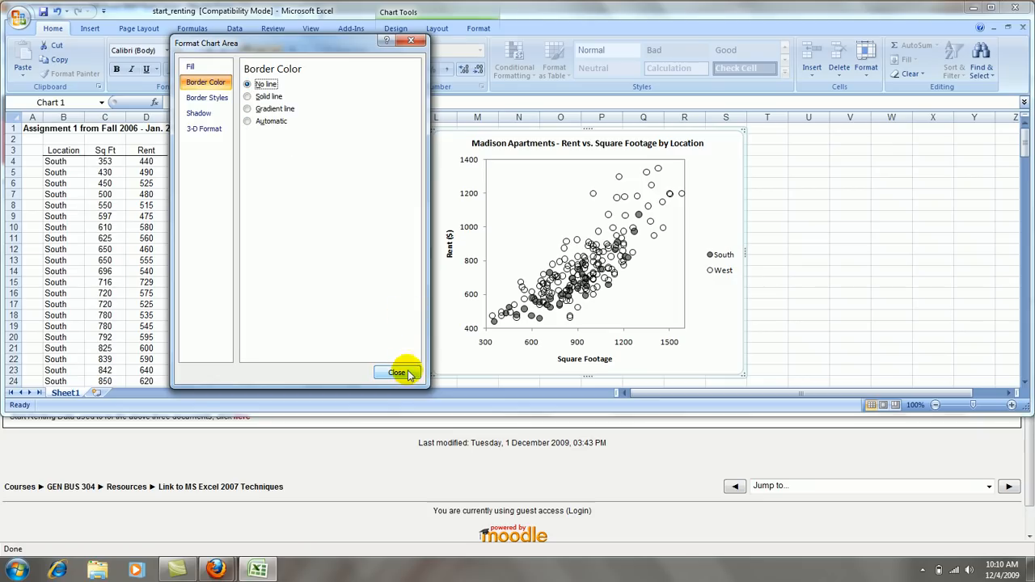
pyautogui.click(398, 372)
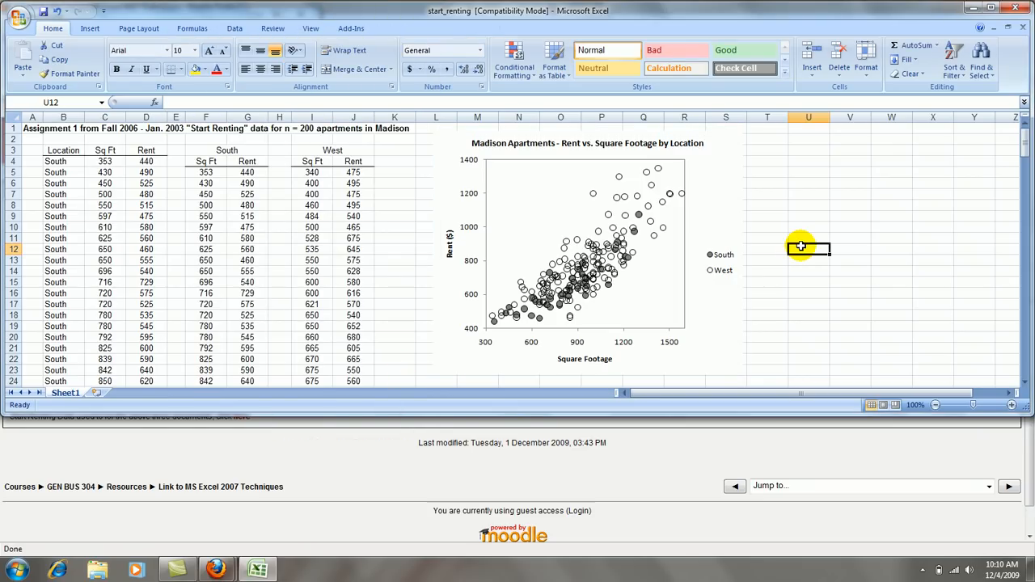
pyautogui.moveTo(526, 327)
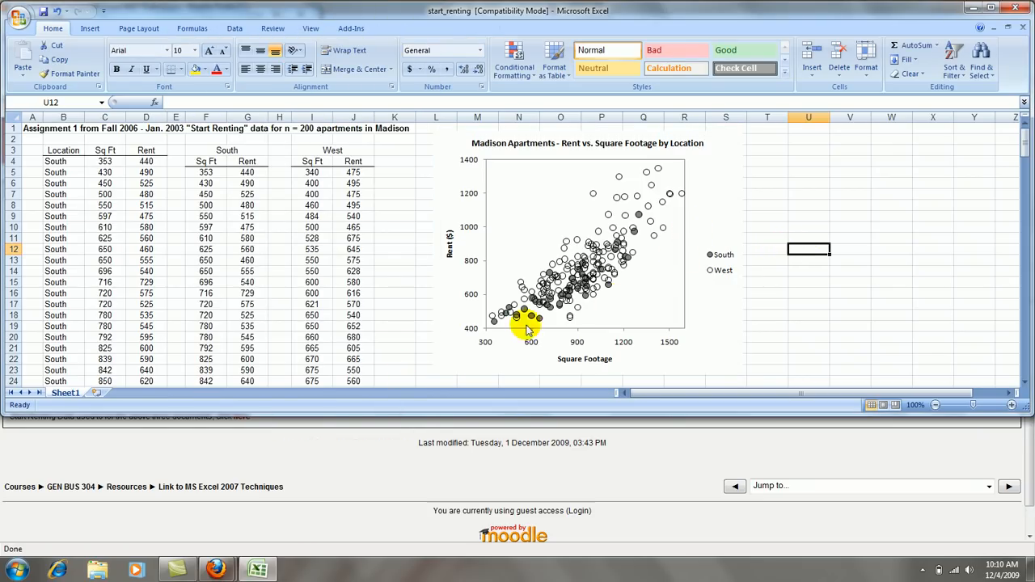
pyautogui.moveTo(612, 356)
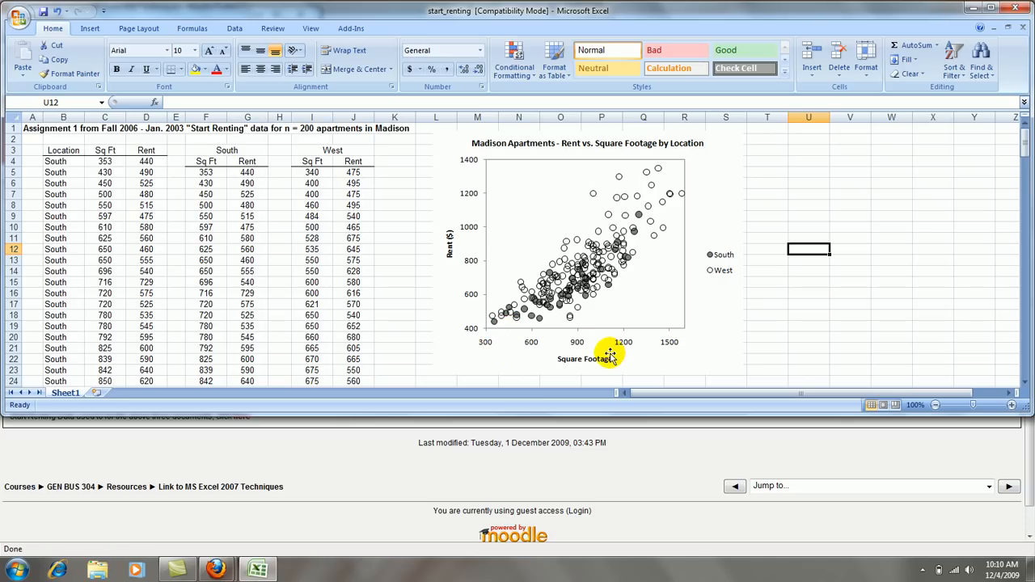
pyautogui.moveTo(660, 234)
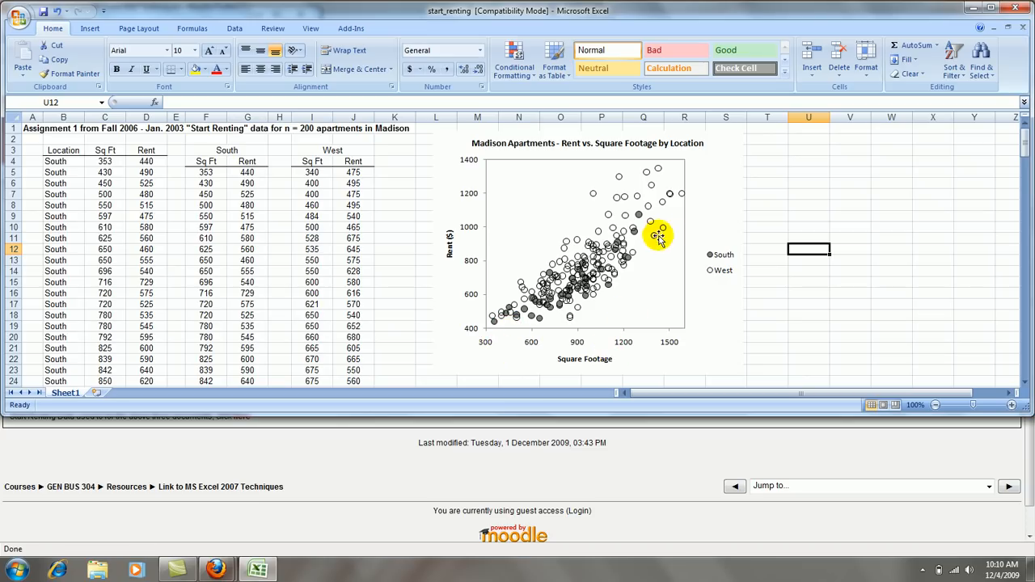
pyautogui.moveTo(597, 359)
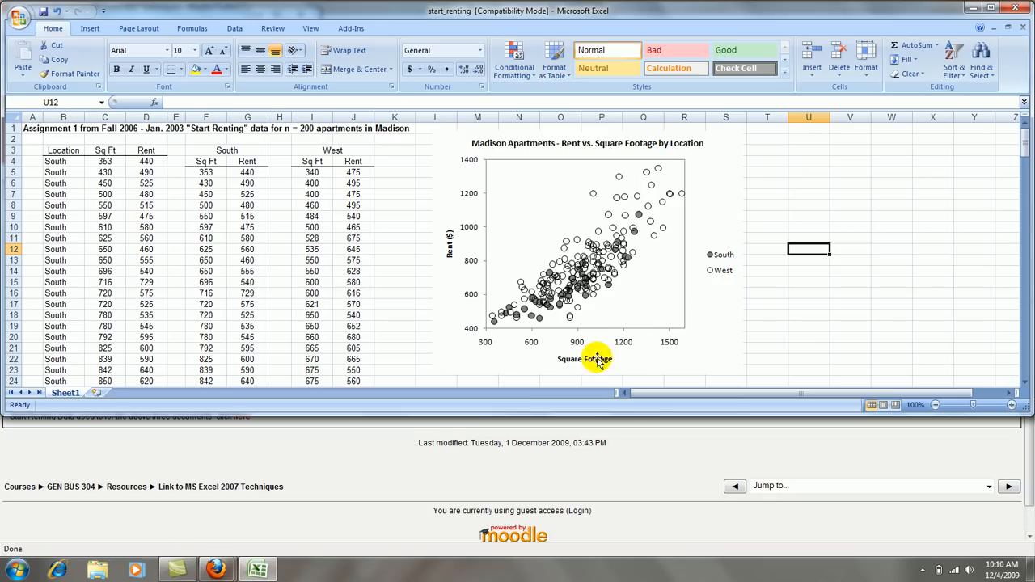
pyautogui.moveTo(489, 267)
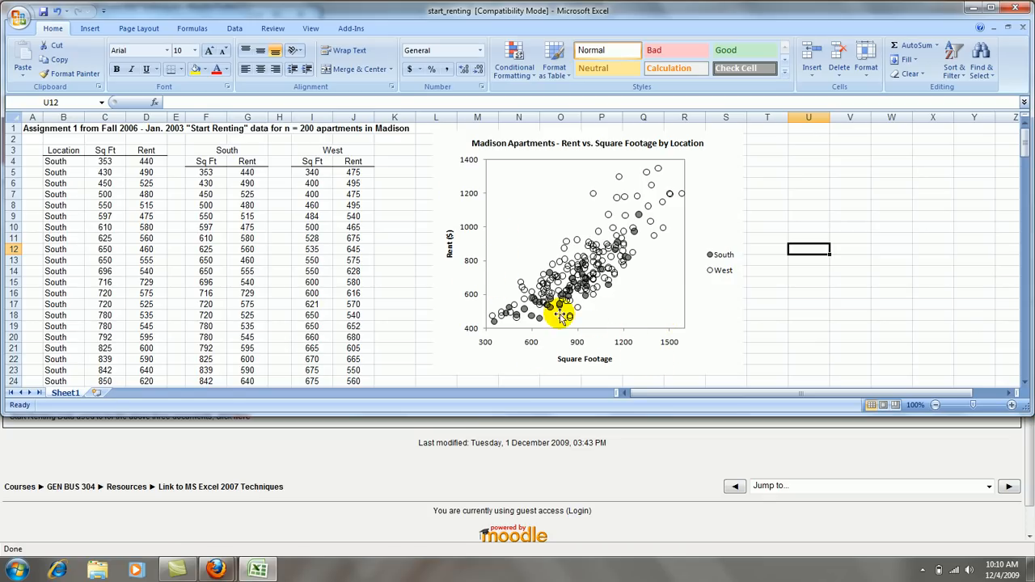
pyautogui.moveTo(602, 283)
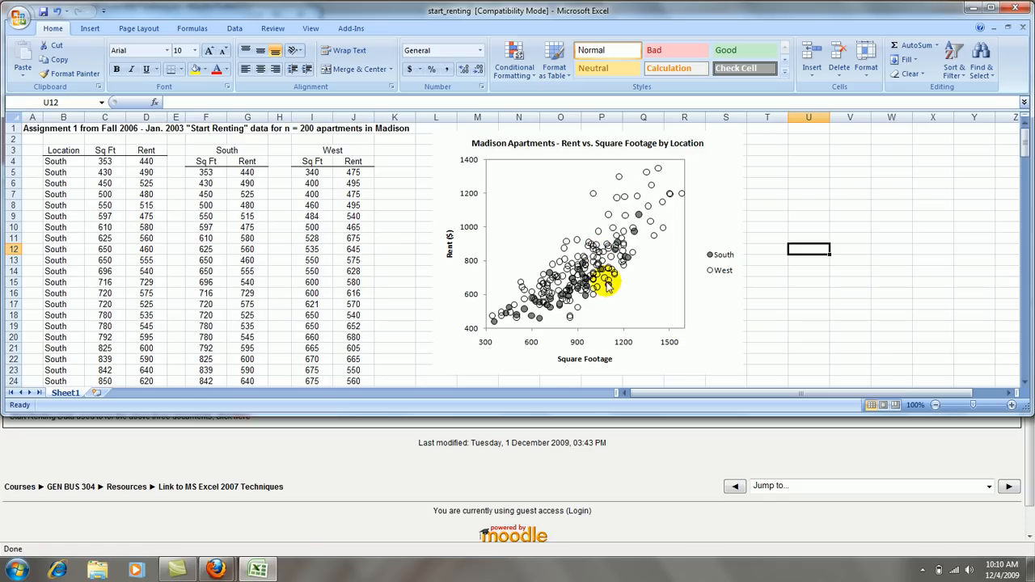
pyautogui.moveTo(590, 278)
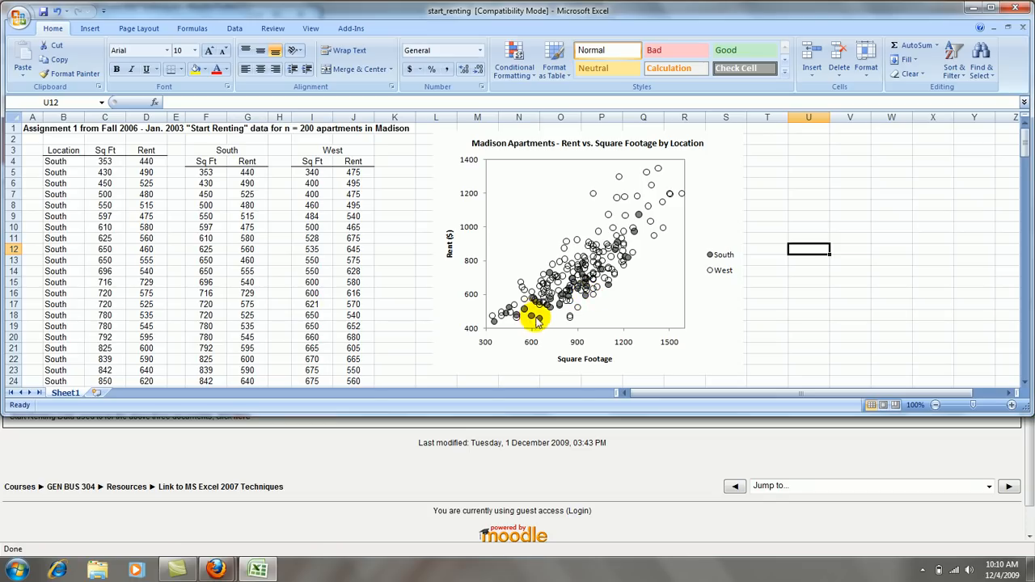
pyautogui.moveTo(628, 256)
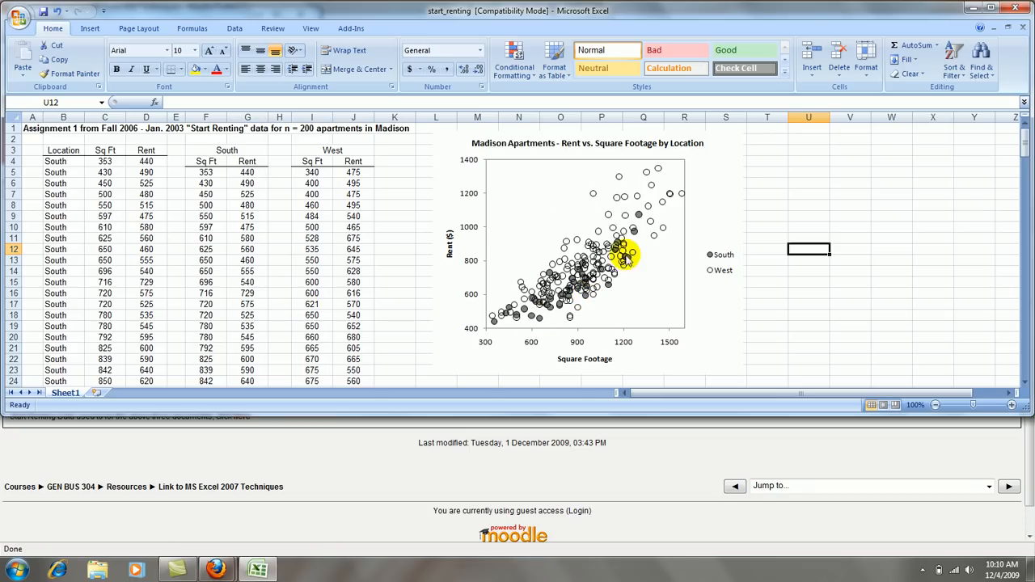
pyautogui.moveTo(593, 343)
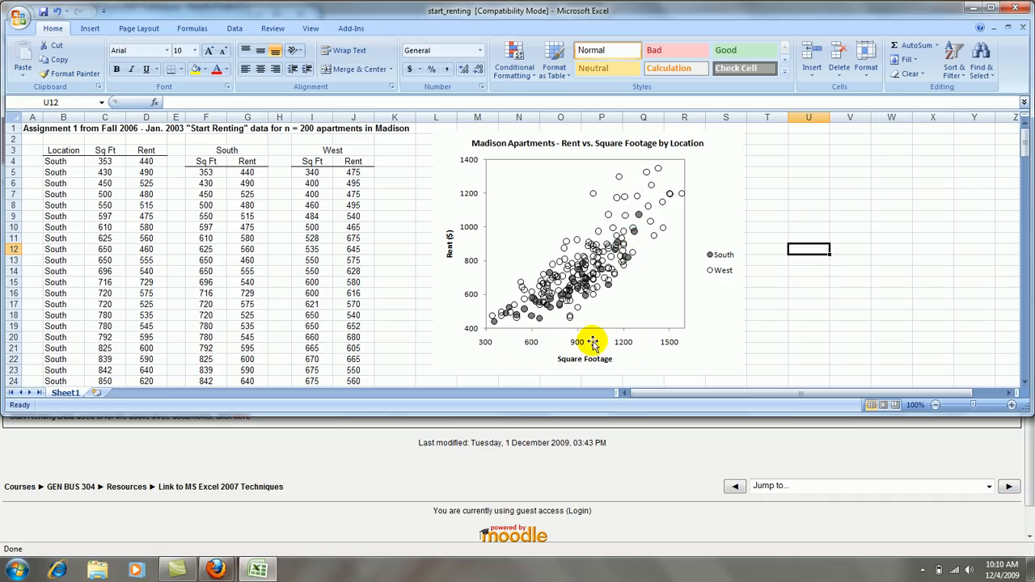
pyautogui.moveTo(639, 343)
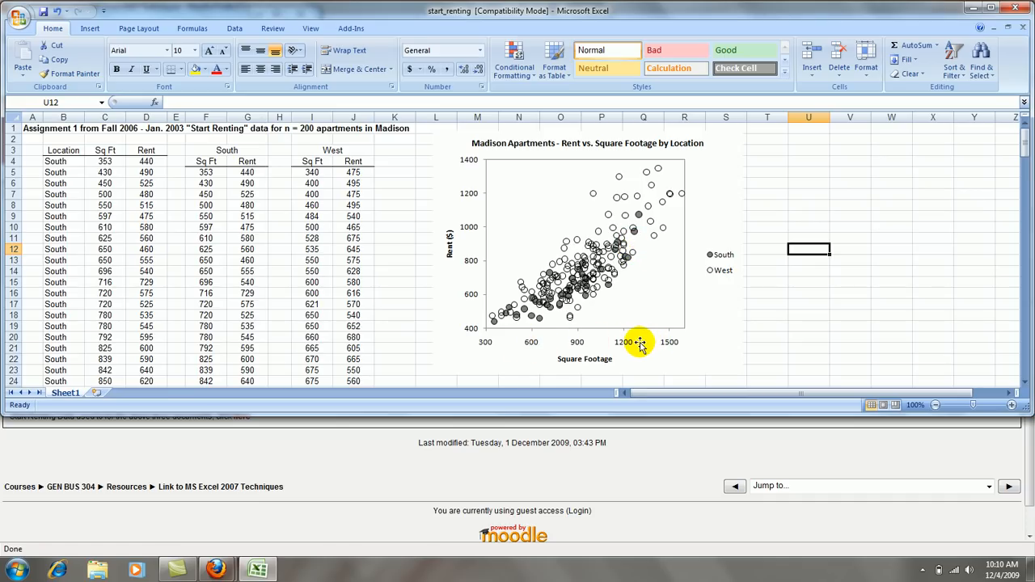
pyautogui.moveTo(704, 316)
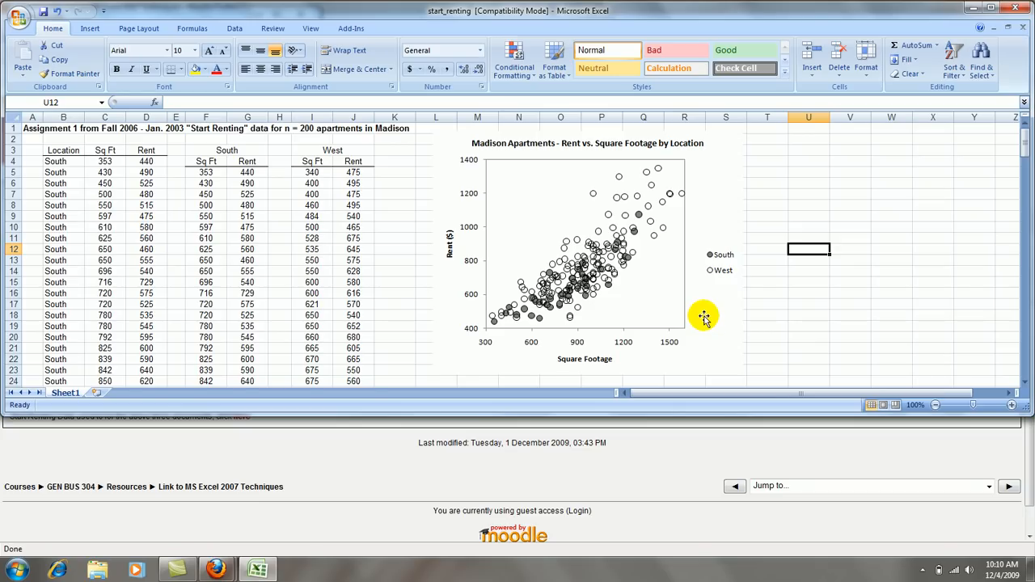
pyautogui.moveTo(637, 301)
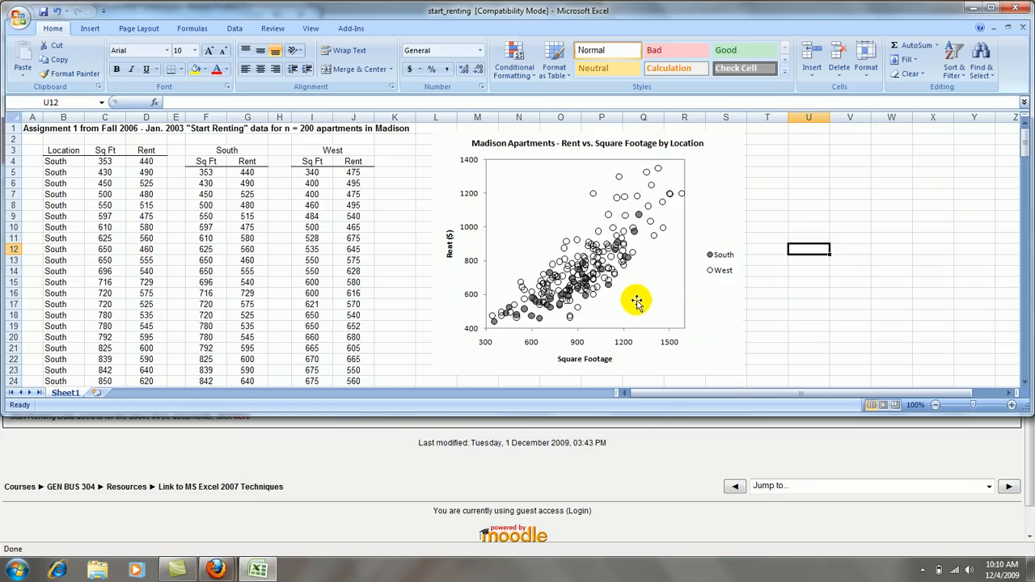
pyautogui.moveTo(710, 317)
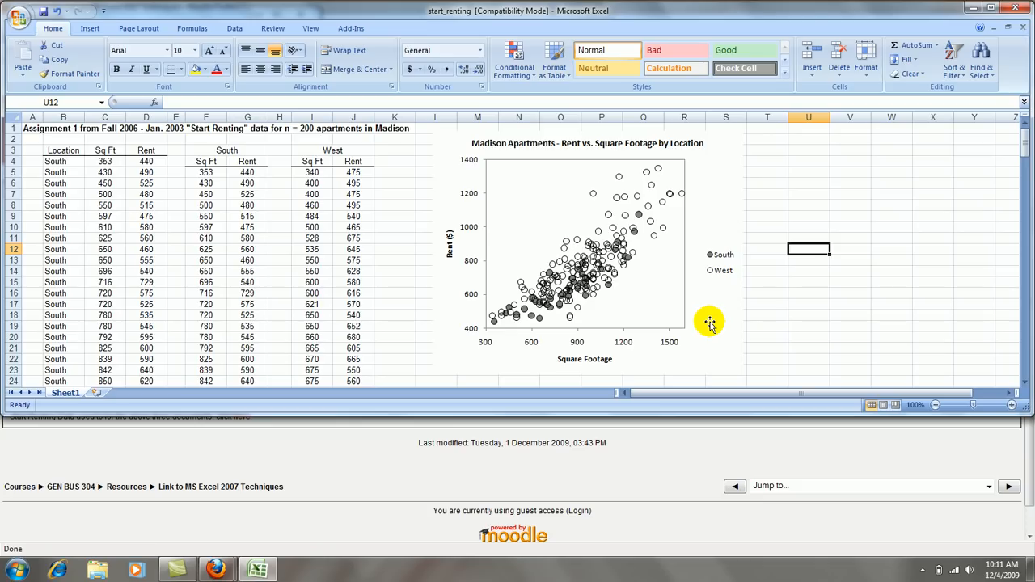
pyautogui.moveTo(634, 240)
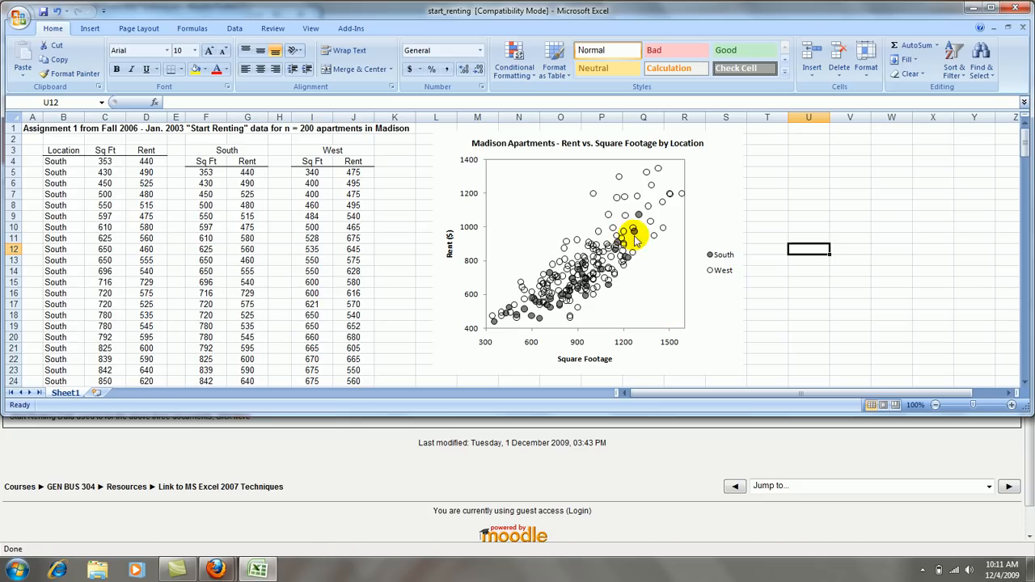
pyautogui.moveTo(640, 298)
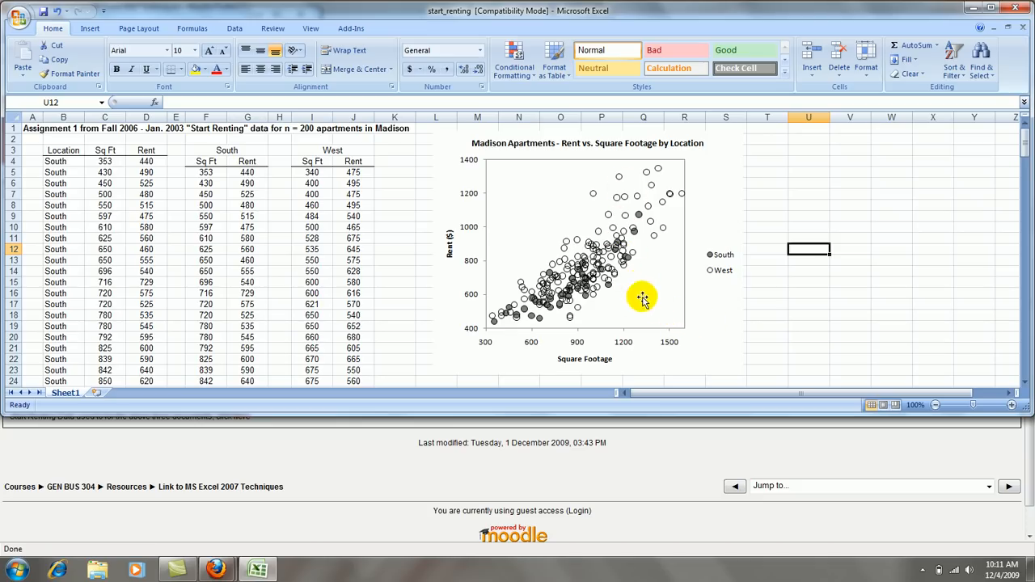
pyautogui.moveTo(811, 310)
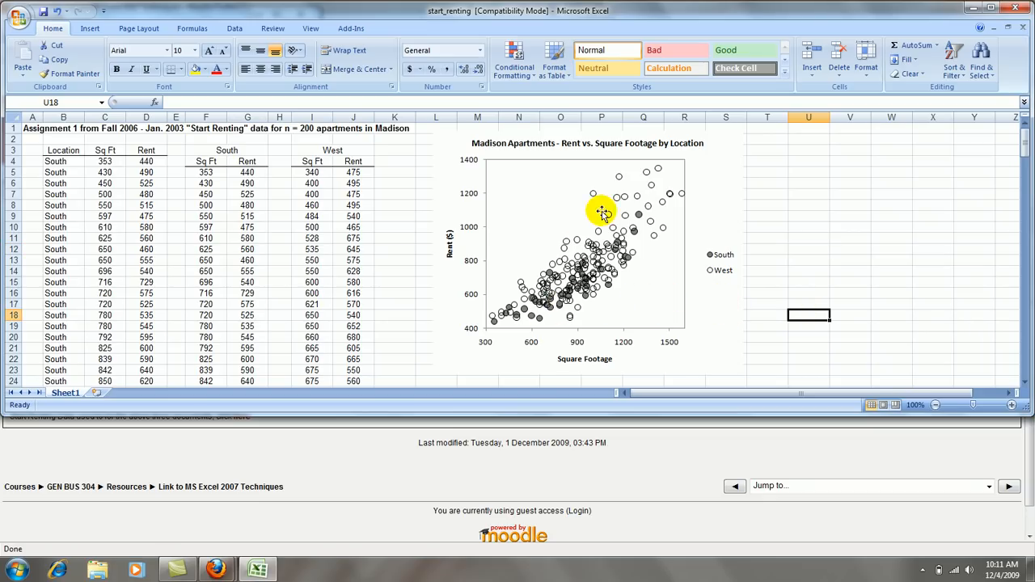
pyautogui.moveTo(598, 262)
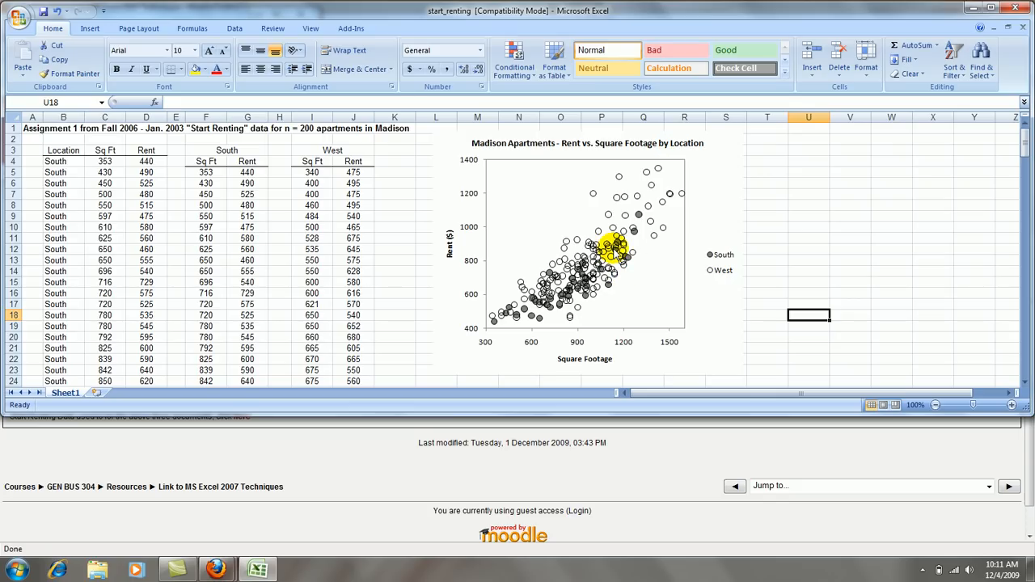
pyautogui.moveTo(704, 299)
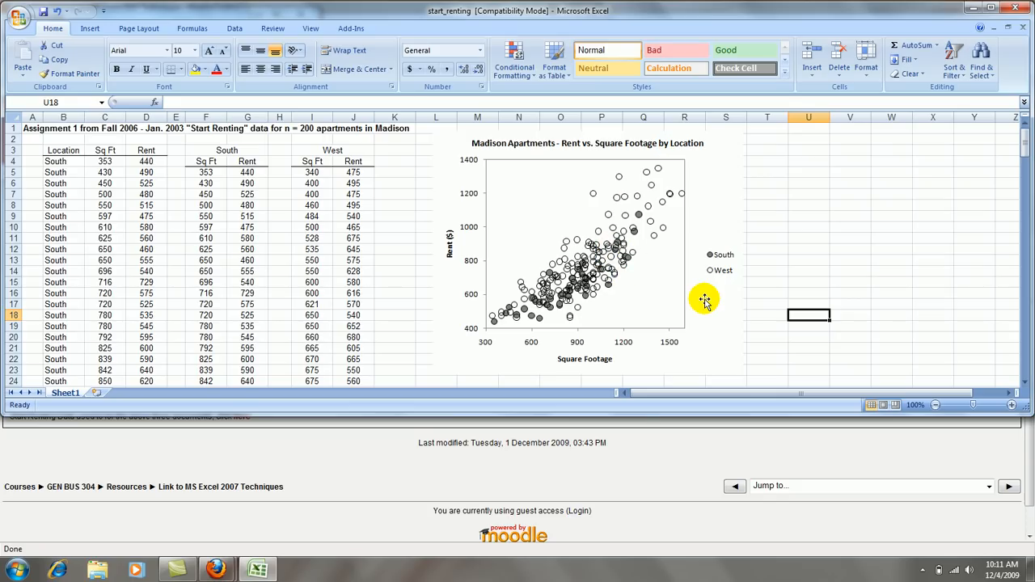